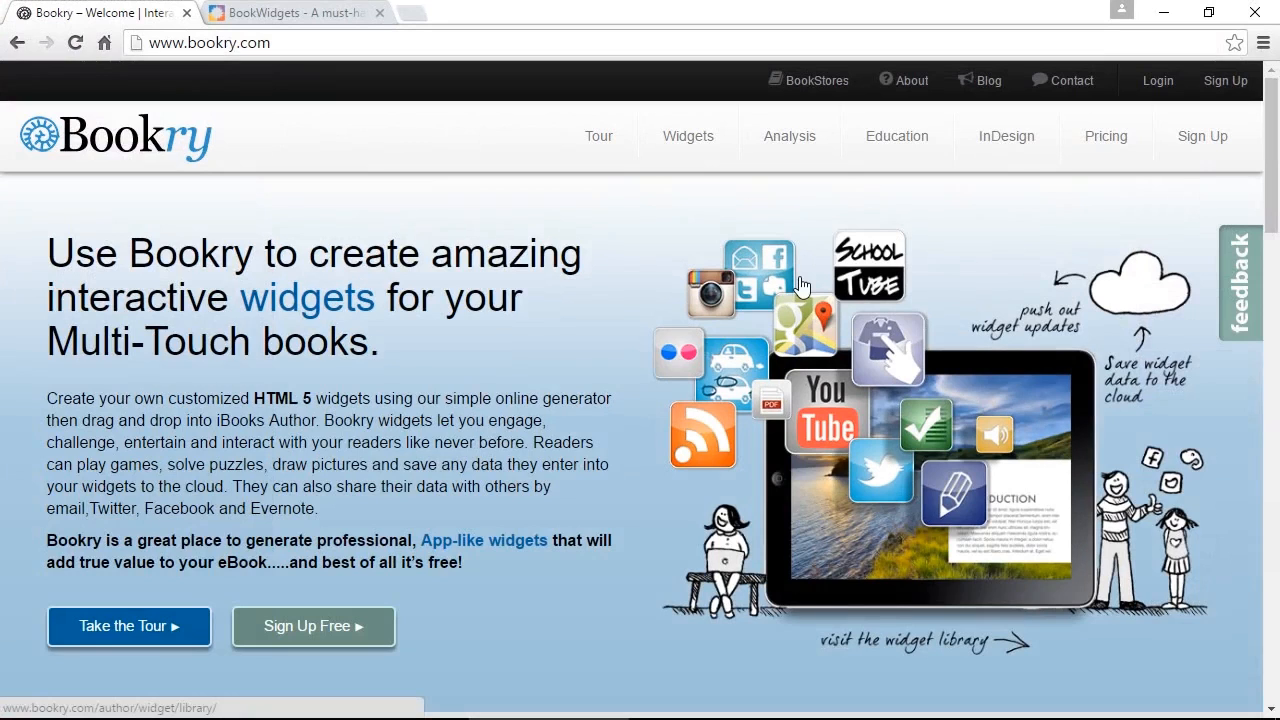
mouse_move(496, 248)
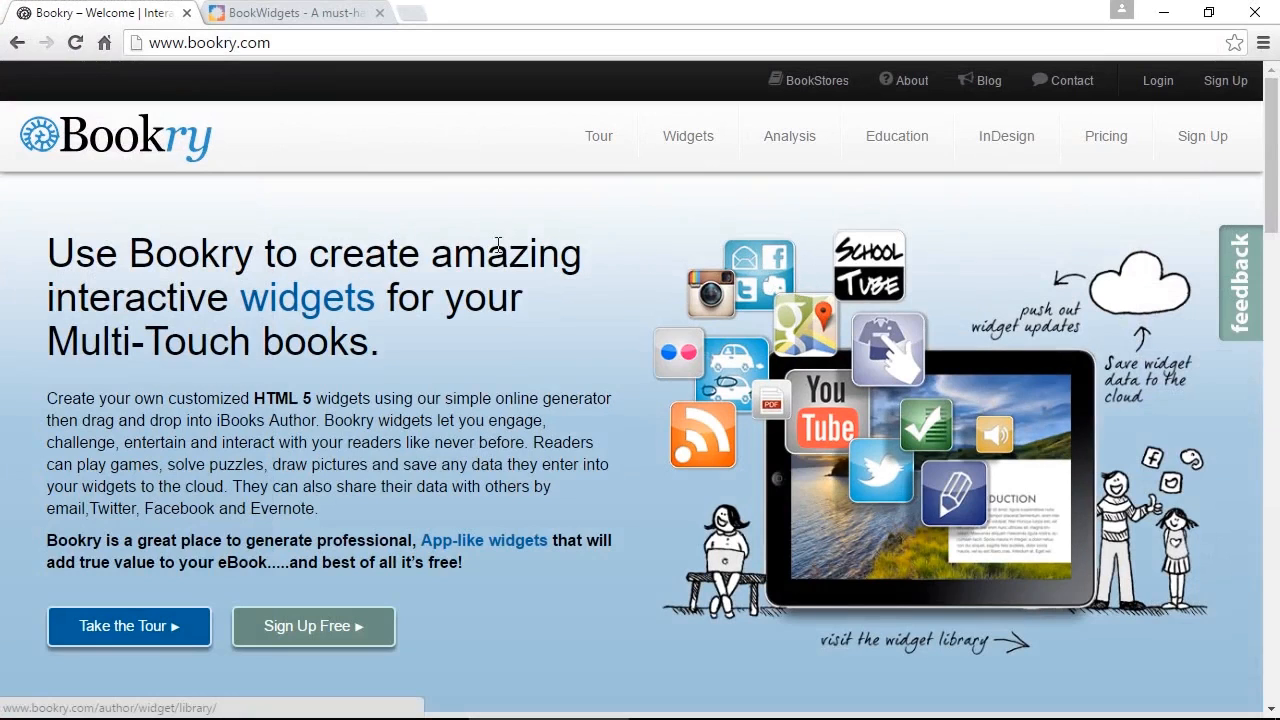
Return to the Bookry site and browse its Widgets page down to the free widget library.
click(290, 14)
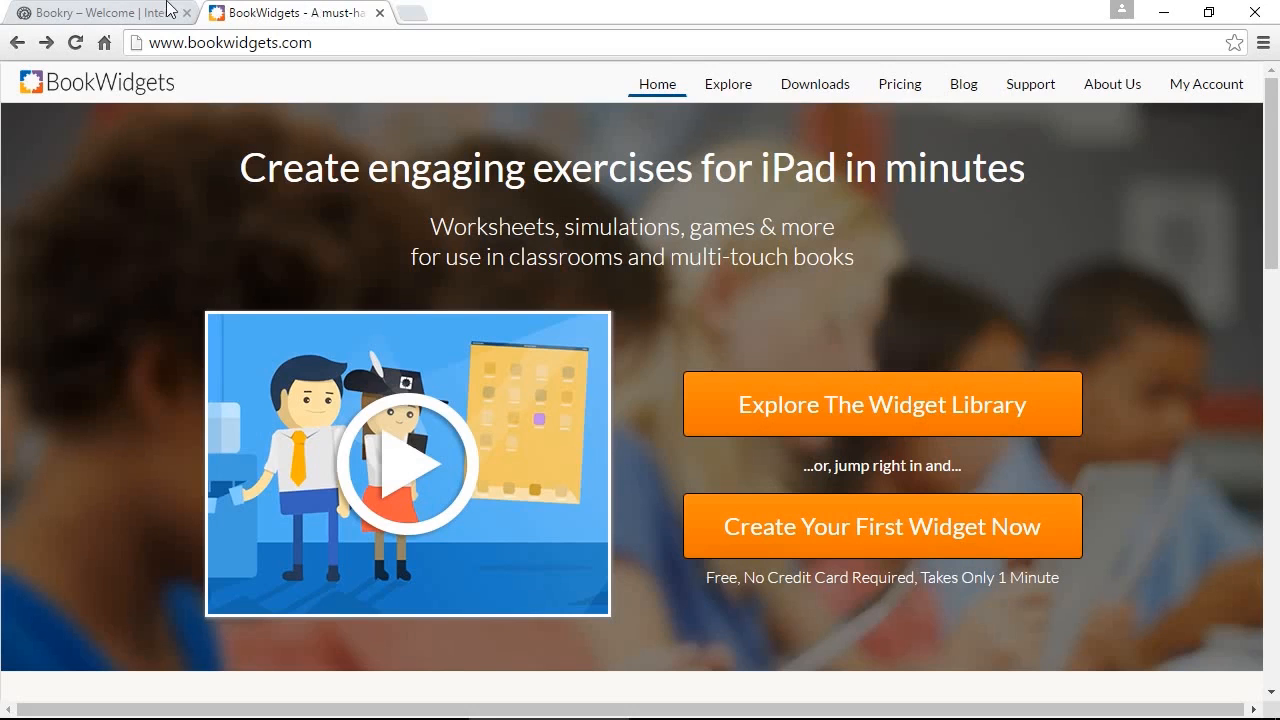
click(100, 12)
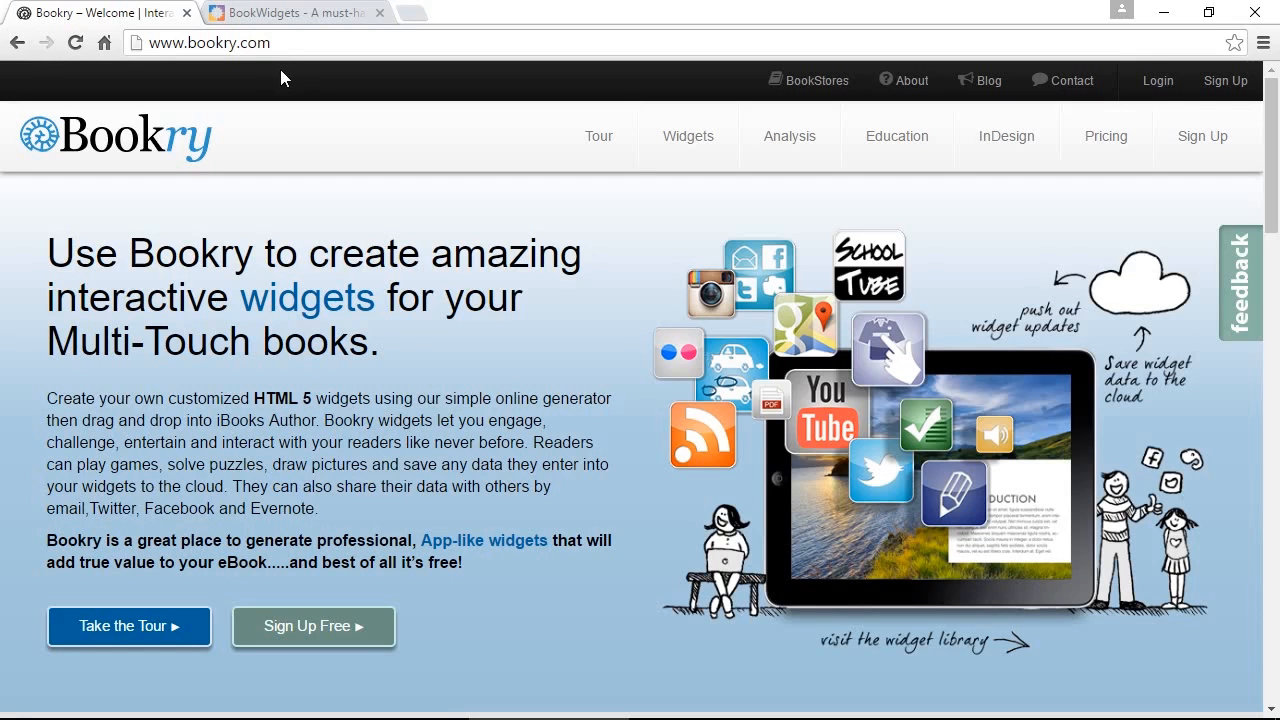
mouse_move(268, 72)
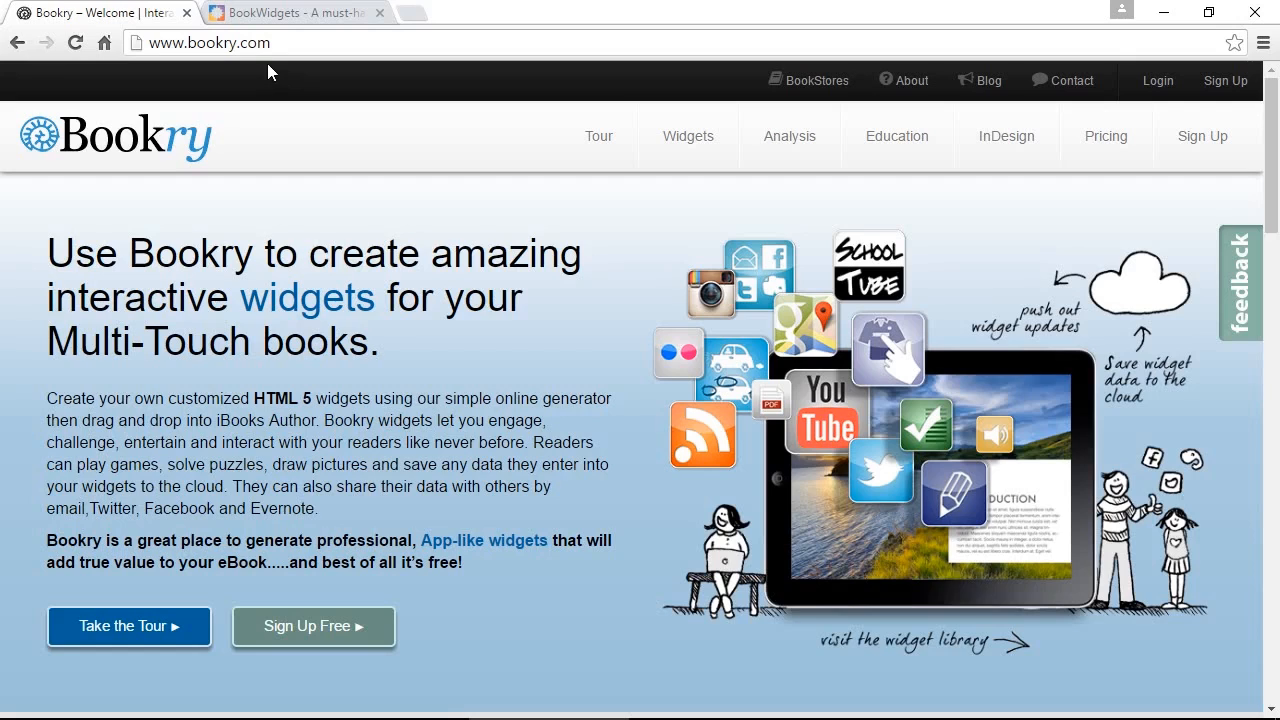
mouse_move(312, 184)
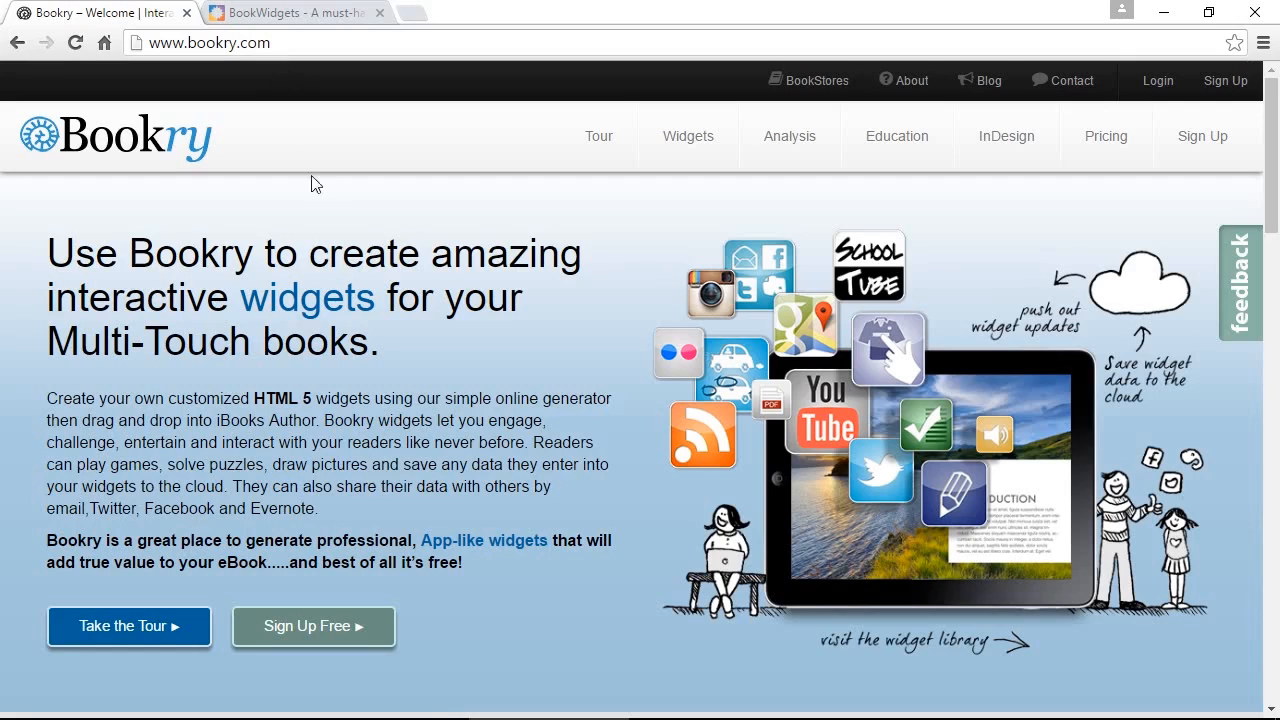
click(308, 296)
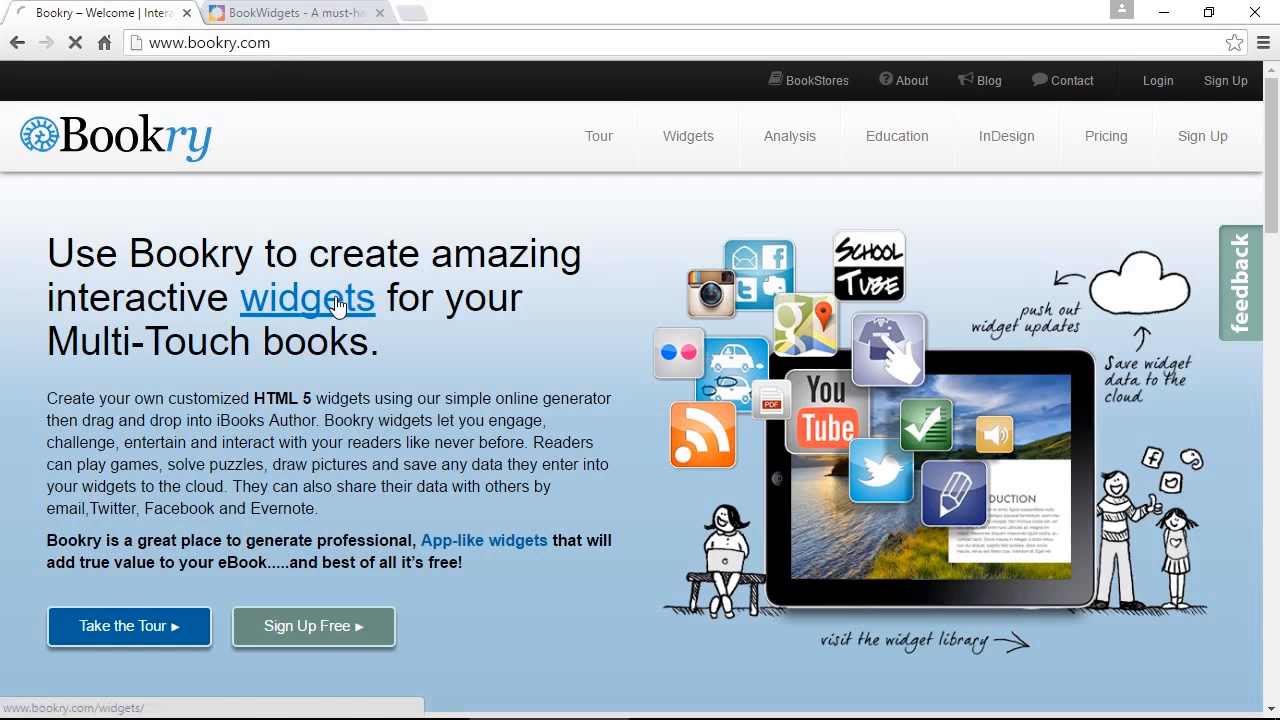
click(308, 296)
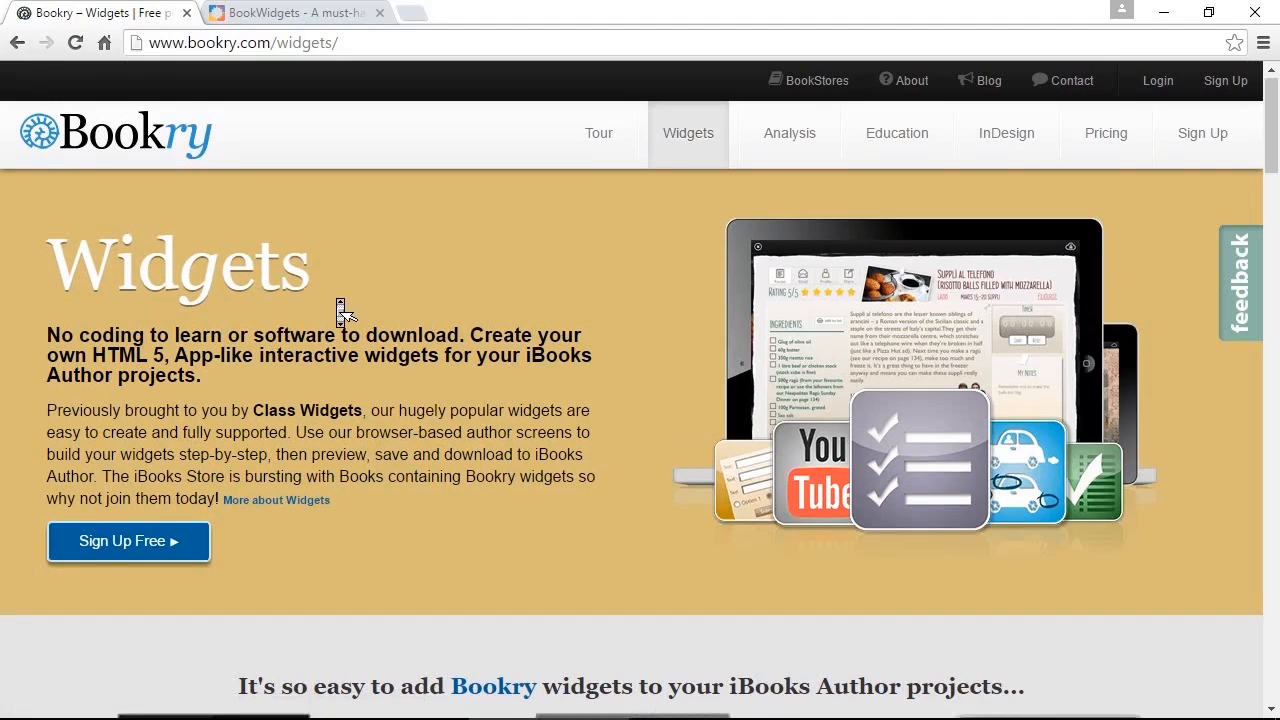
scroll(down, 3)
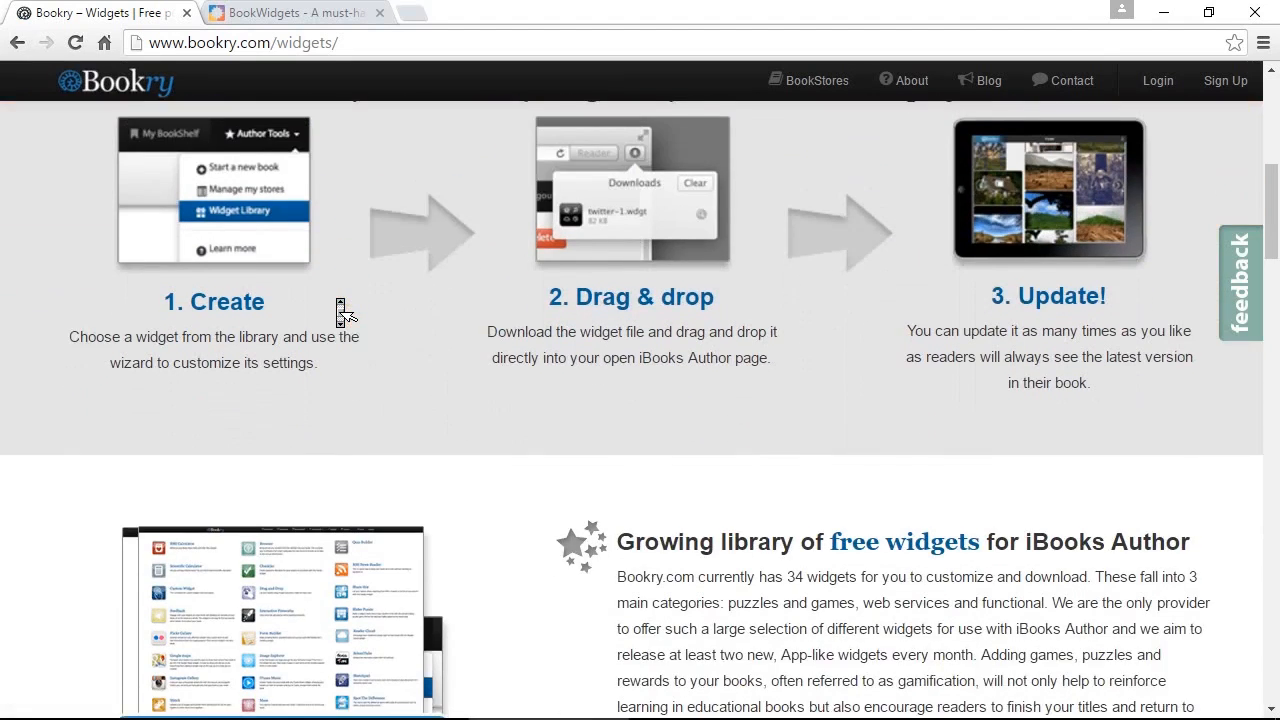
scroll(down, 3)
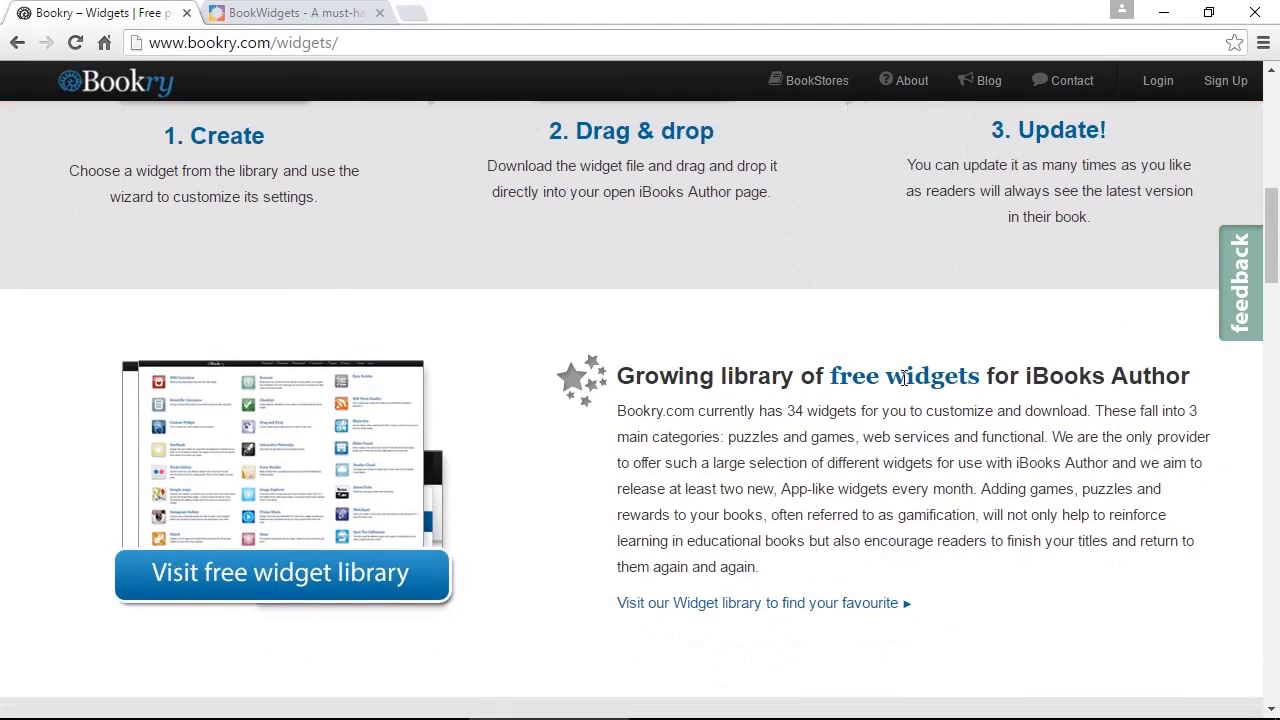
mouse_move(852, 400)
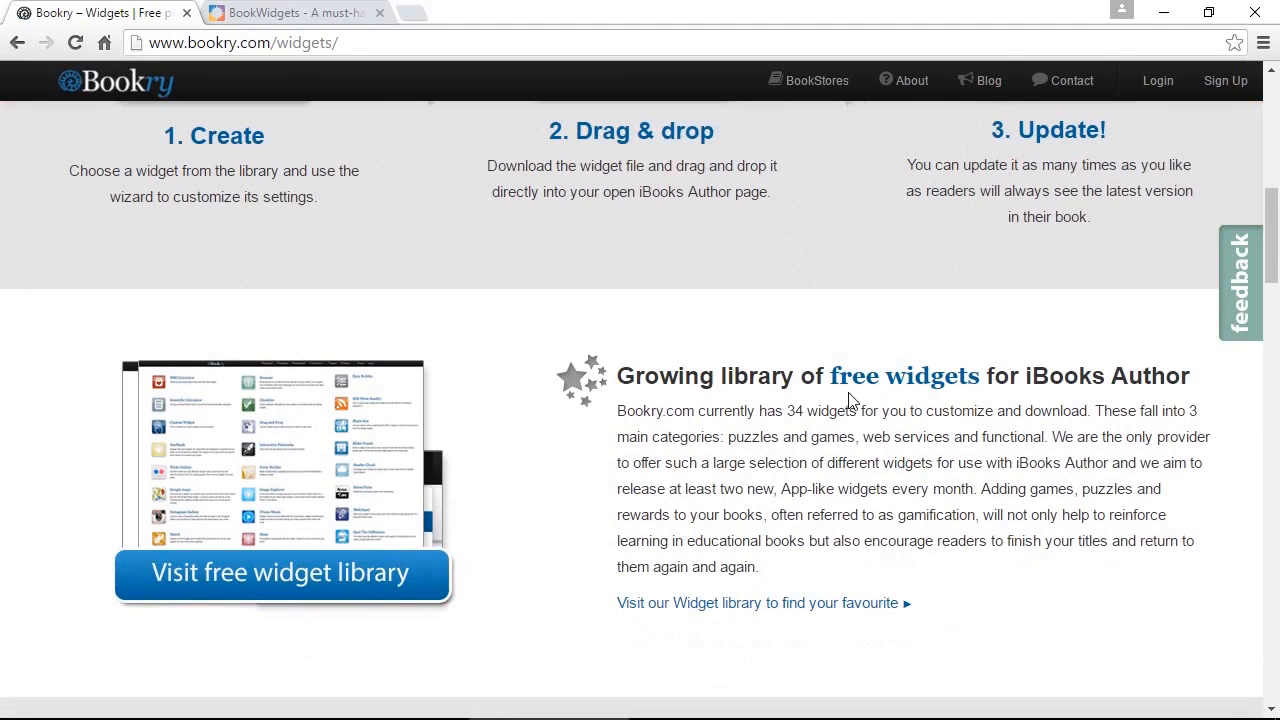
mouse_move(750, 612)
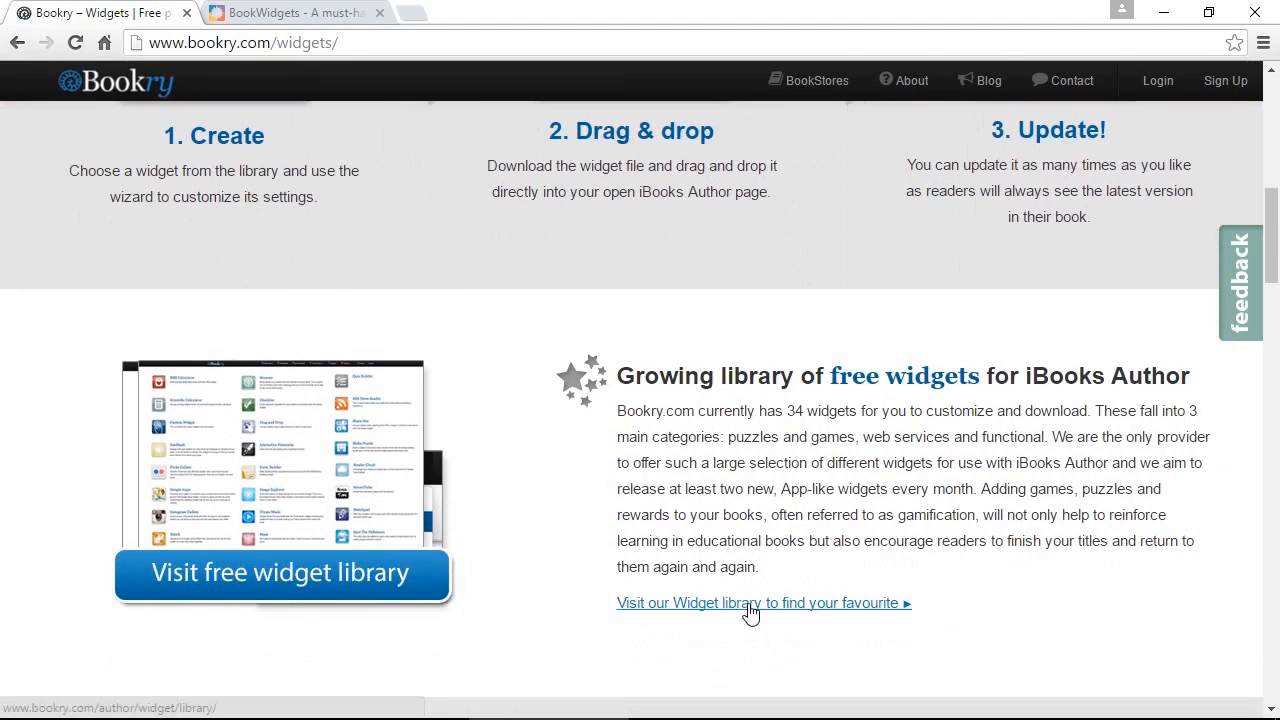
Browse the Bookry Widget Library from Guess The Word down to YouTube and Widget Requests.
click(748, 604)
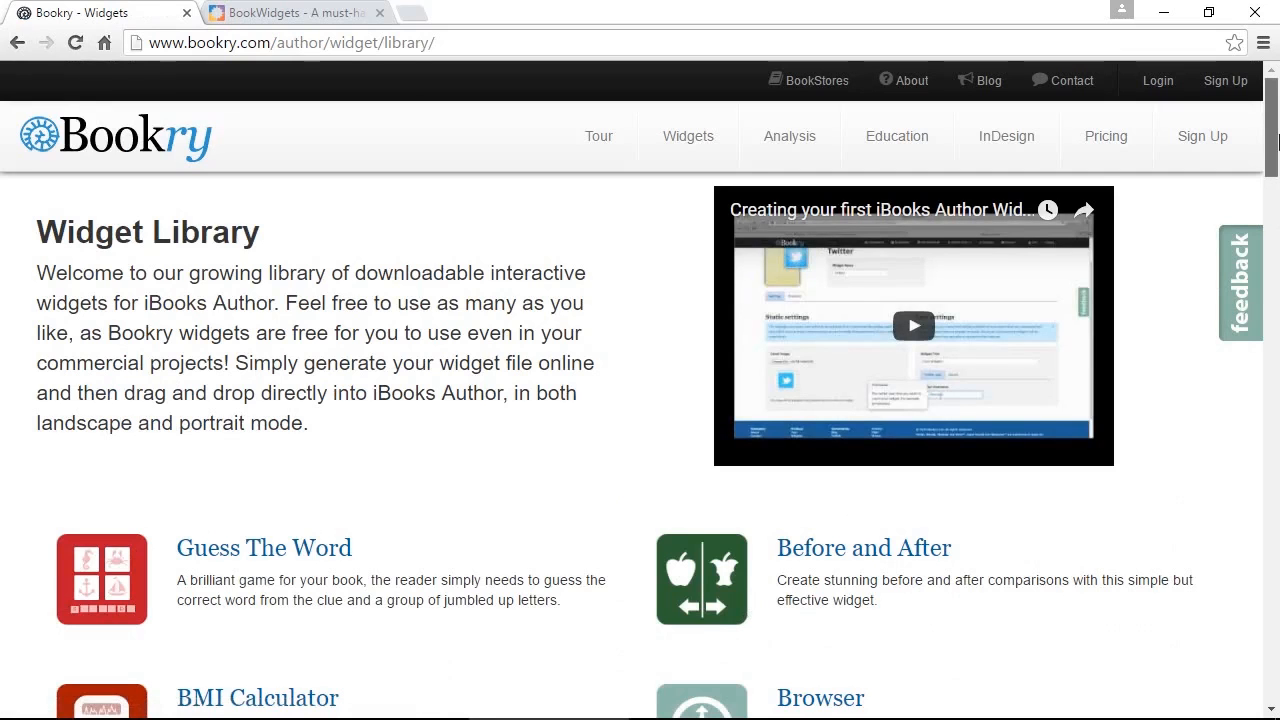
scroll(down, 3)
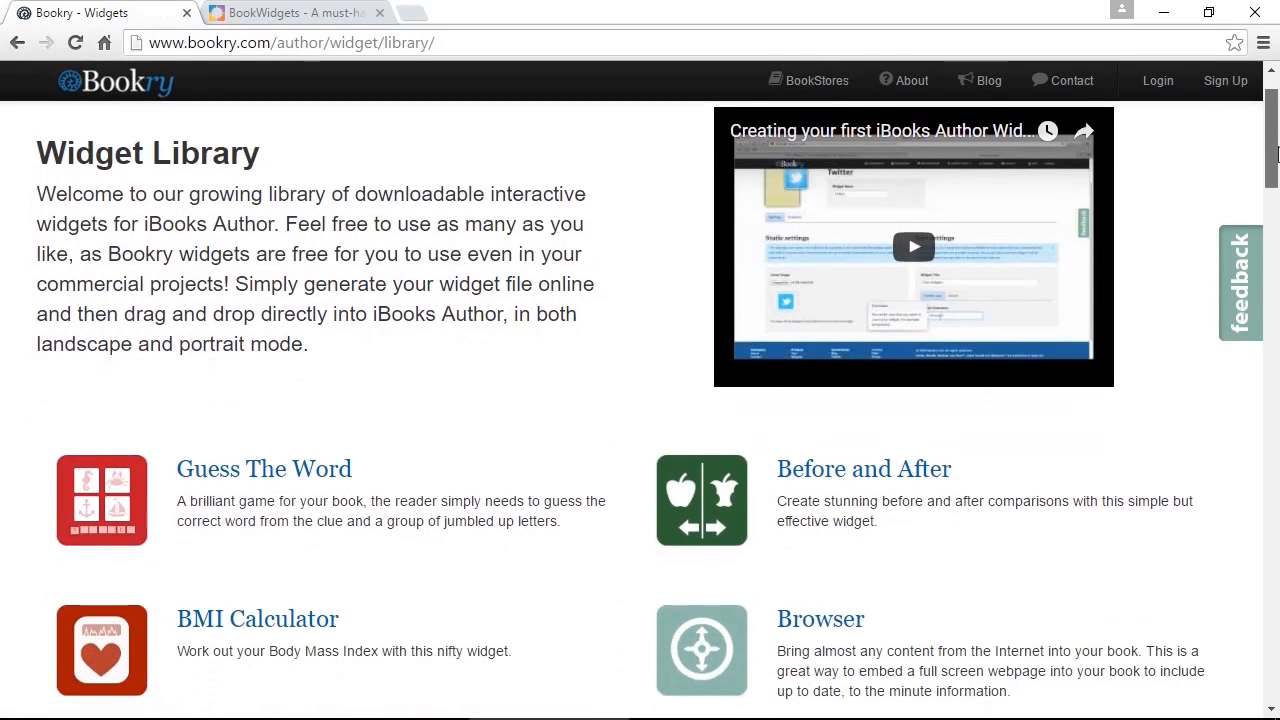
scroll(down, 3)
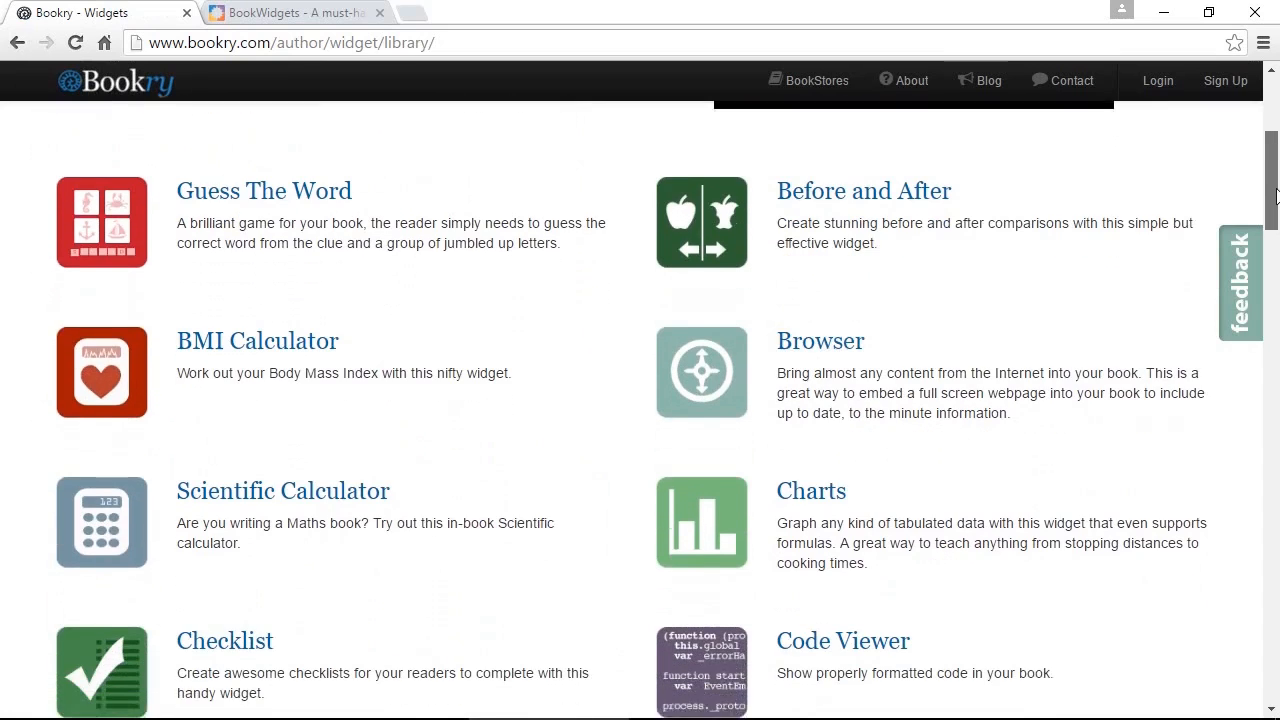
scroll(down, 3)
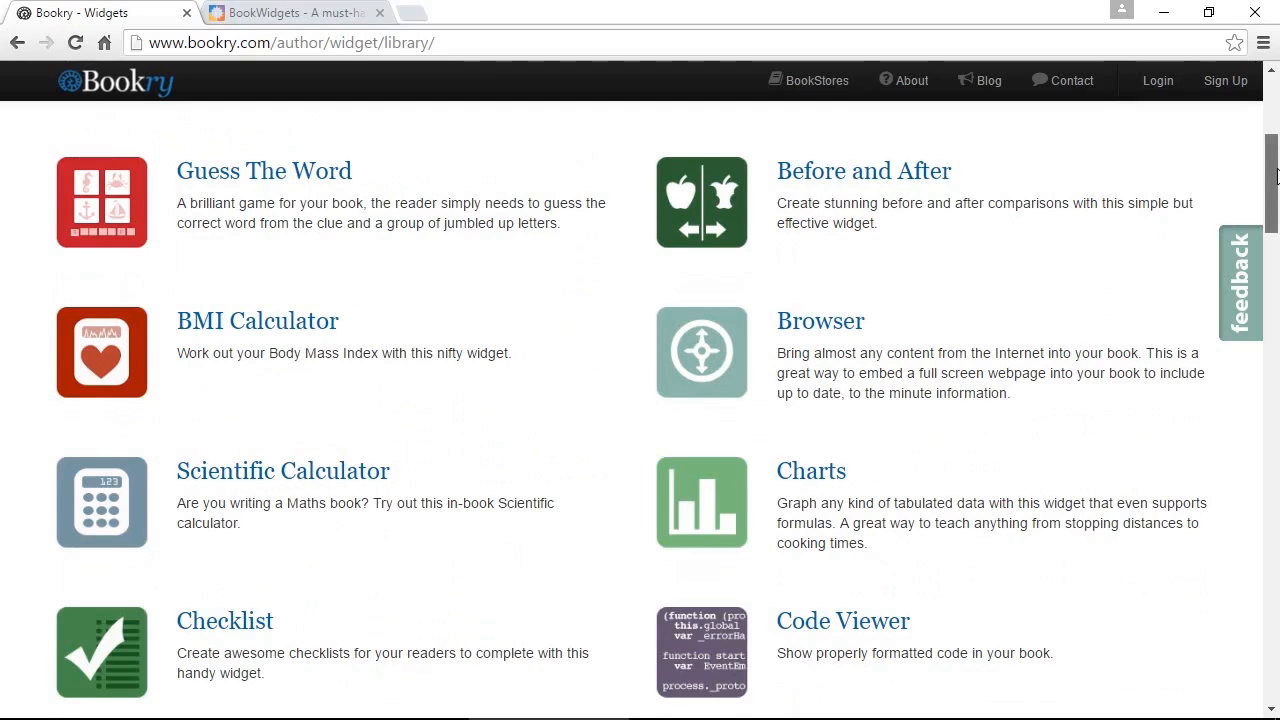
scroll(down, 3)
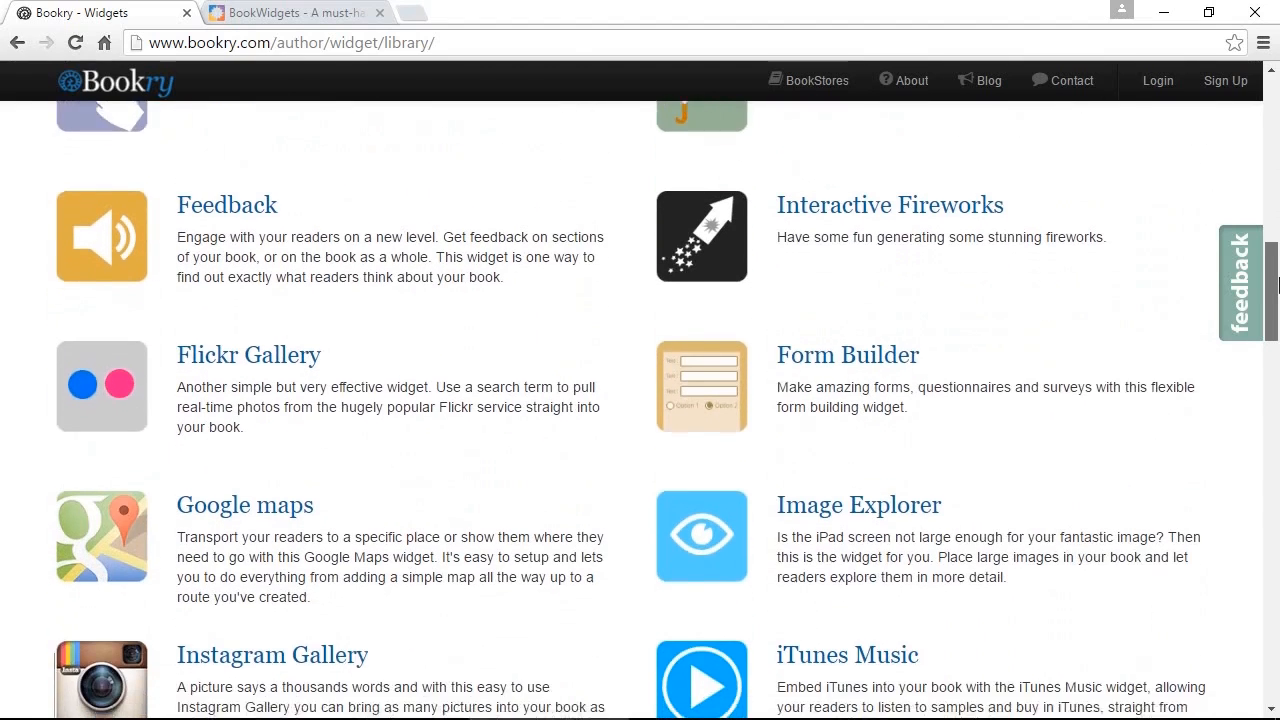
scroll(down, 3)
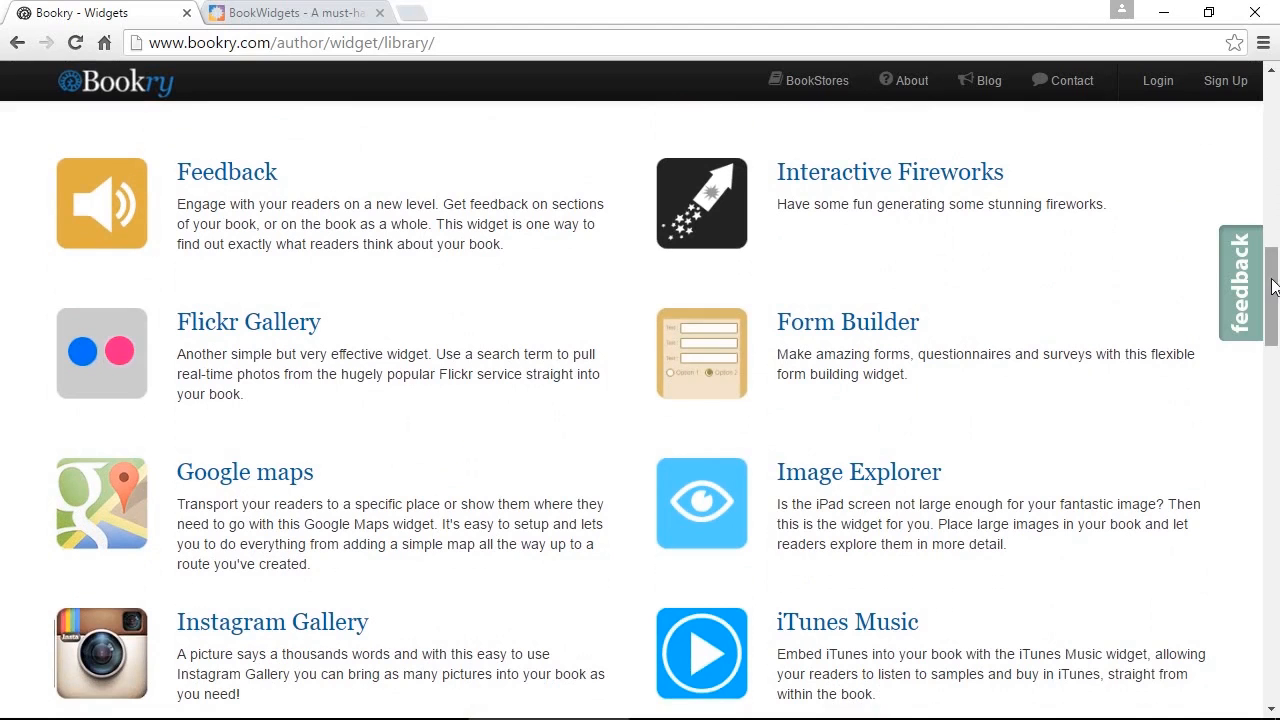
scroll(down, 3)
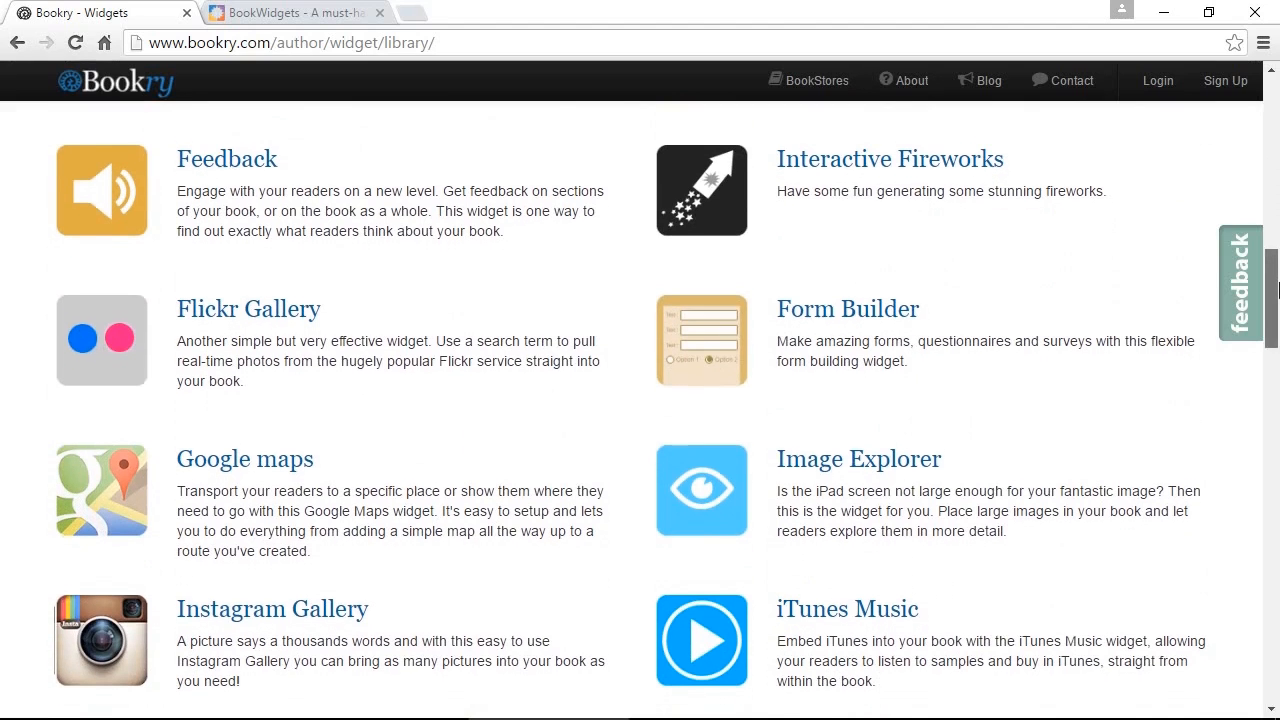
scroll(down, 3)
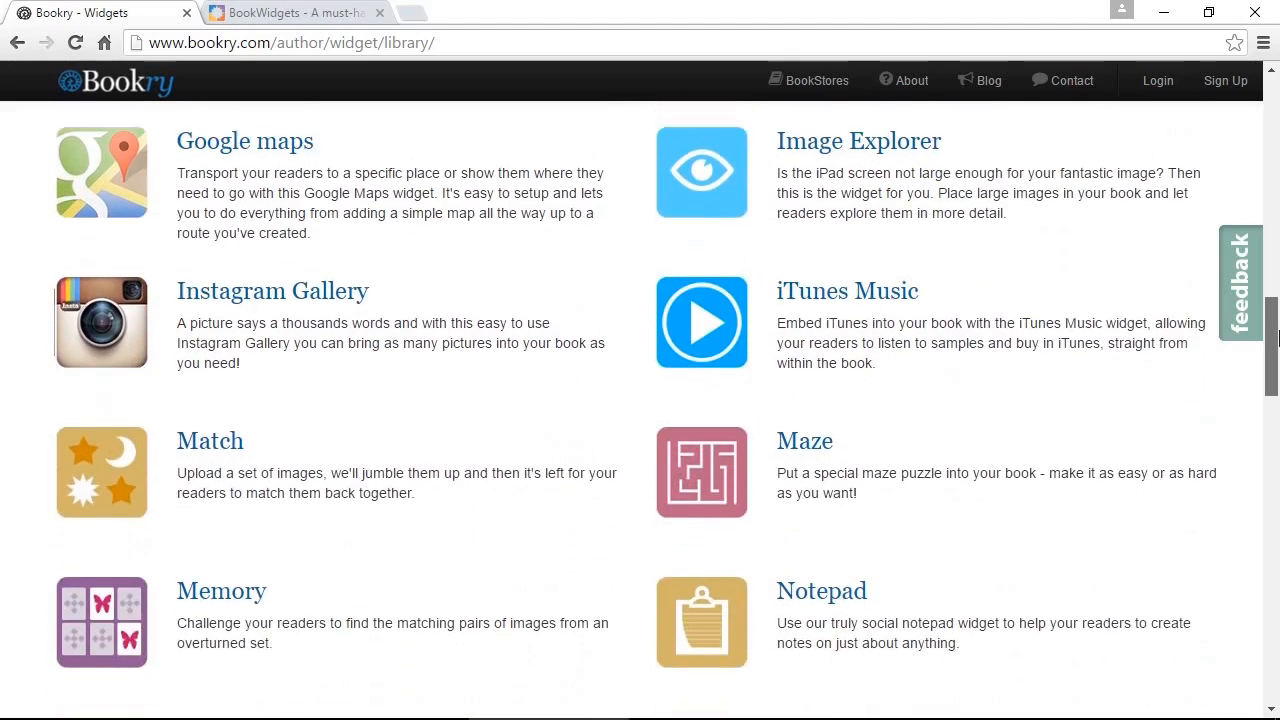
scroll(down, 3)
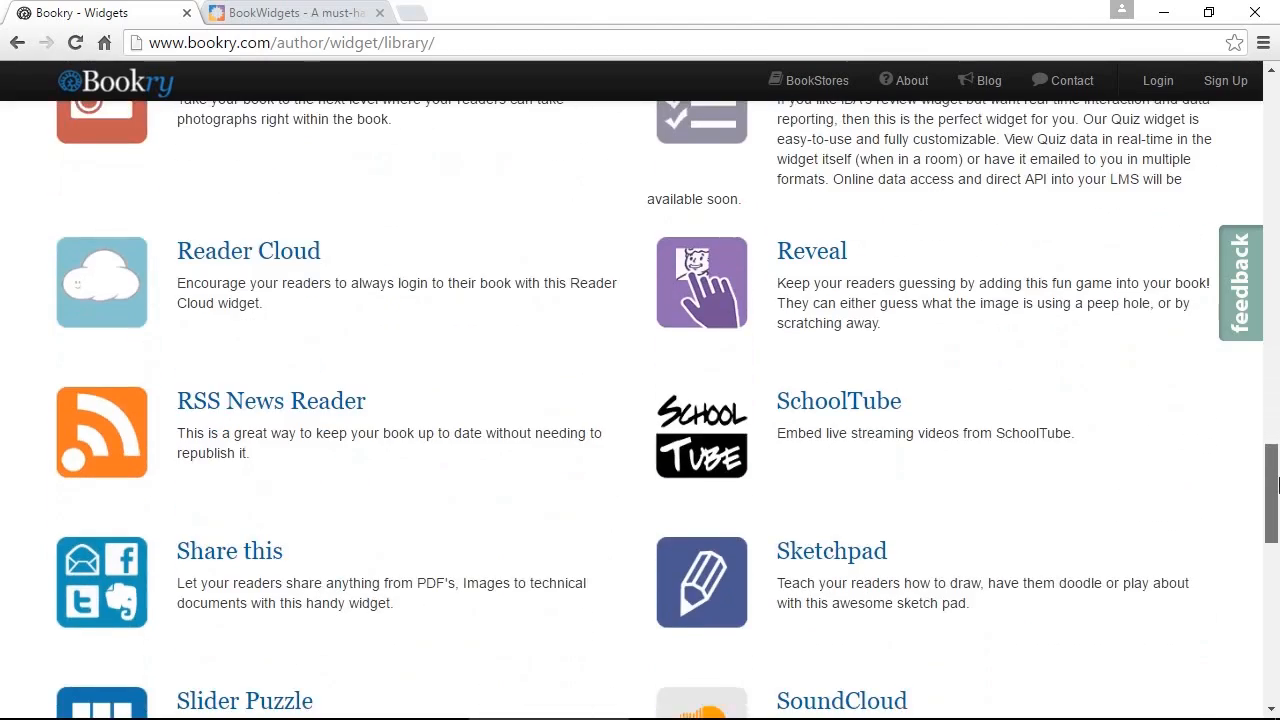
scroll(down, 3)
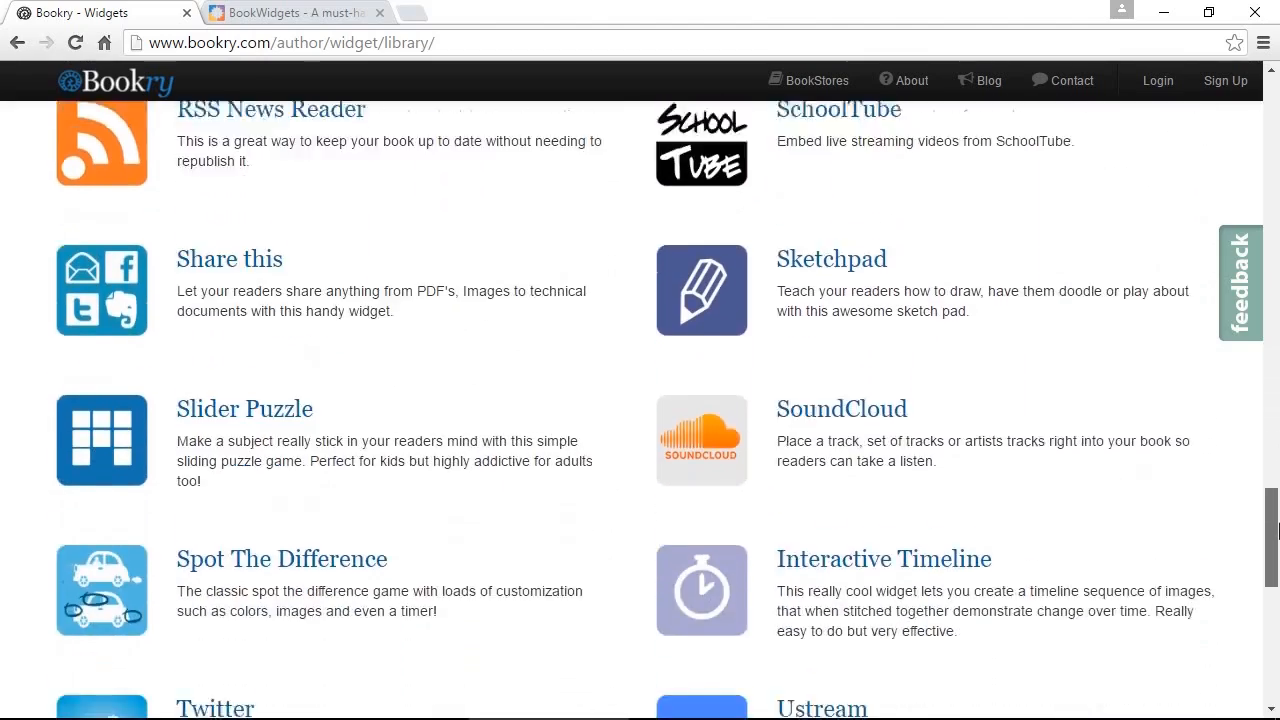
scroll(down, 3)
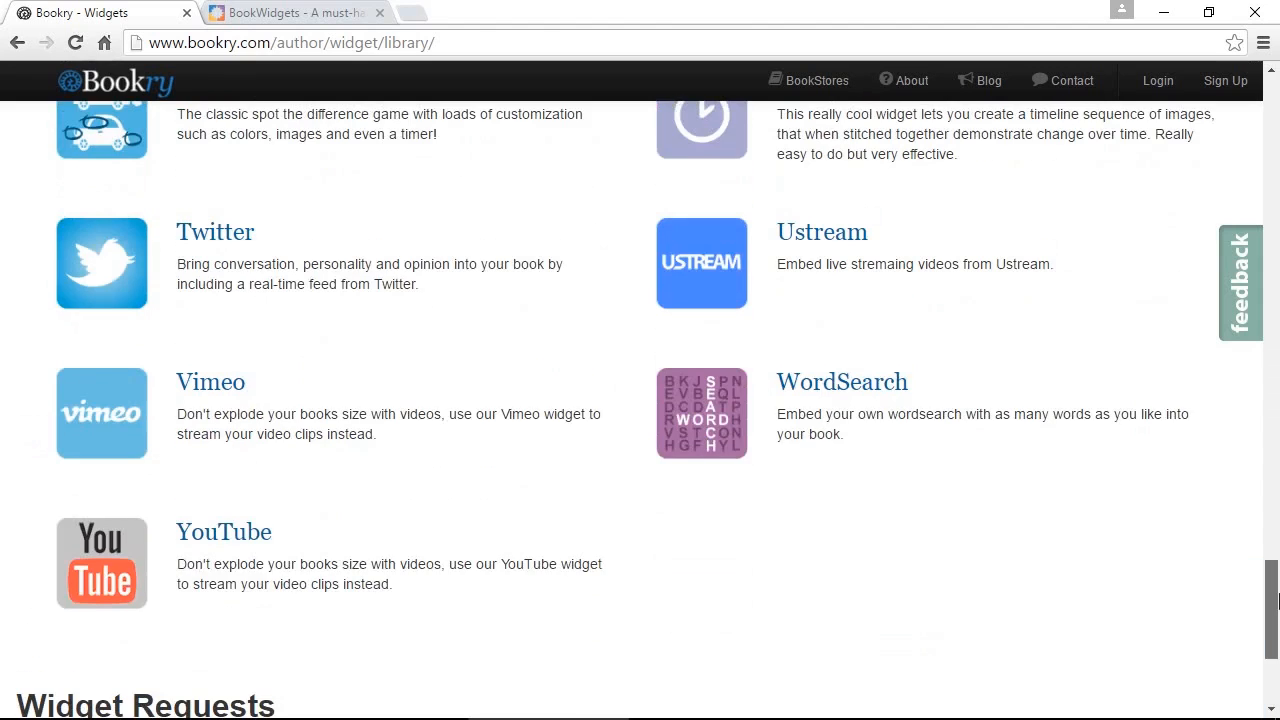
Browse the BookWidgets Widget Library down to Miscellaneous, then switch to the book editor window.
click(290, 12)
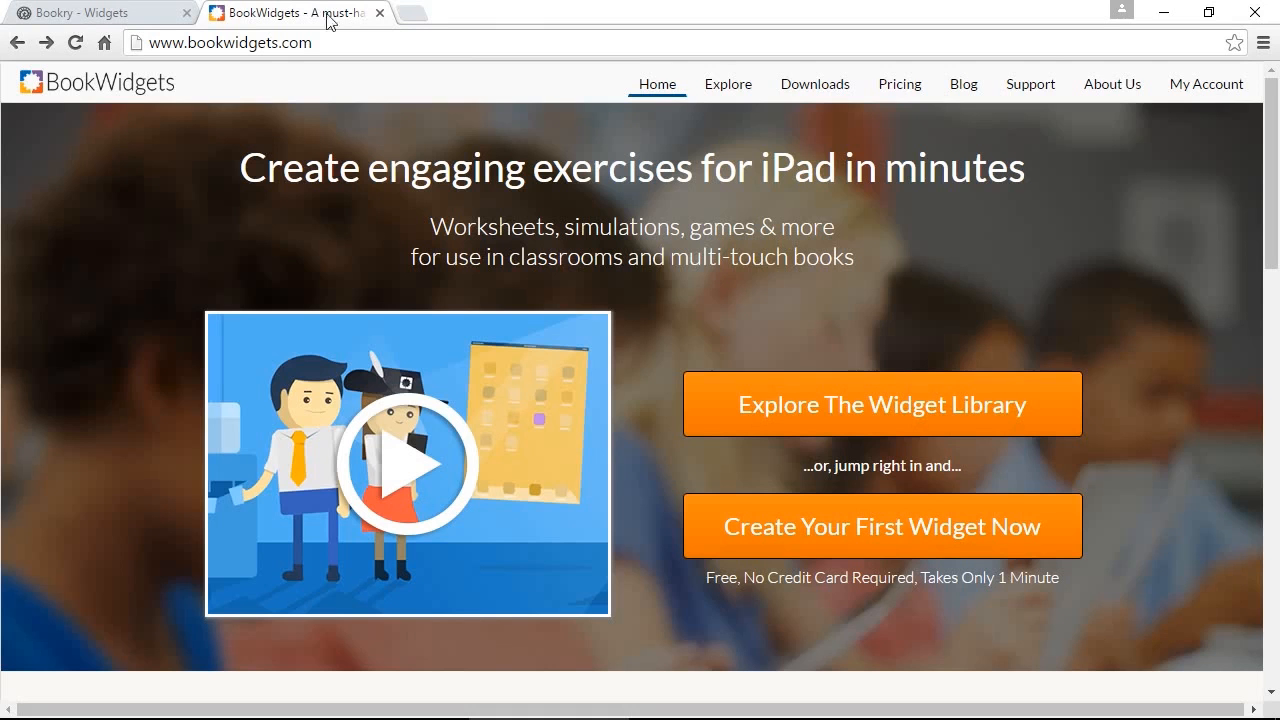
mouse_move(856, 420)
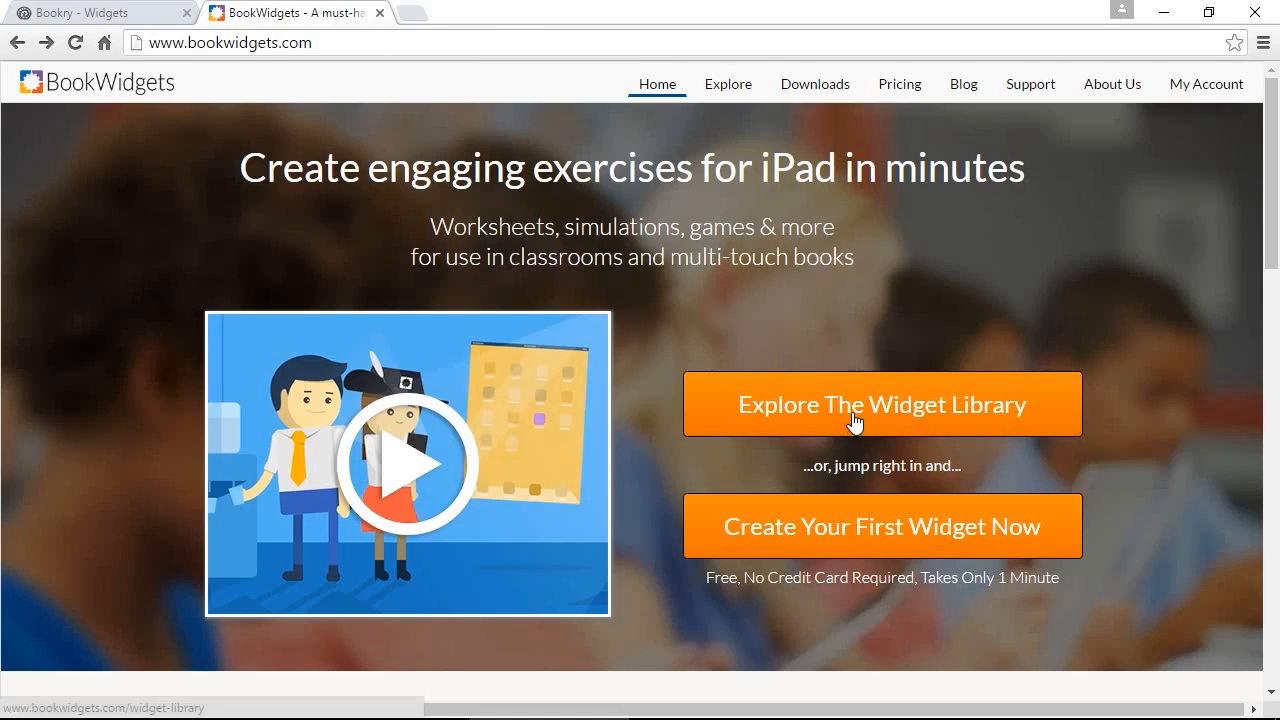
click(882, 404)
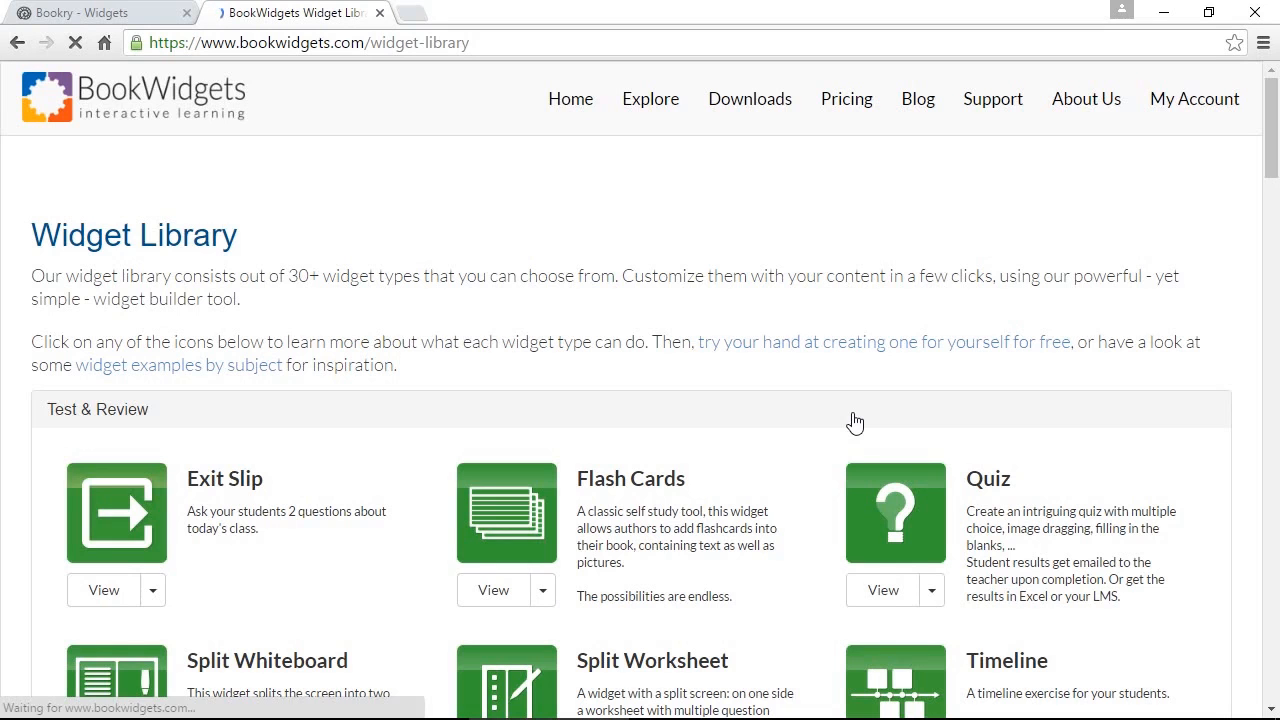
scroll(down, 3)
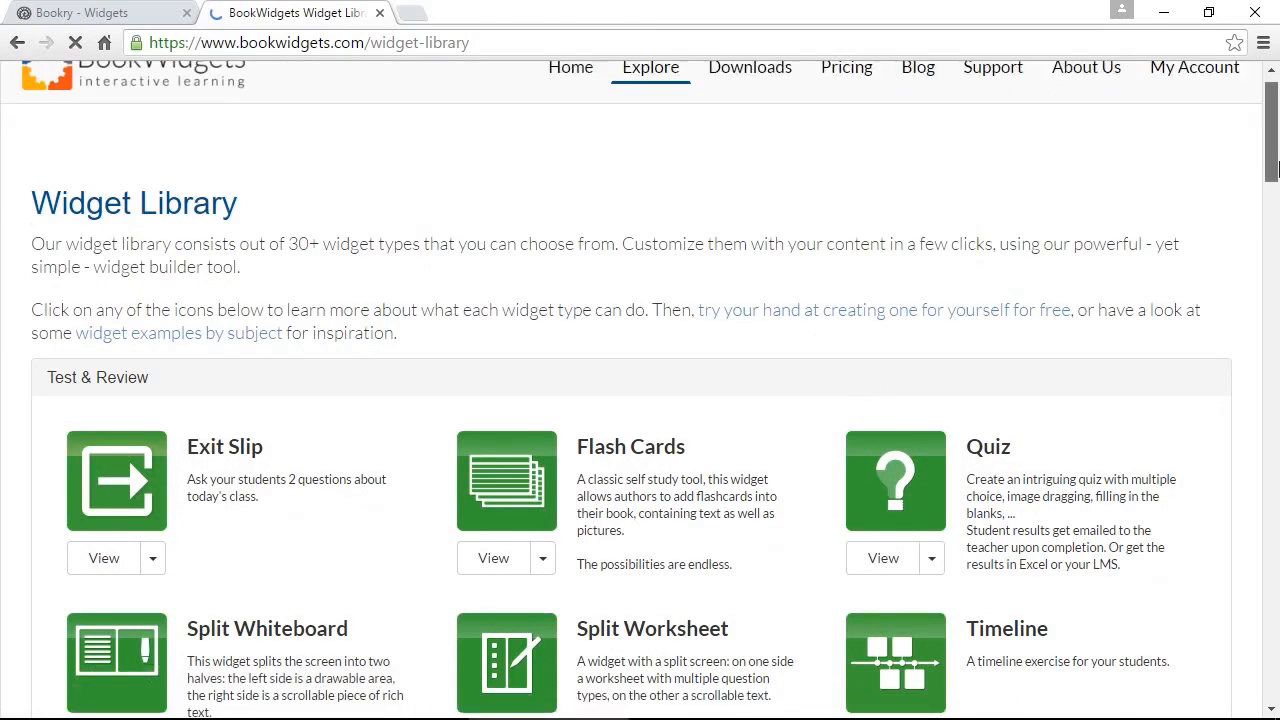
scroll(down, 3)
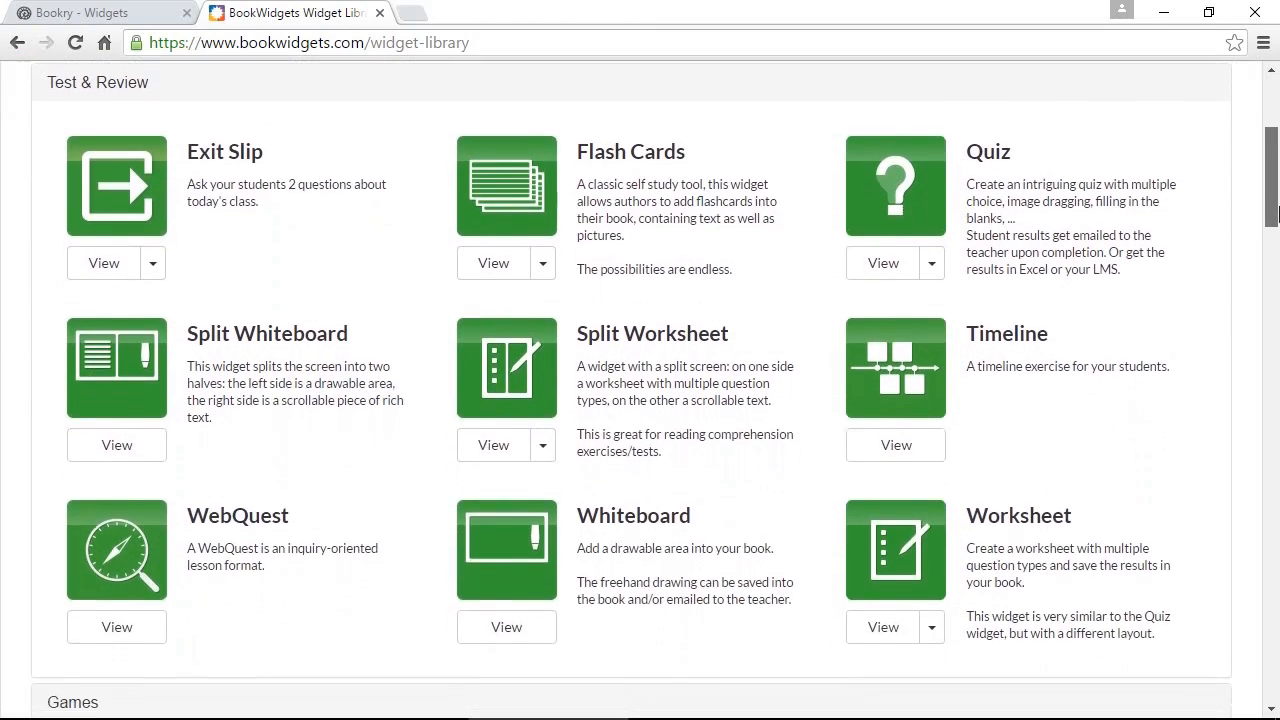
scroll(down, 3)
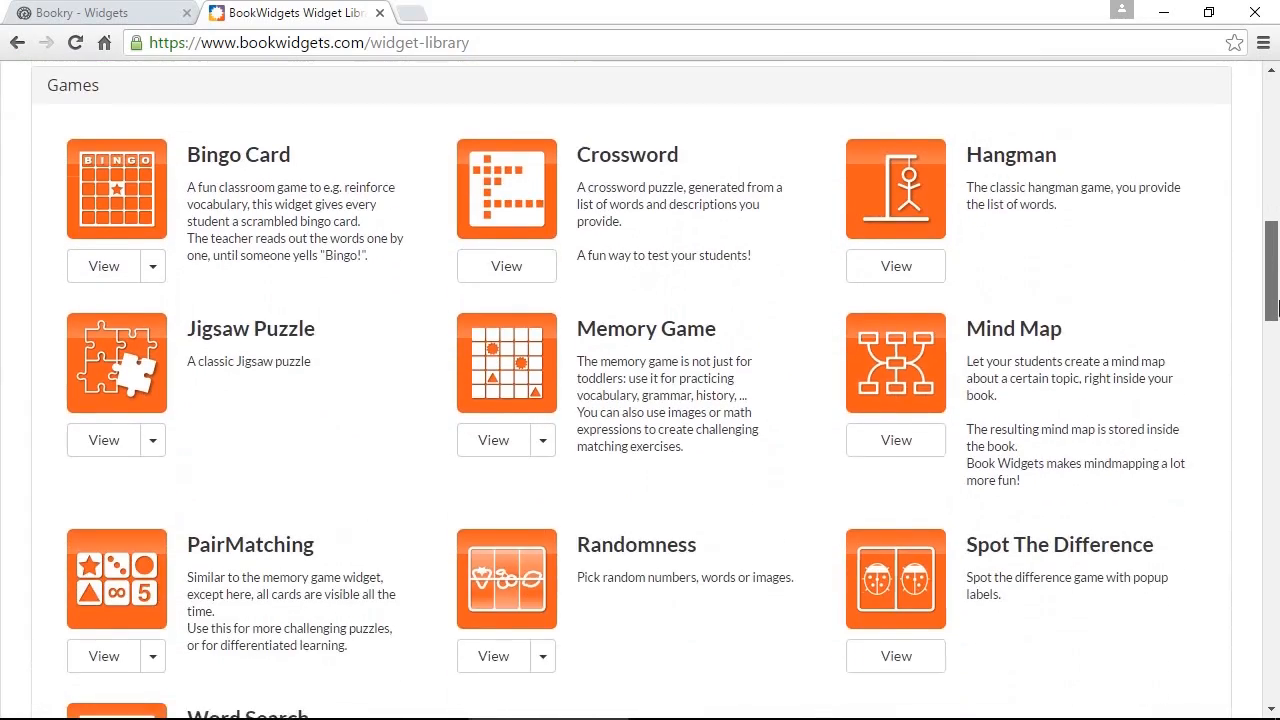
scroll(down, 3)
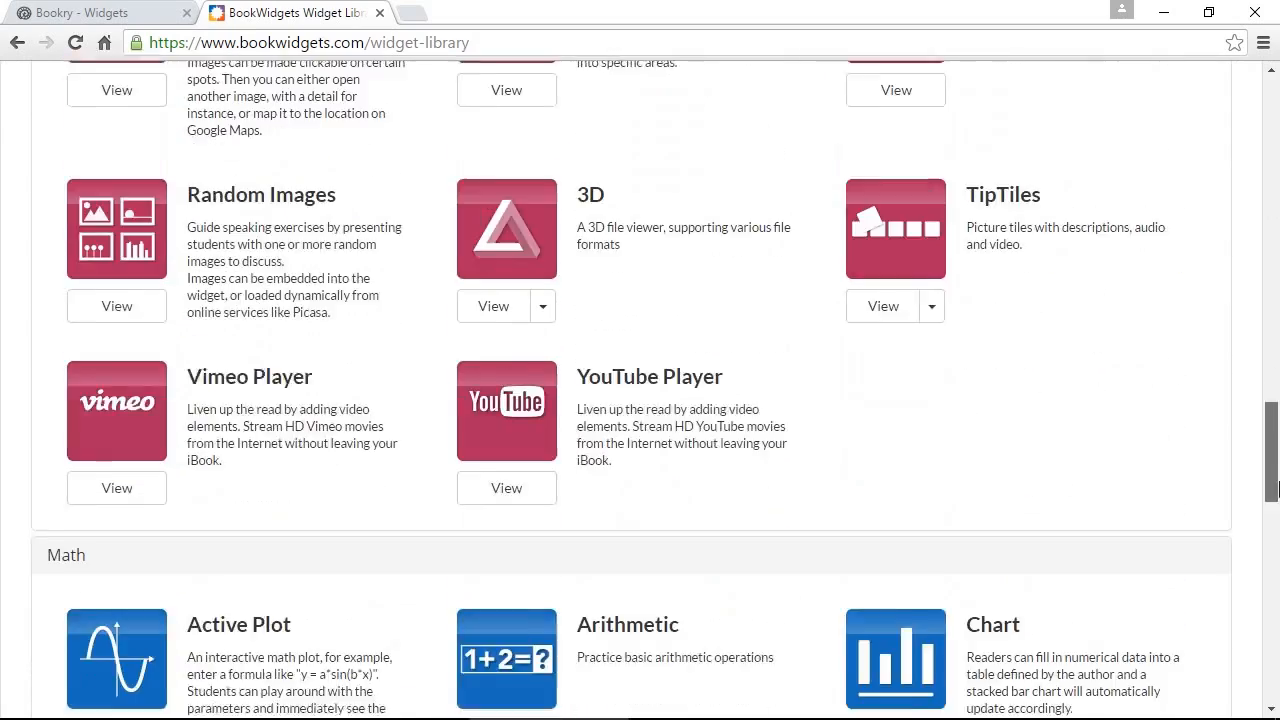
scroll(down, 3)
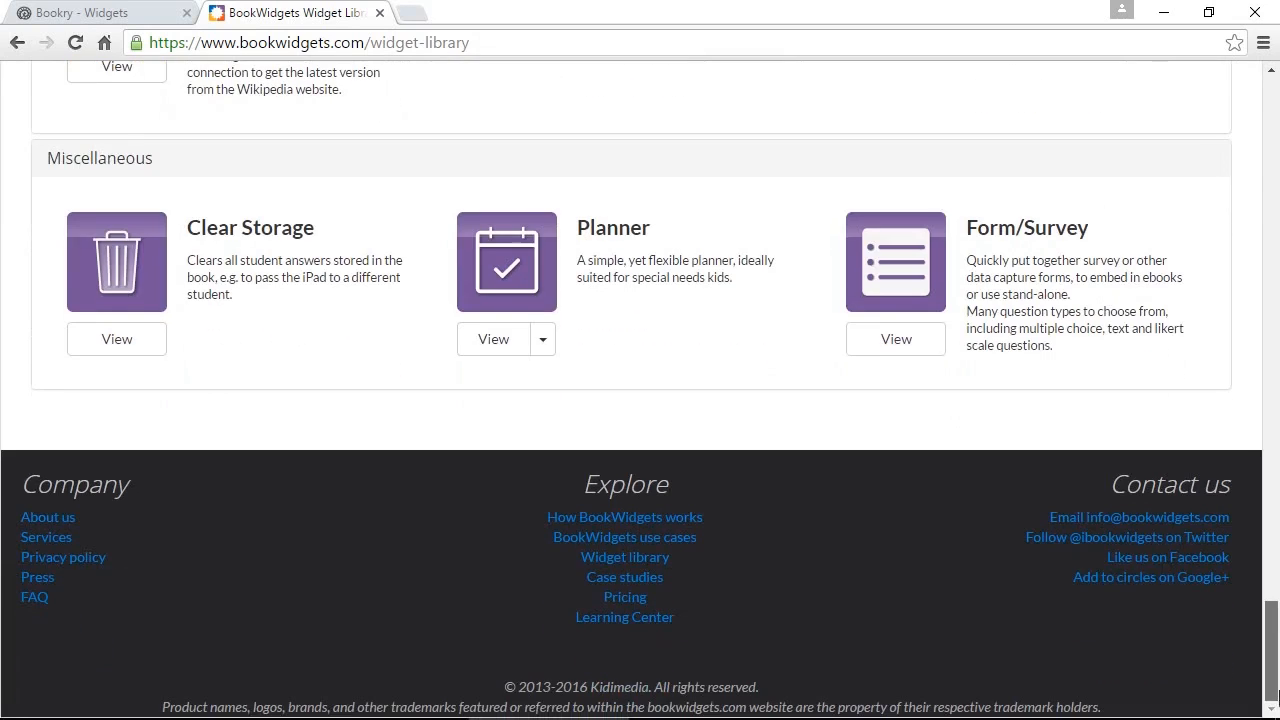
key(alt+tab)
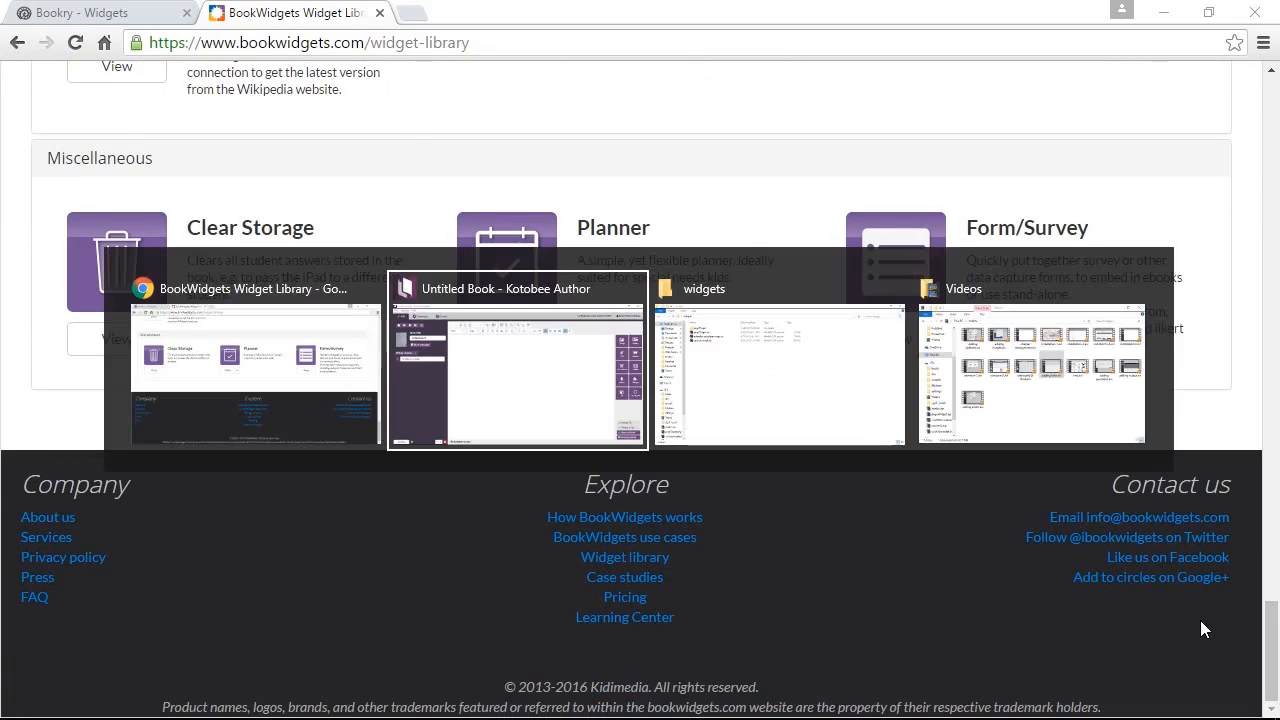
Start inserting a widget into the Kotobee chapter and choose the Popup Widget type.
click(516, 376)
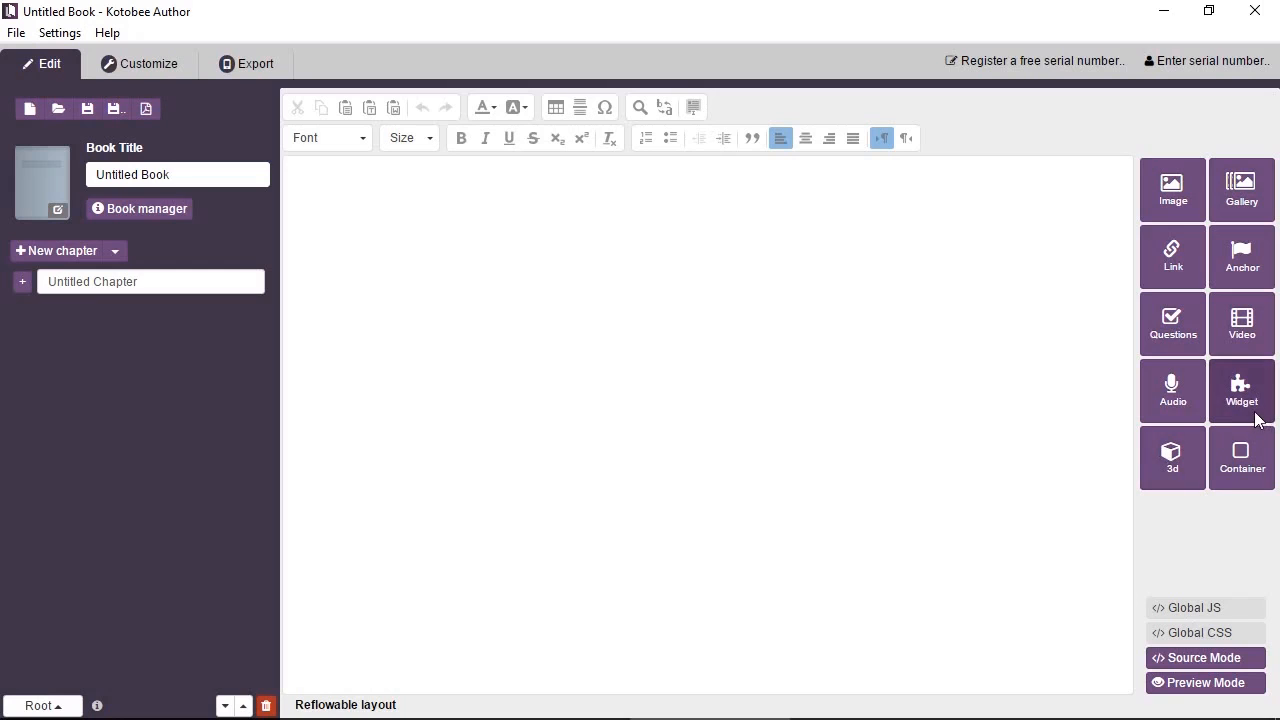
click(1238, 390)
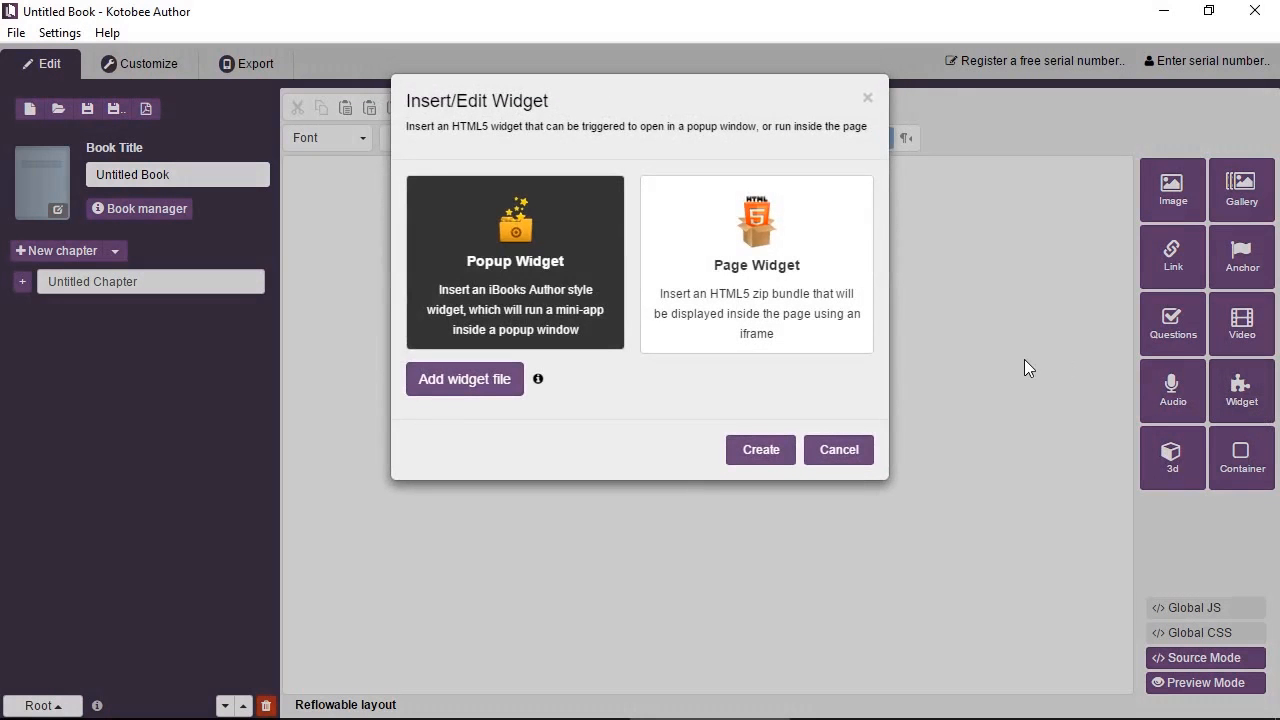
mouse_move(988, 368)
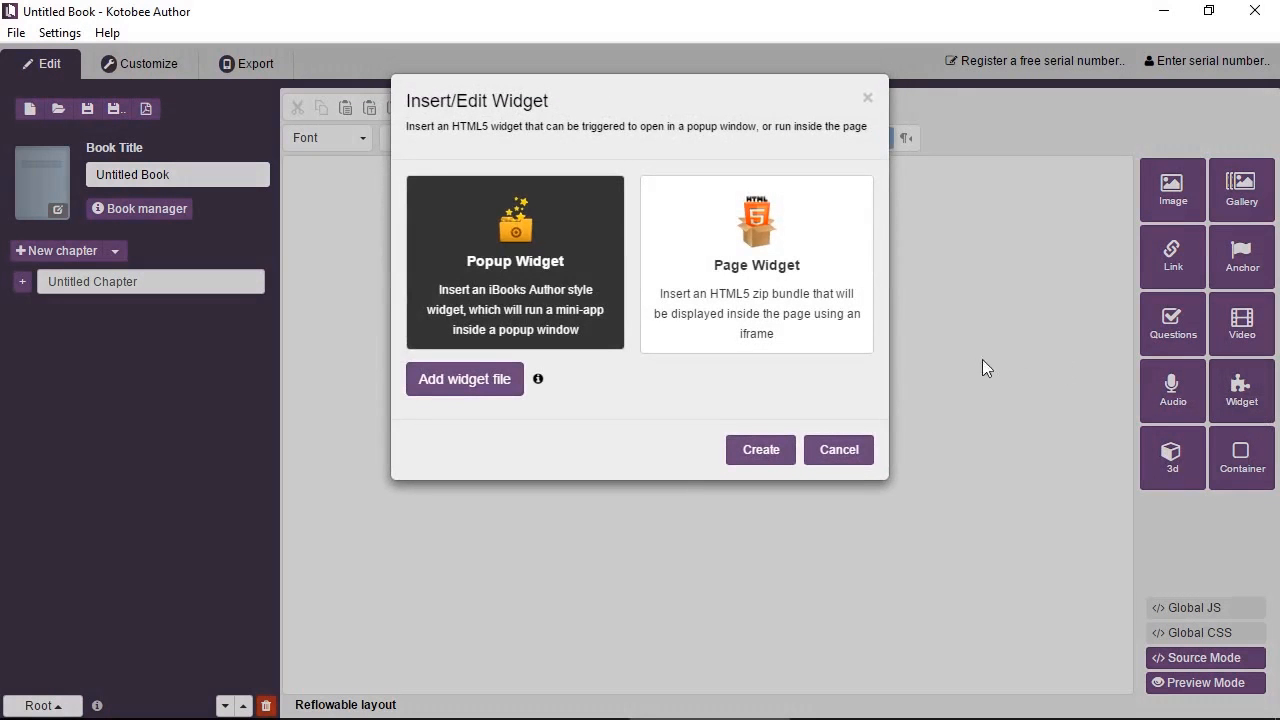
mouse_move(818, 344)
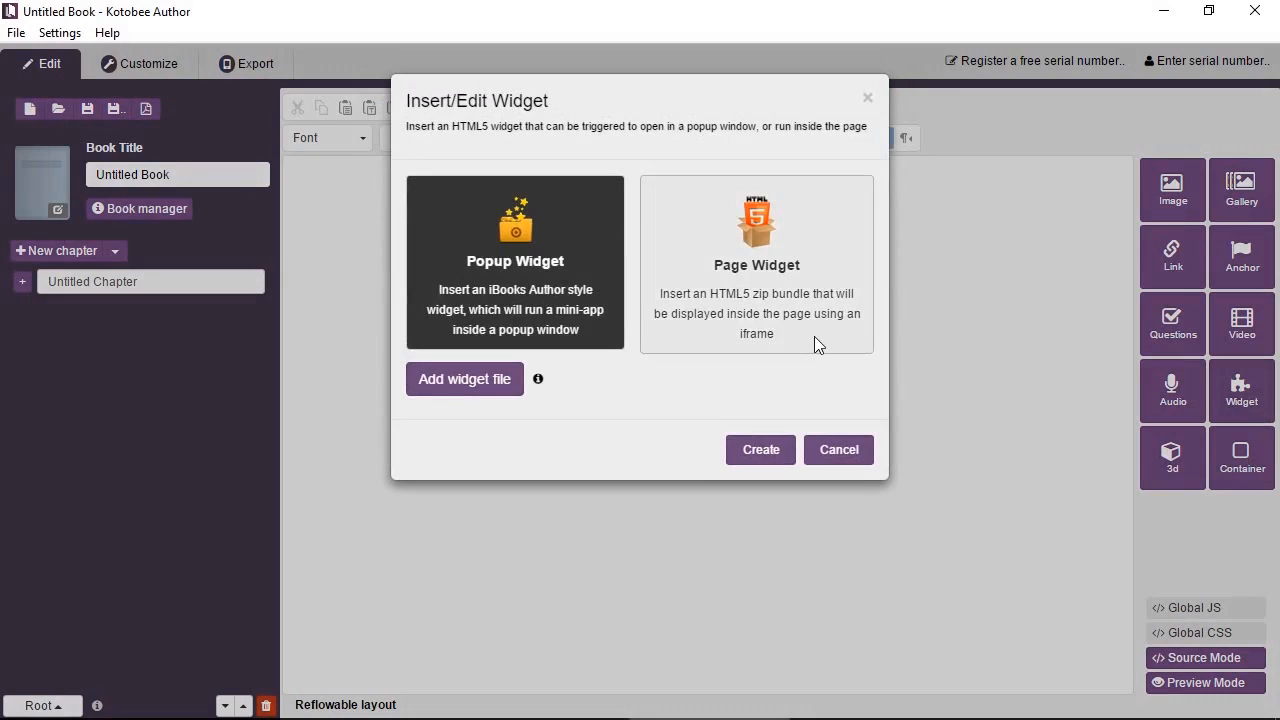
click(756, 262)
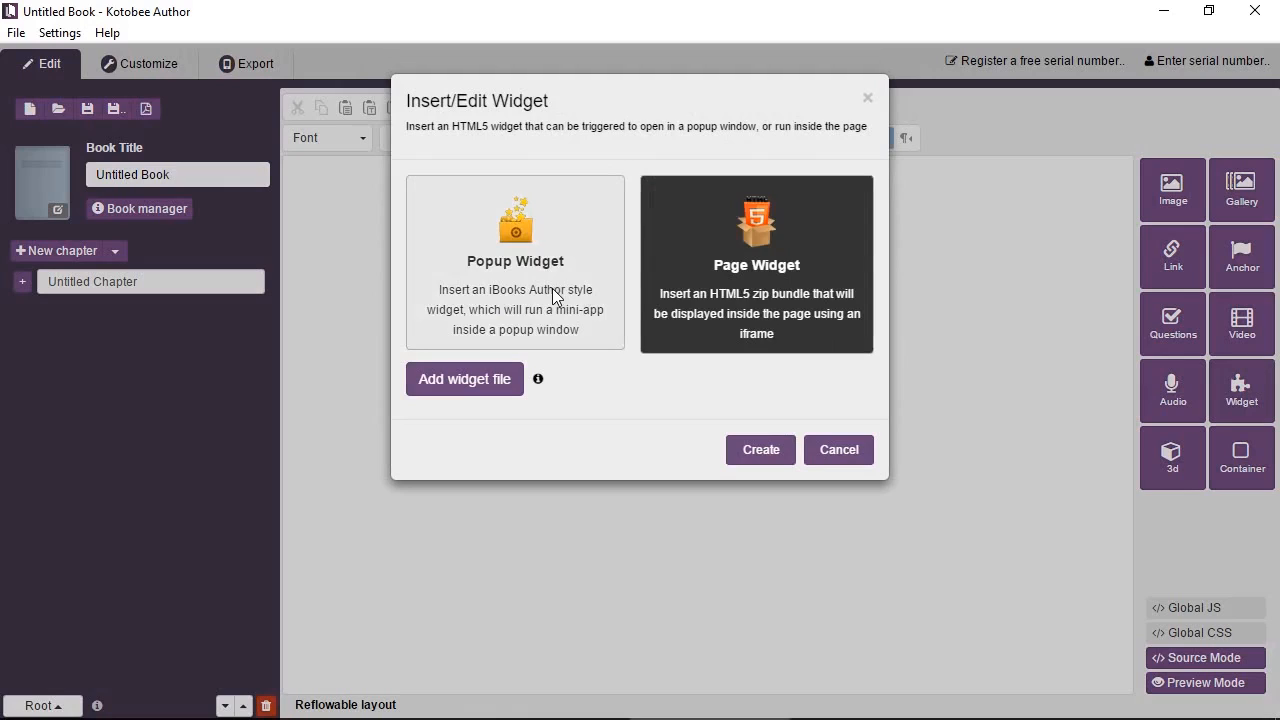
click(516, 262)
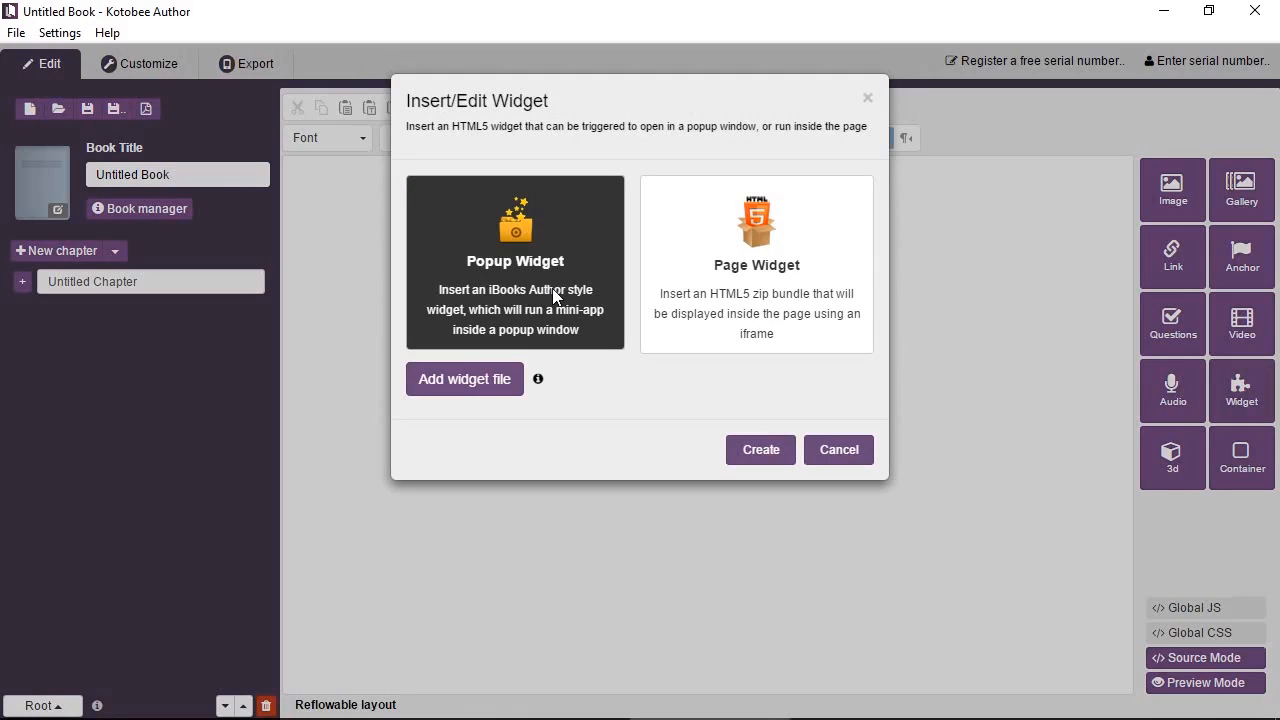
mouse_move(536, 318)
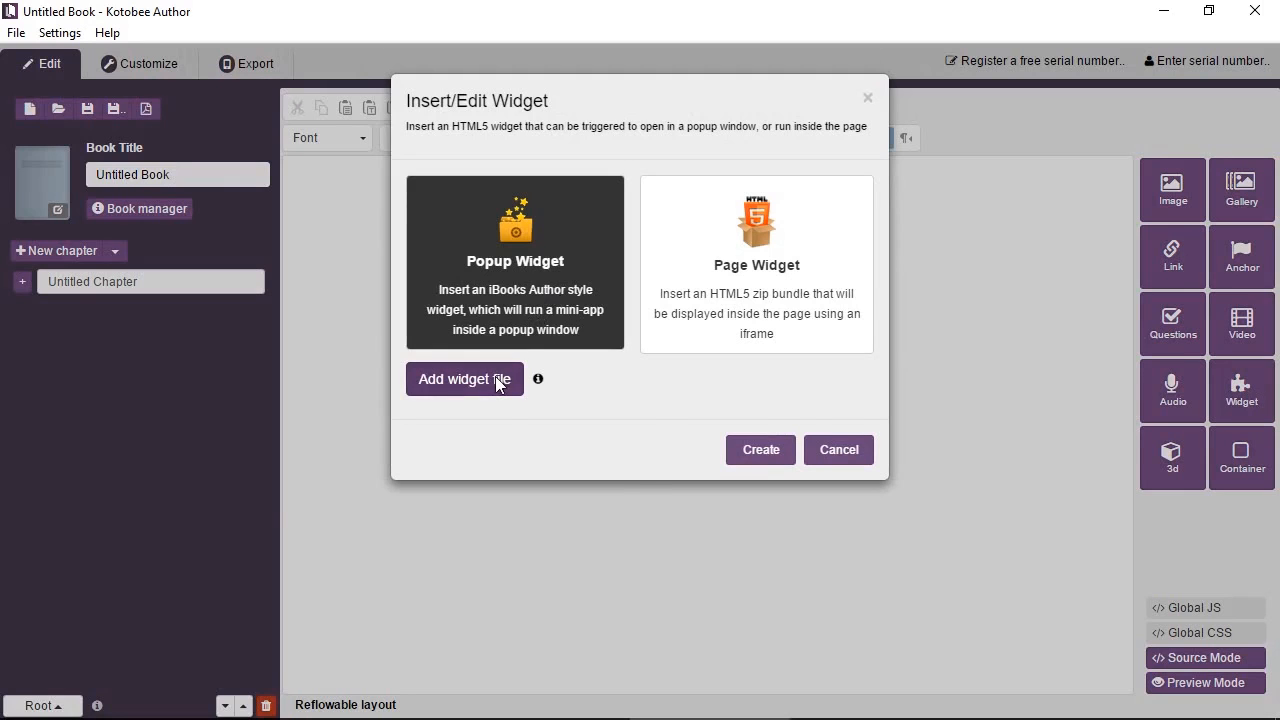
Load scientific-calculator.wdgt.zip from the widgets folder as the popup widget file.
click(464, 380)
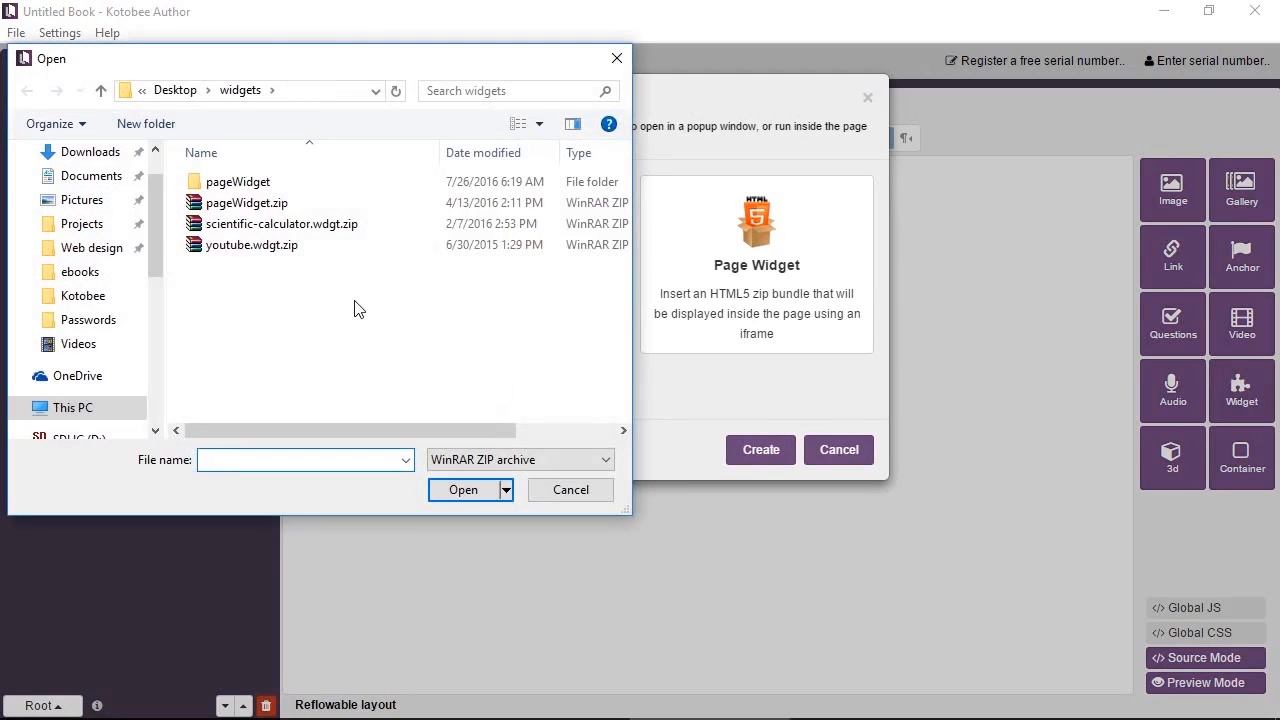
click(280, 224)
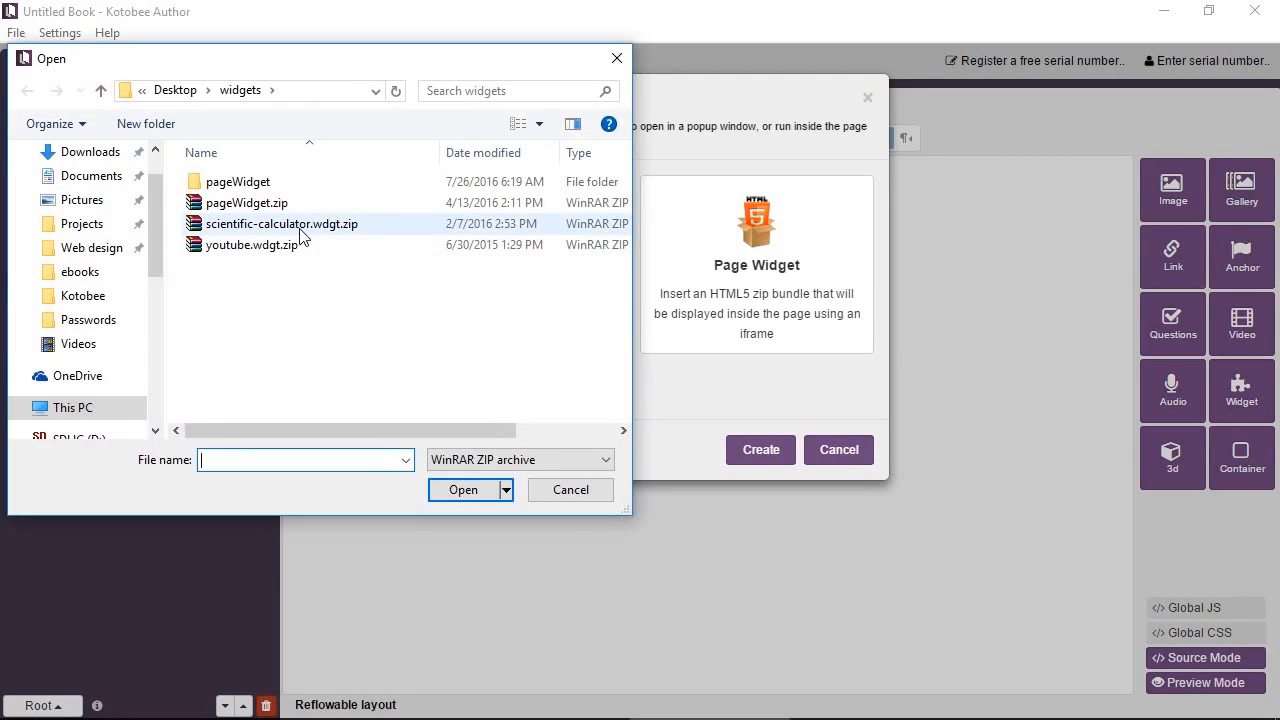
click(280, 224)
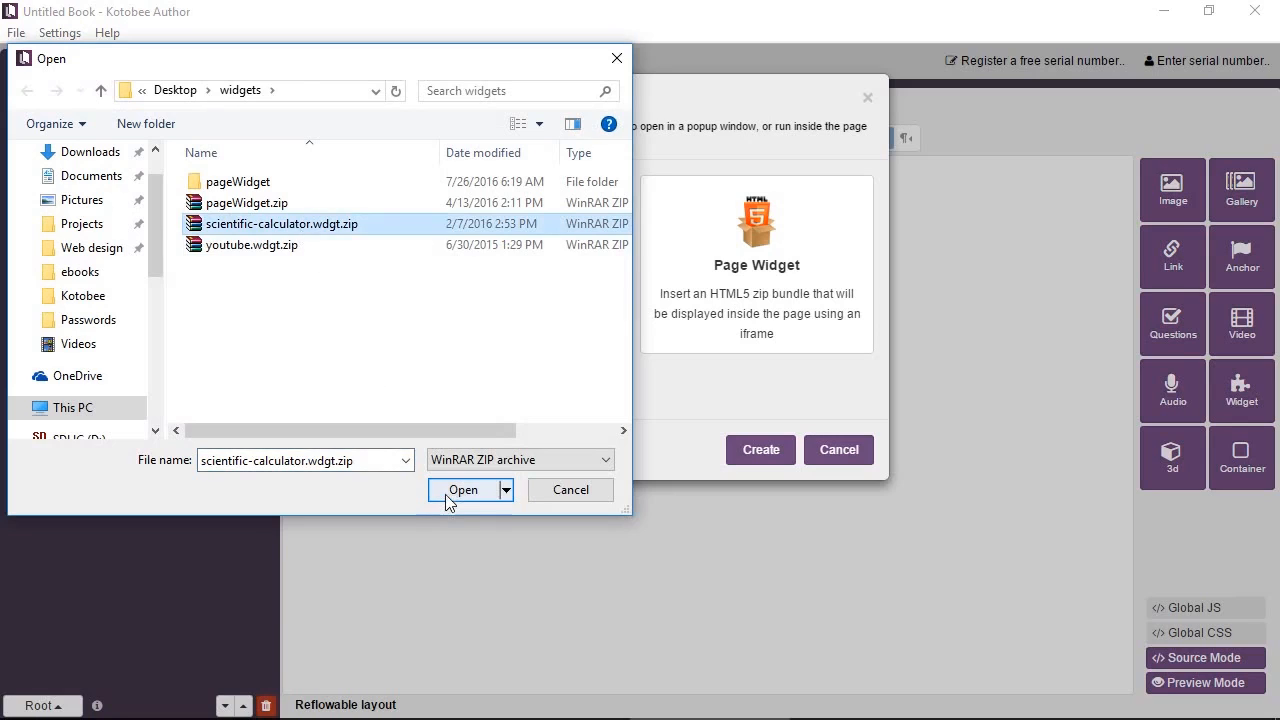
click(460, 490)
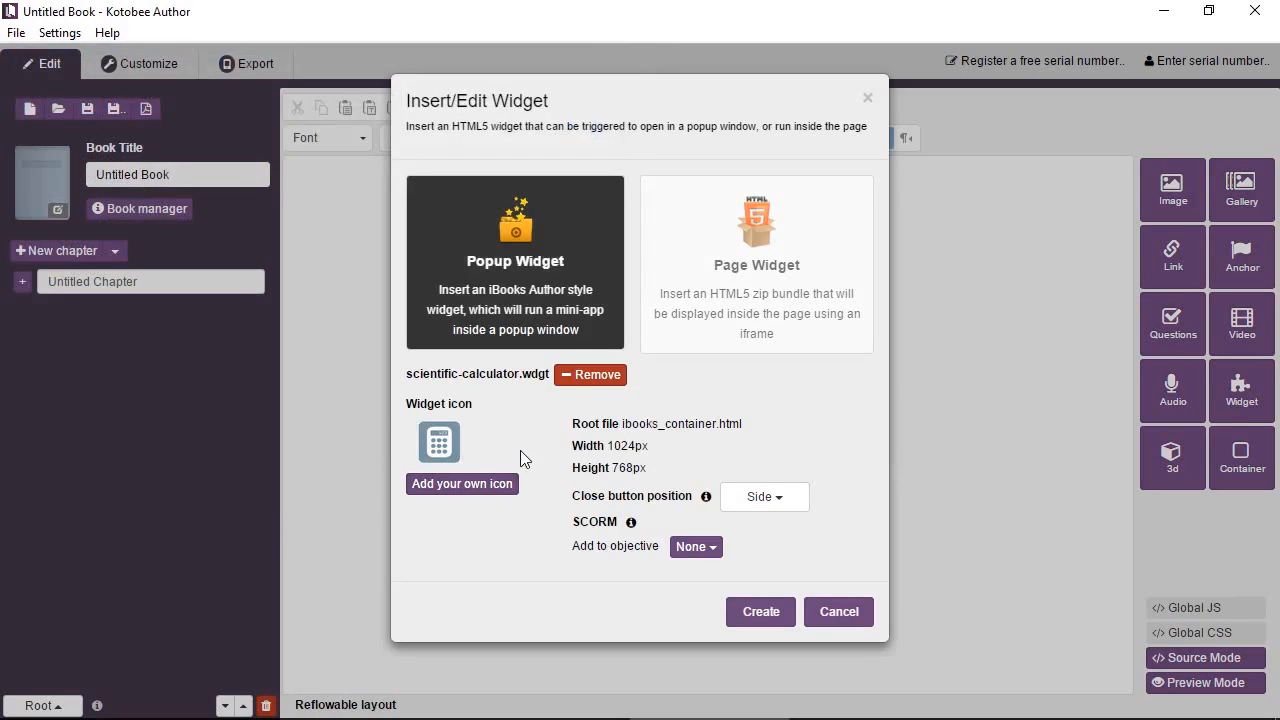
mouse_move(616, 432)
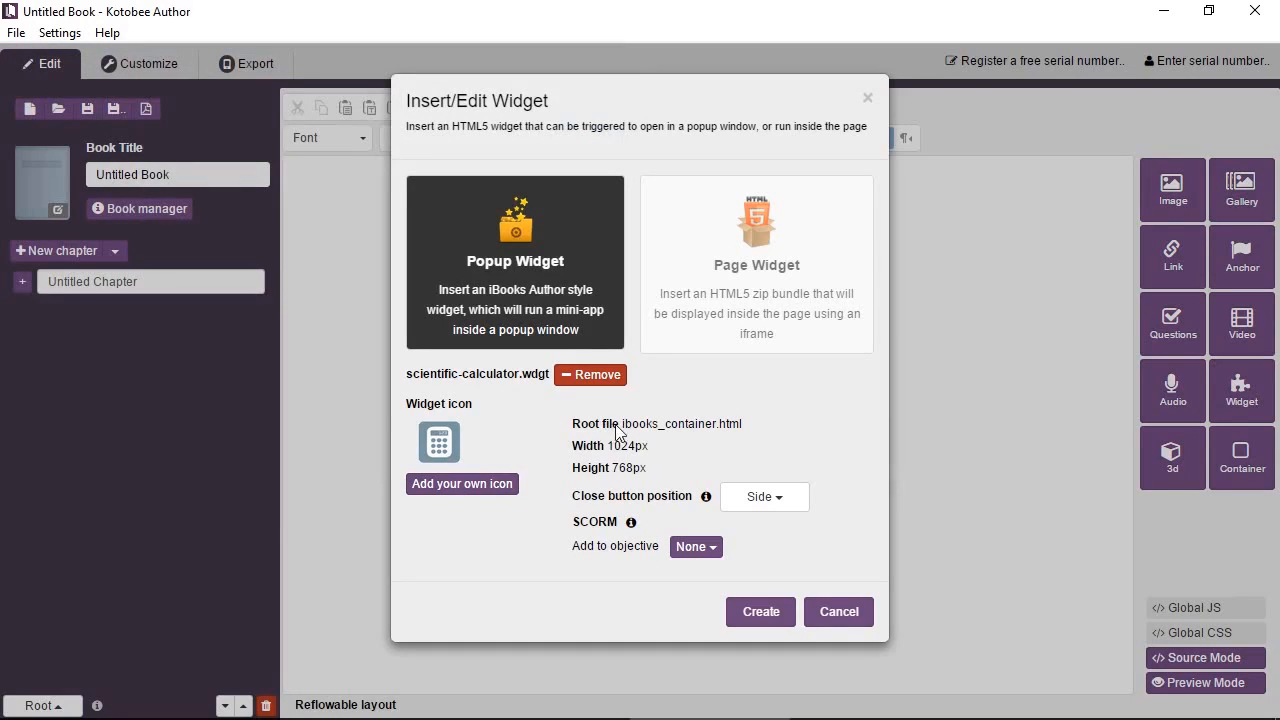
mouse_move(680, 510)
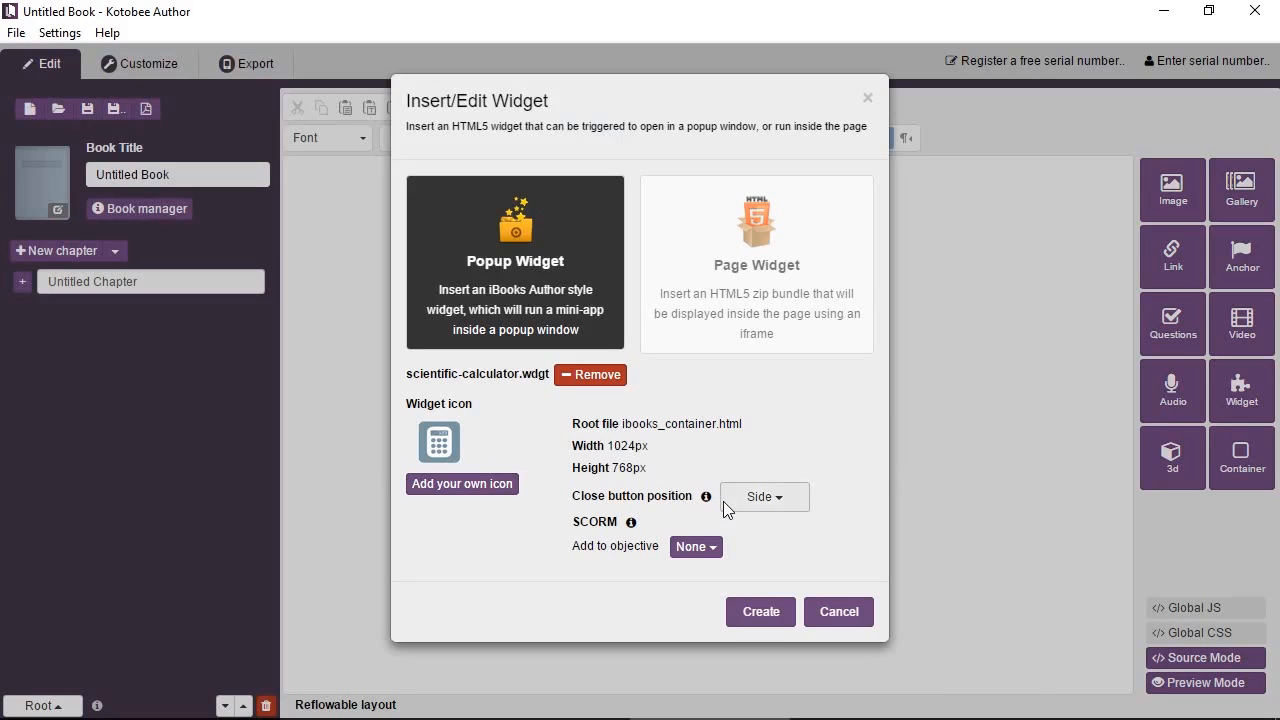
mouse_move(732, 504)
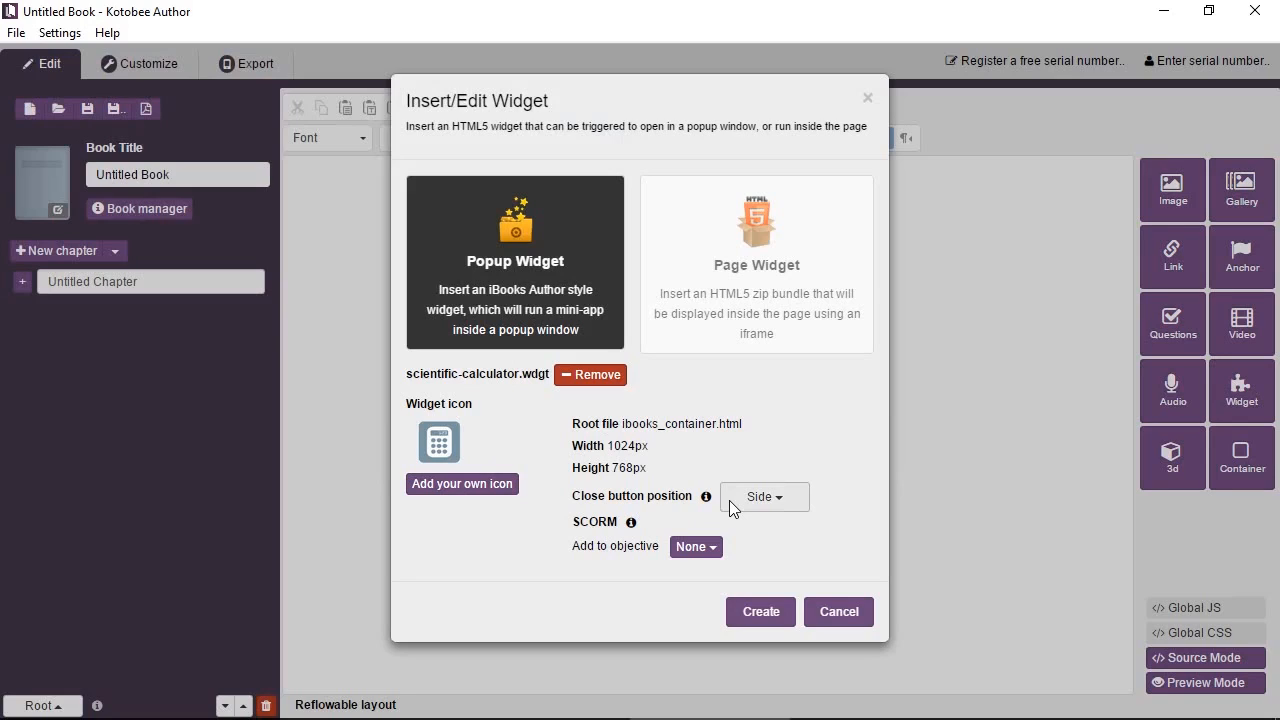
Review the close button position choices (Side, Top, None) for the popup widget.
click(764, 496)
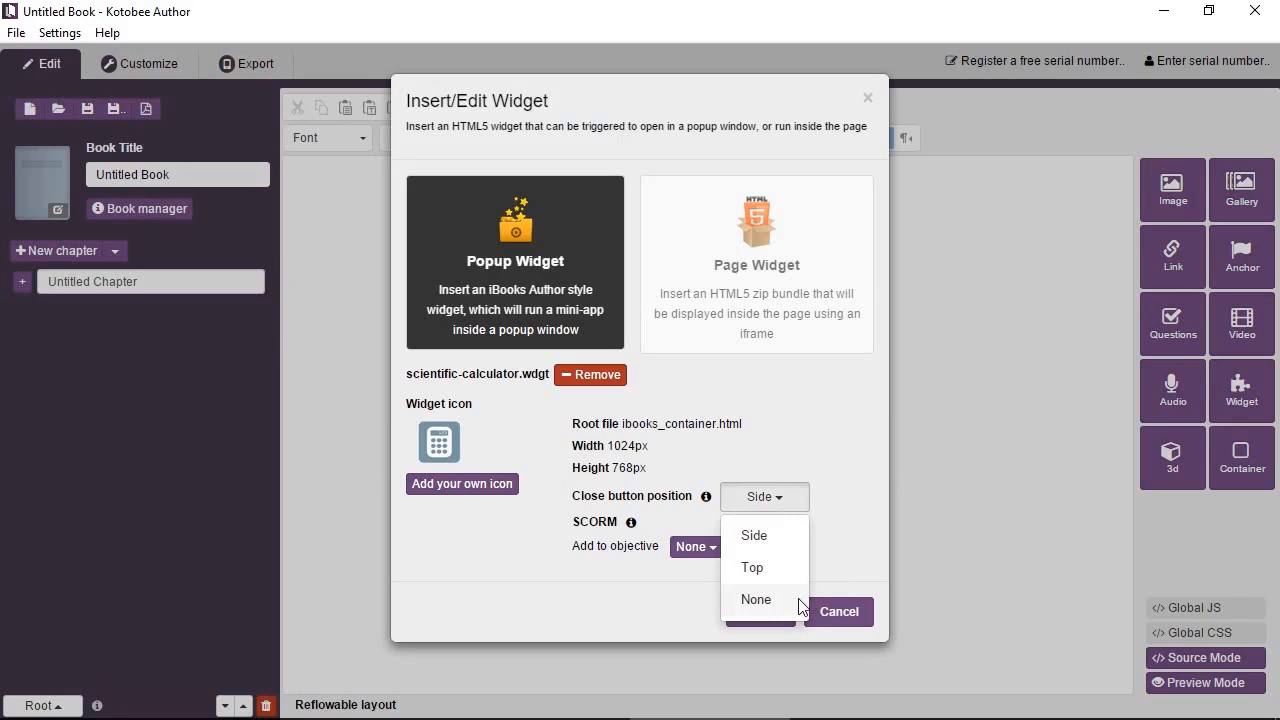
mouse_move(830, 512)
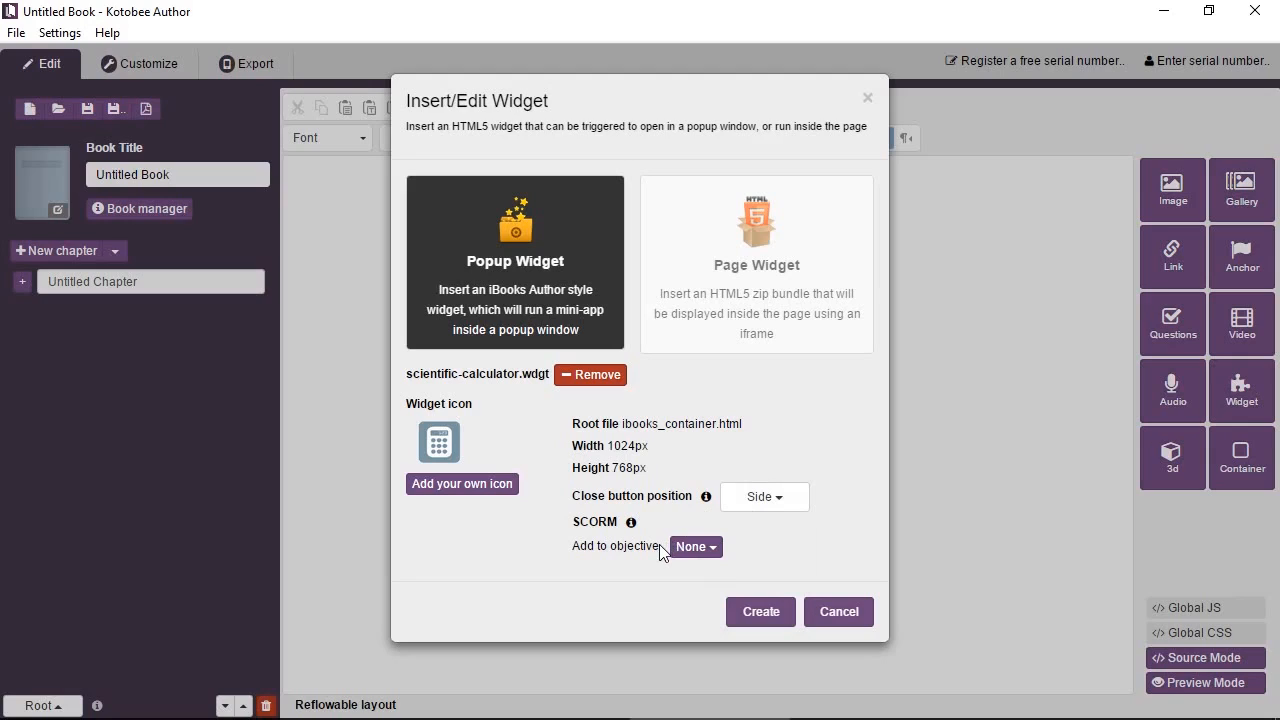
mouse_move(504, 454)
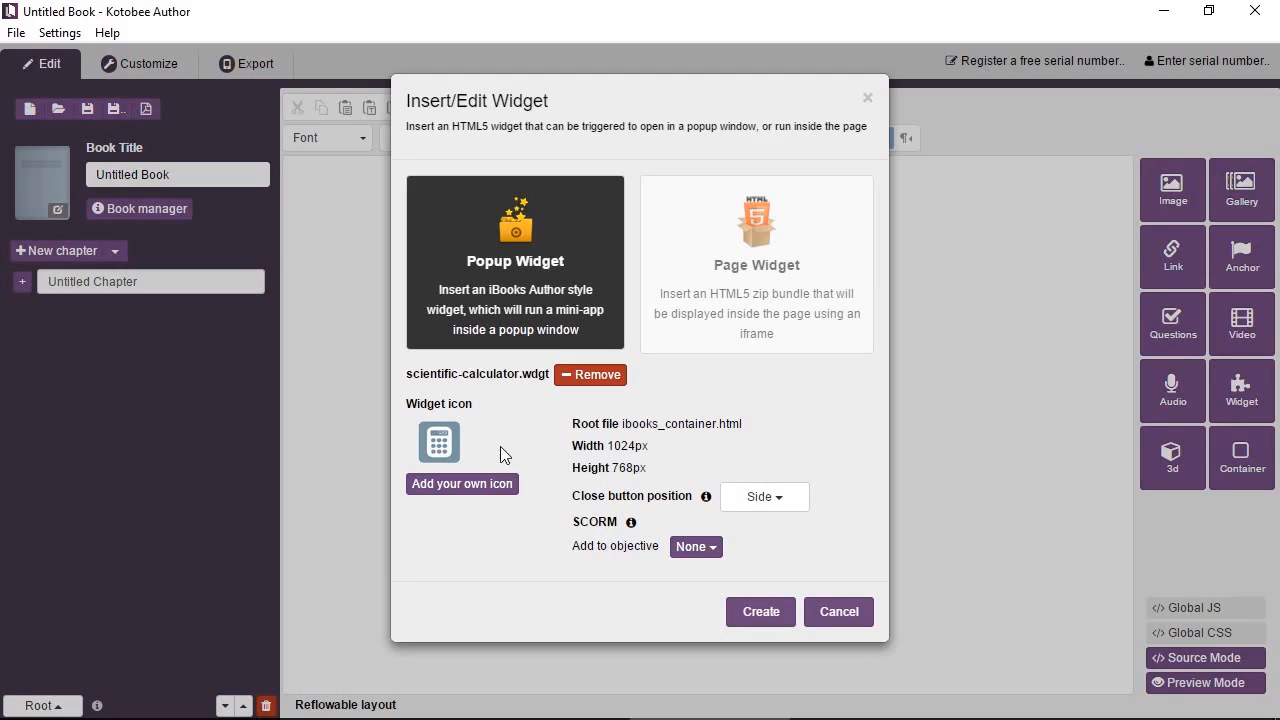
mouse_move(484, 448)
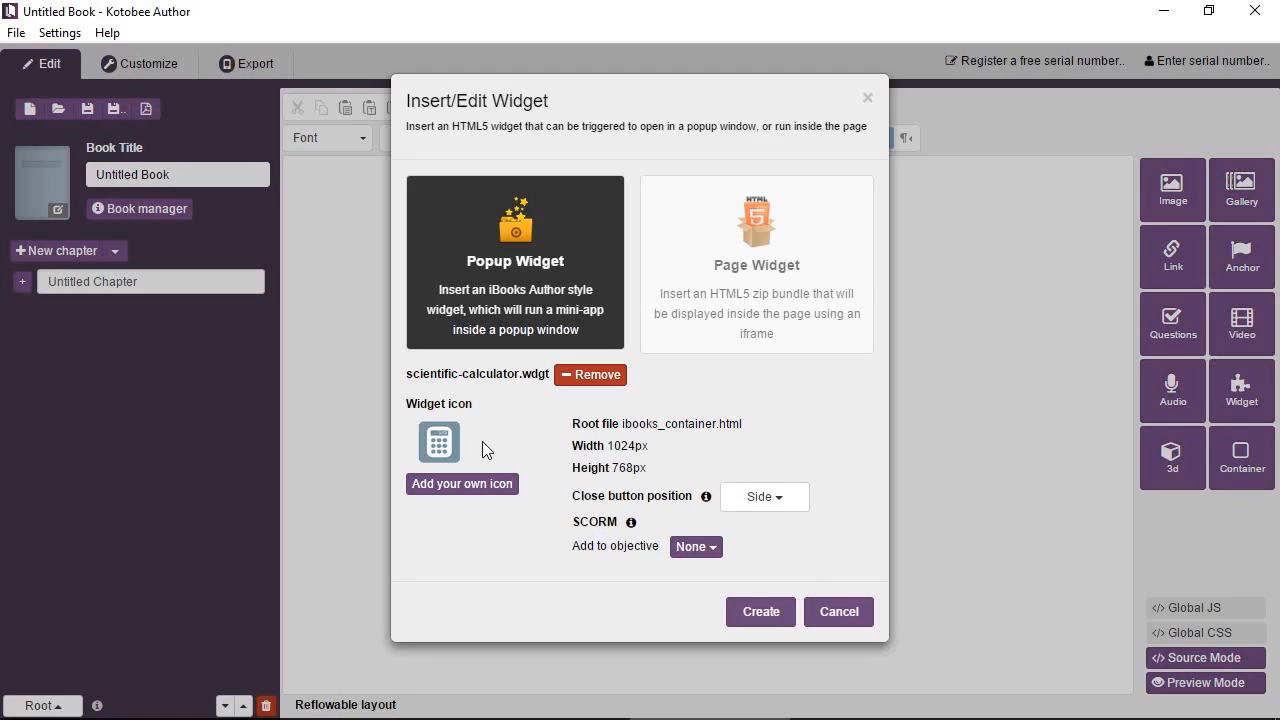
mouse_move(472, 444)
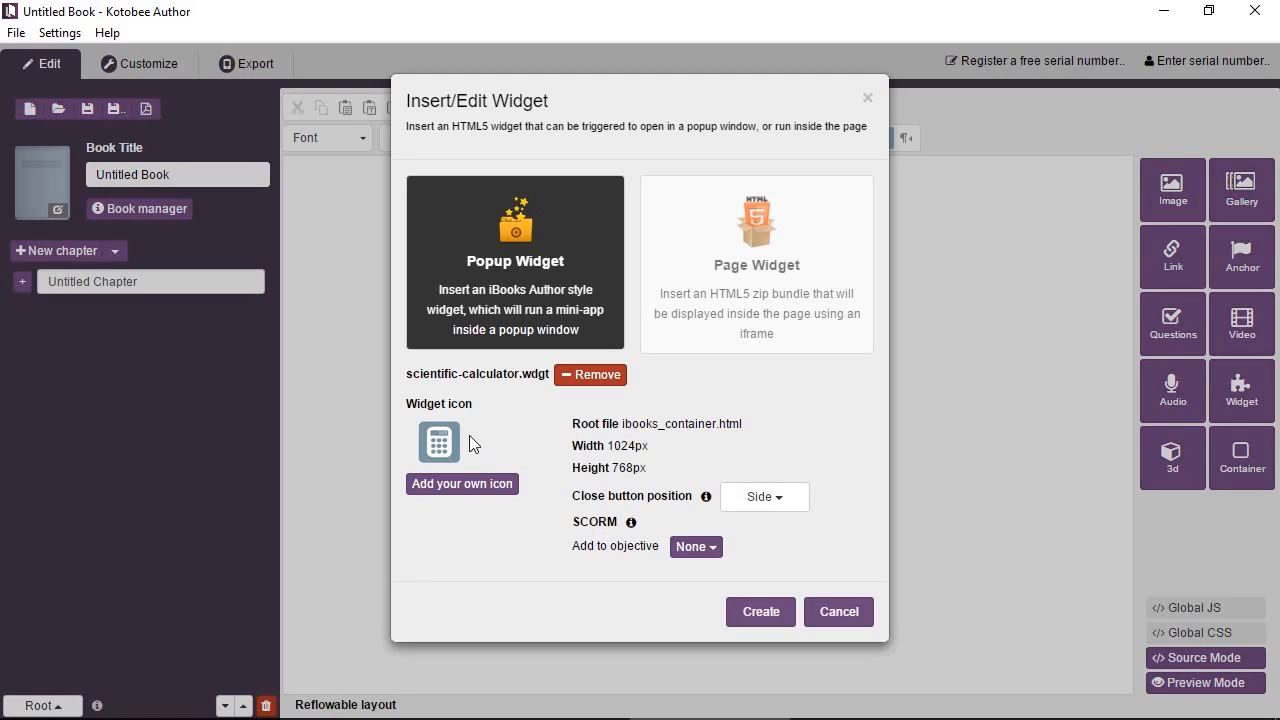
mouse_move(470, 484)
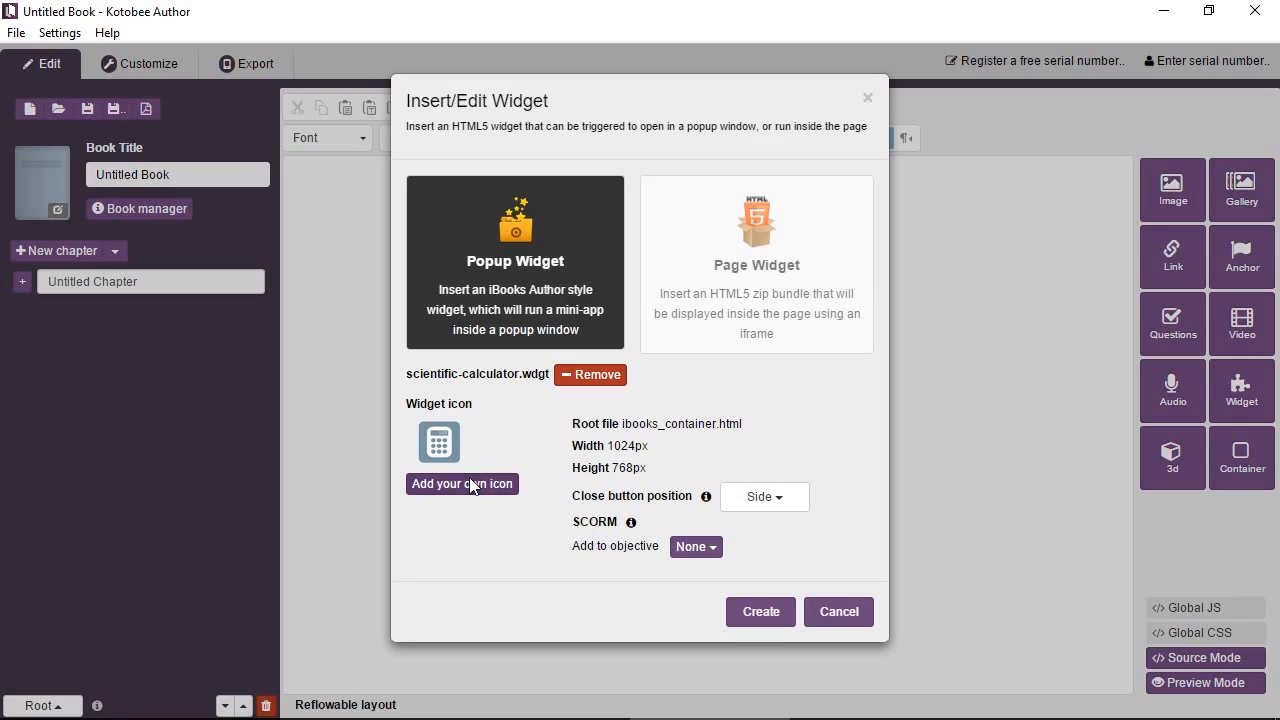
mouse_move(708, 624)
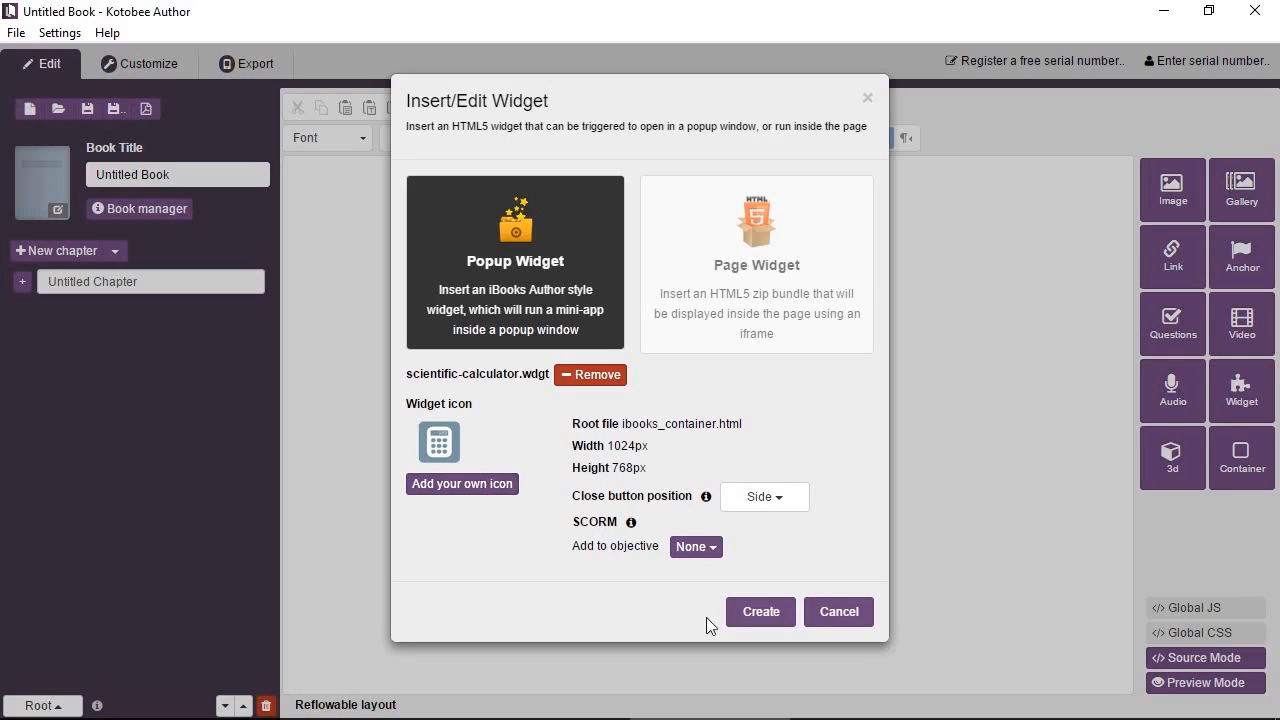
Create the scientific calculator popup widget in the chapter.
click(760, 612)
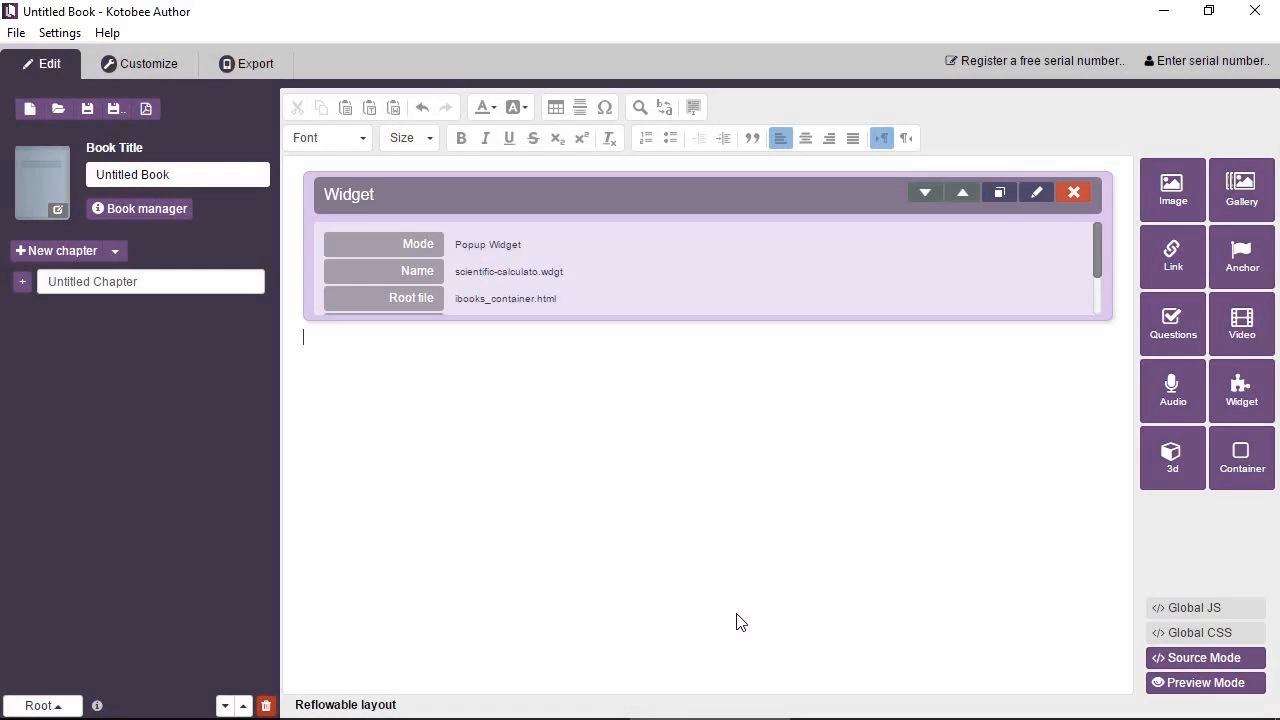
mouse_move(632, 418)
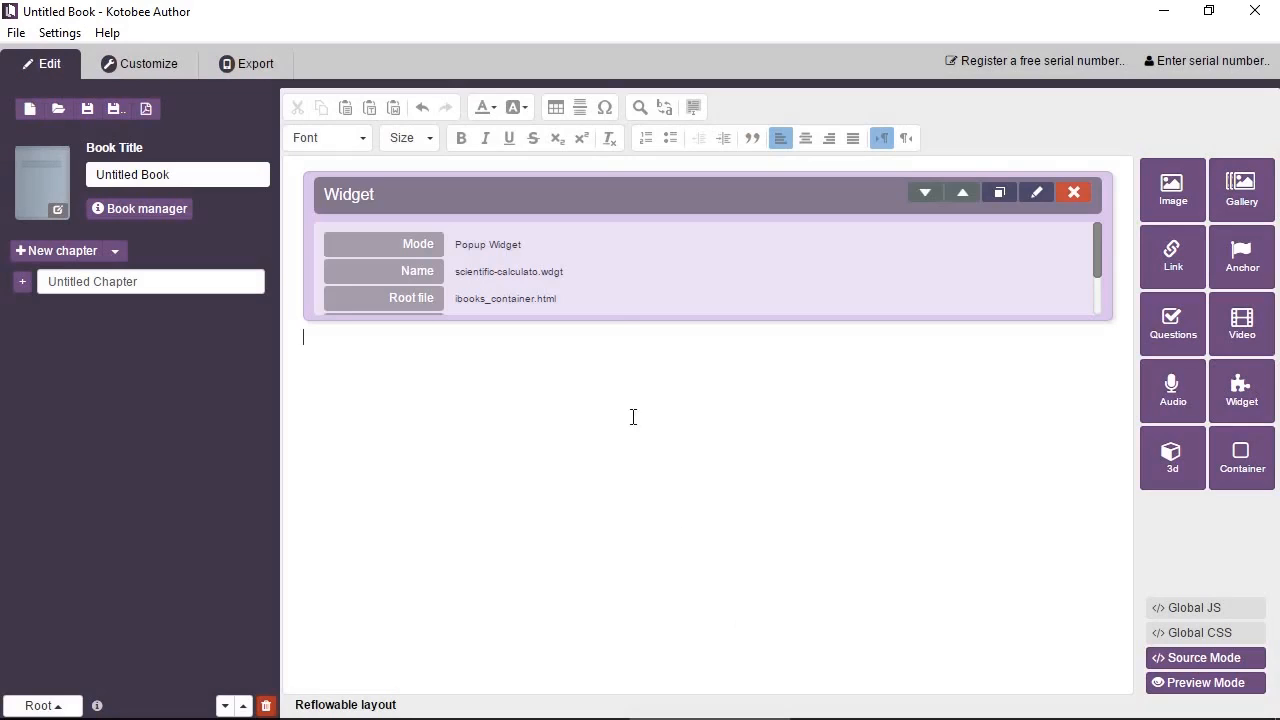
mouse_move(904, 536)
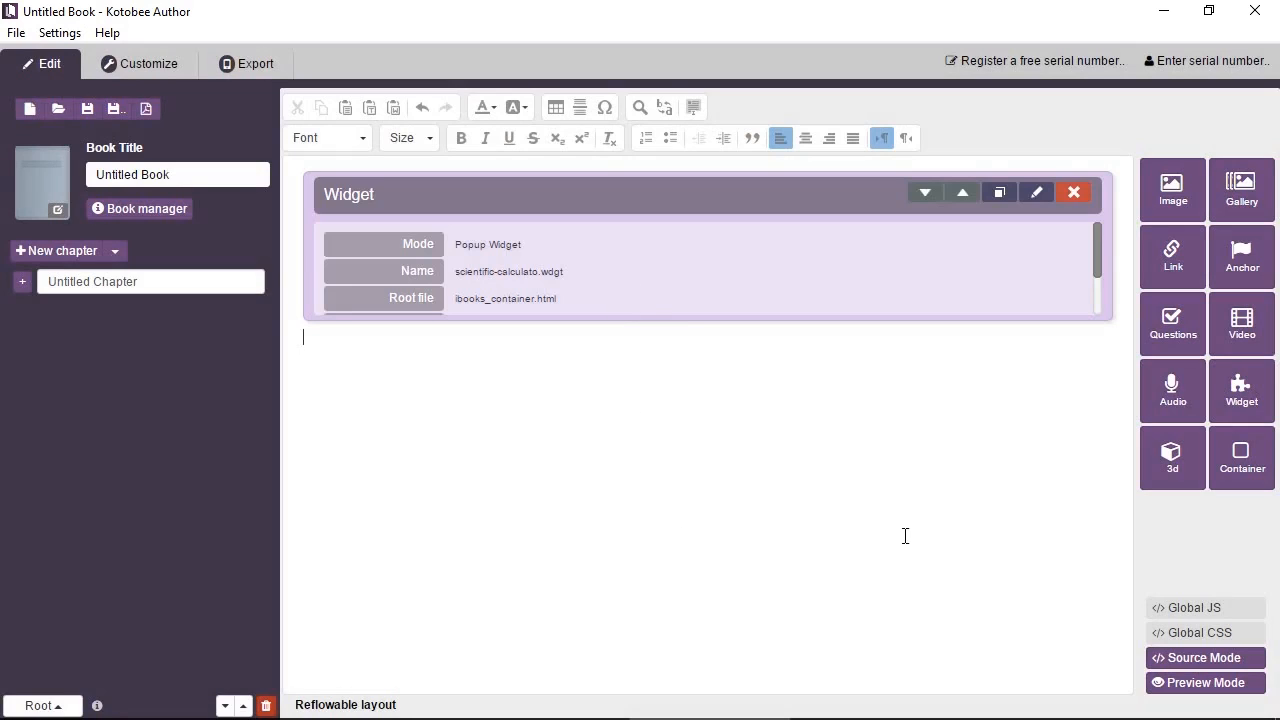
mouse_move(1180, 690)
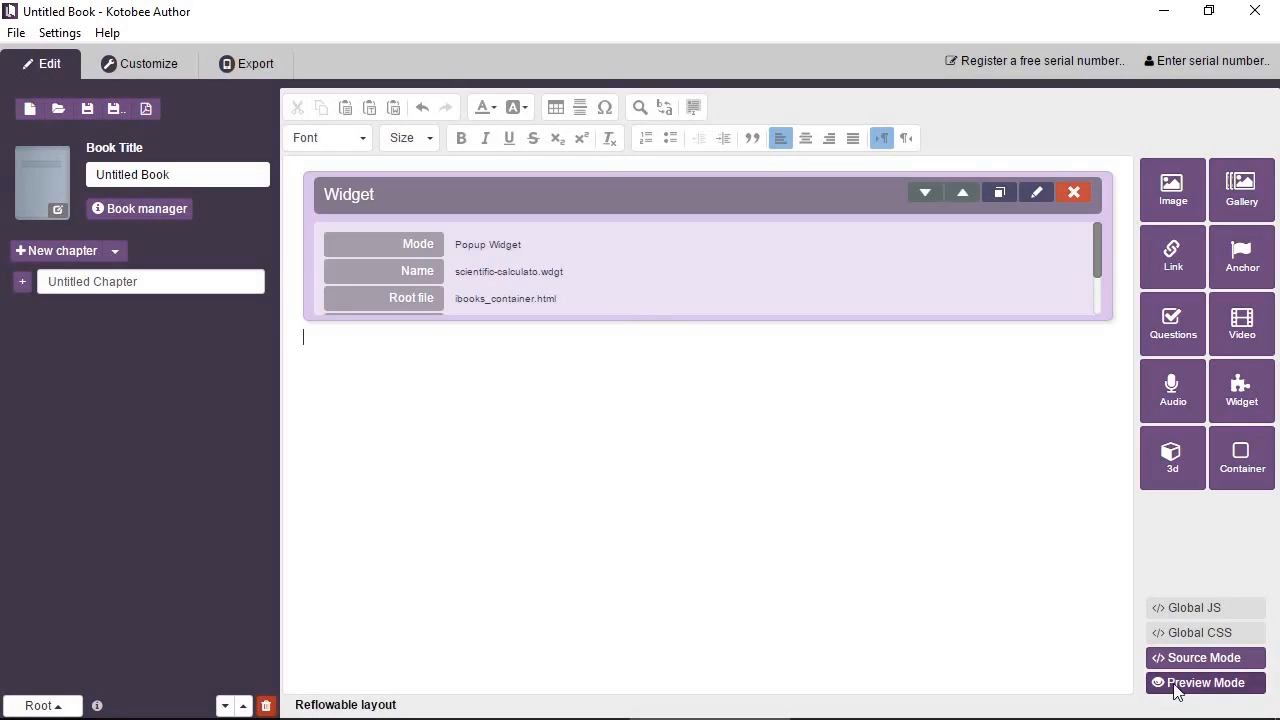
Preview the chapter, try the calculator popup by entering digits, and close it.
click(1204, 682)
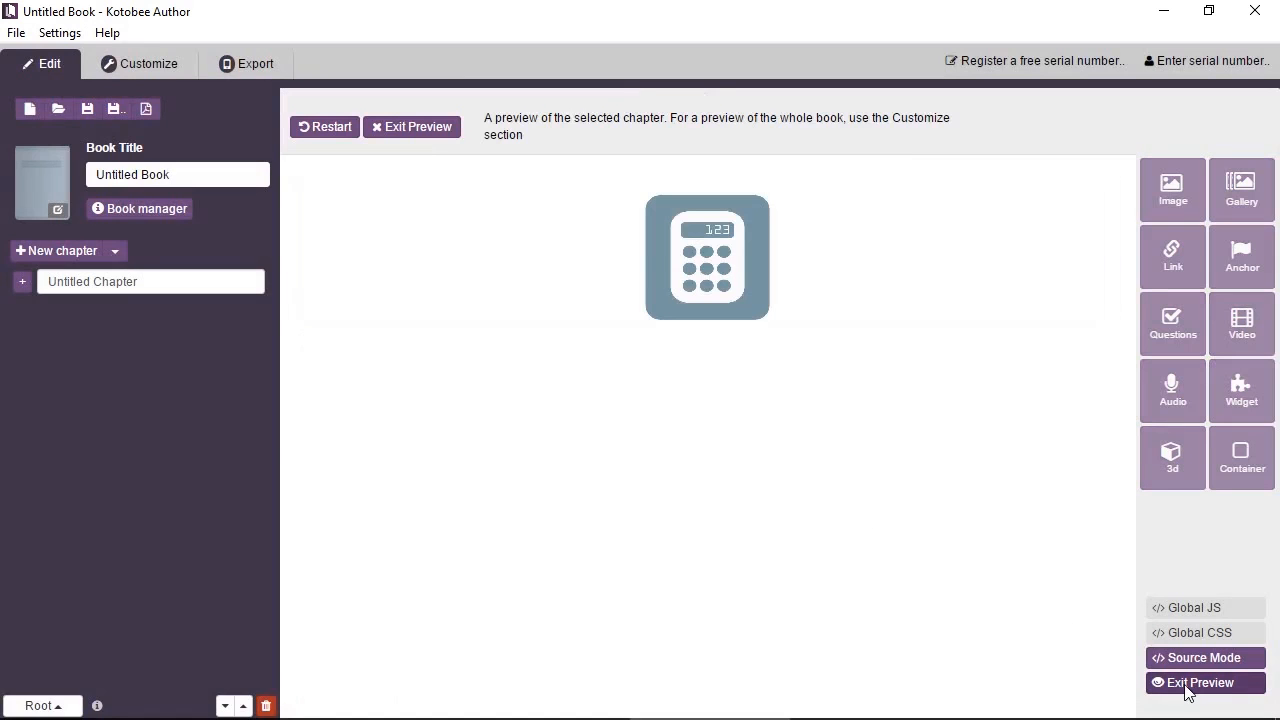
mouse_move(724, 308)
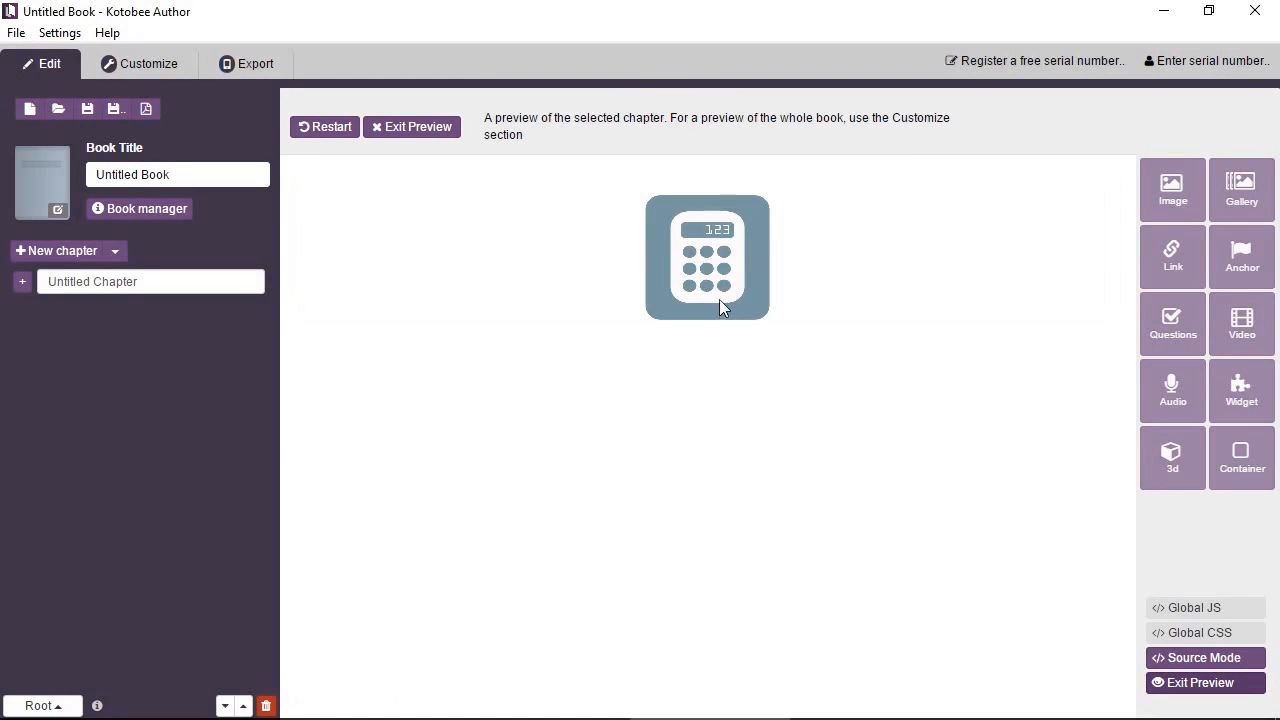
click(708, 256)
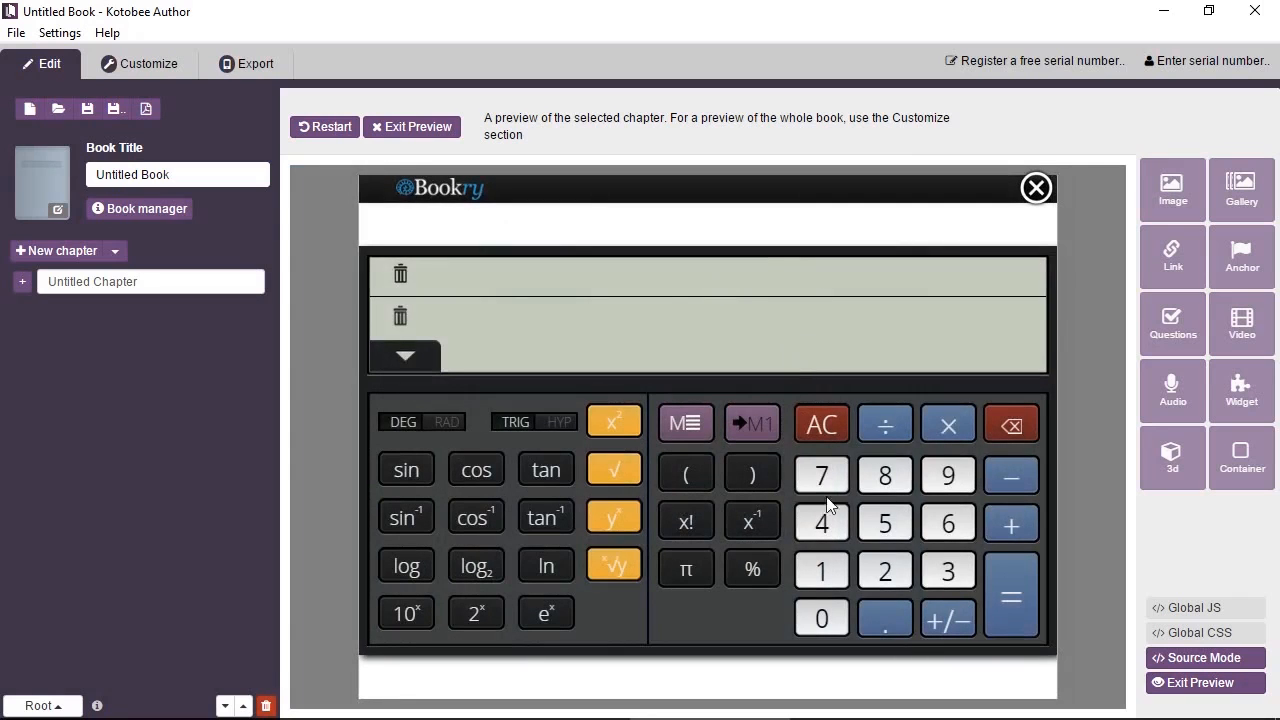
click(822, 522)
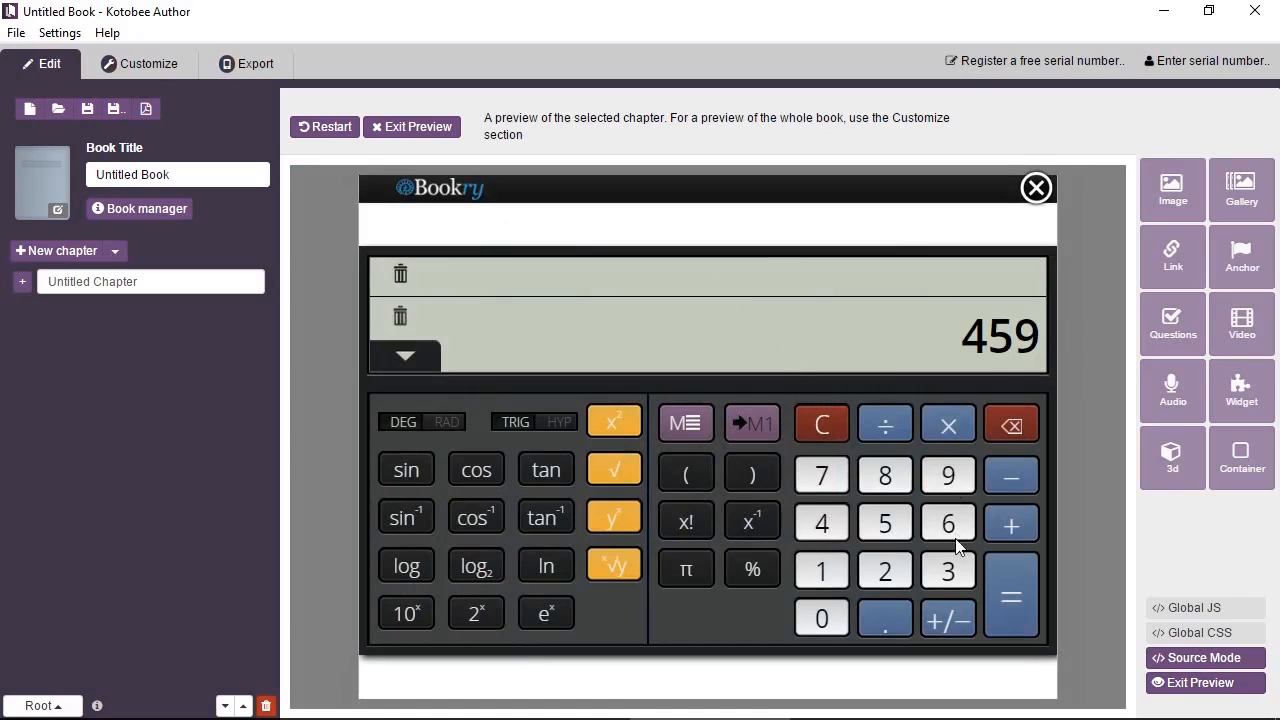
click(948, 570)
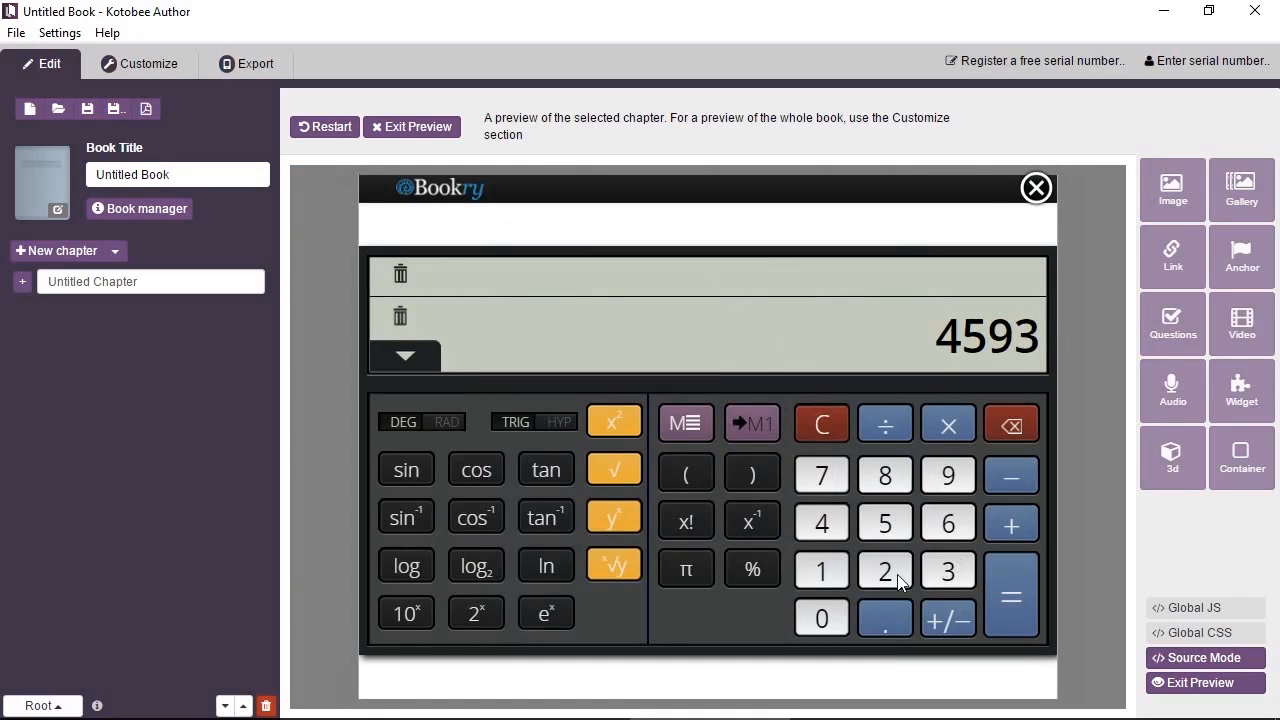
click(820, 570)
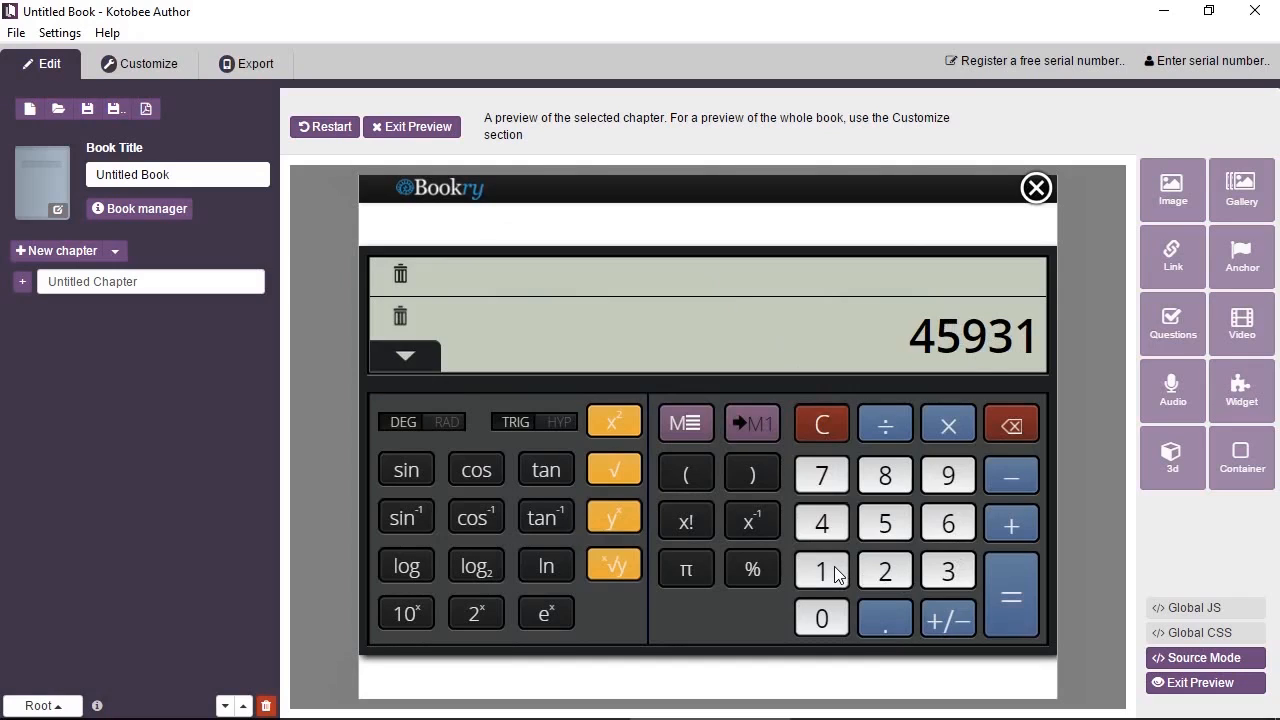
mouse_move(1032, 216)
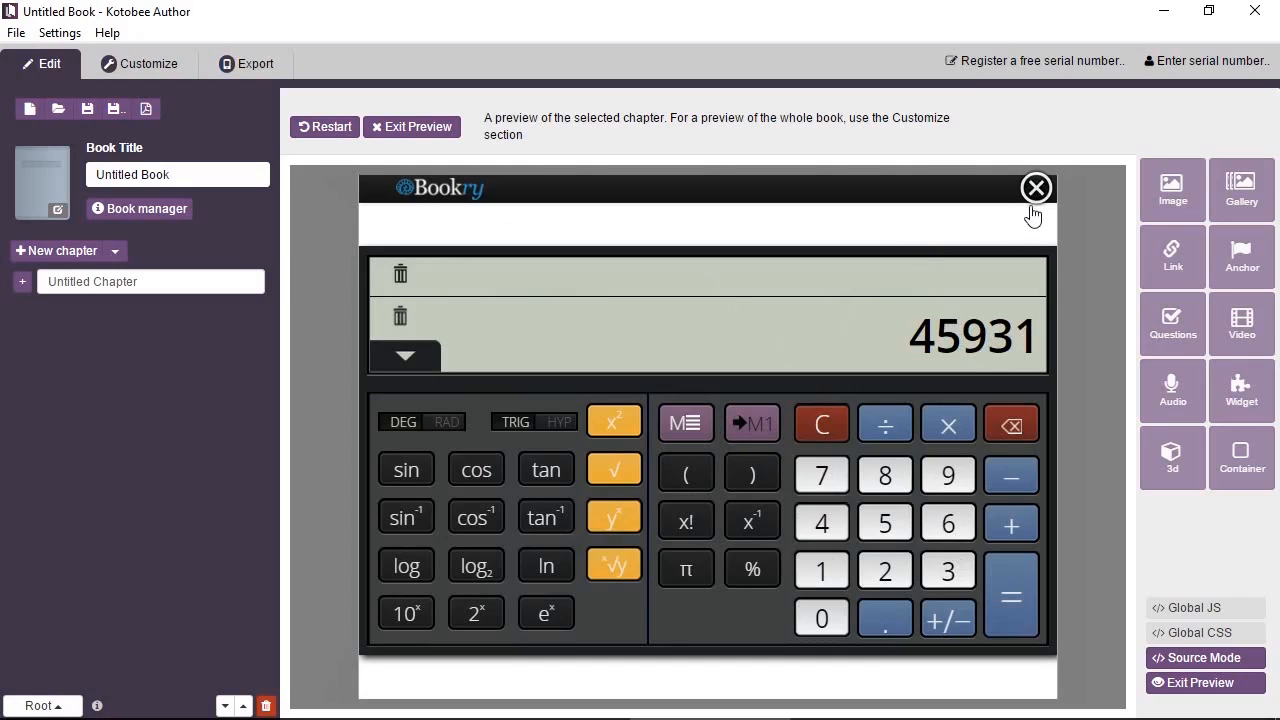
mouse_move(1036, 212)
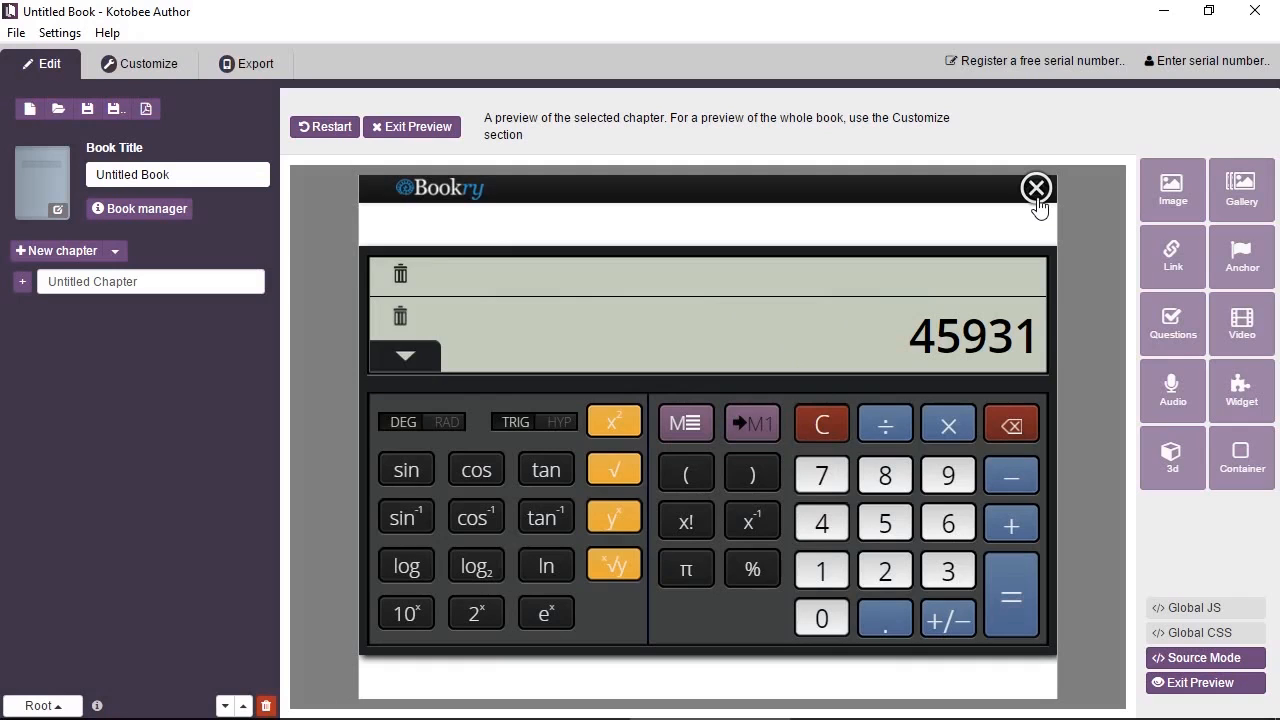
click(1036, 188)
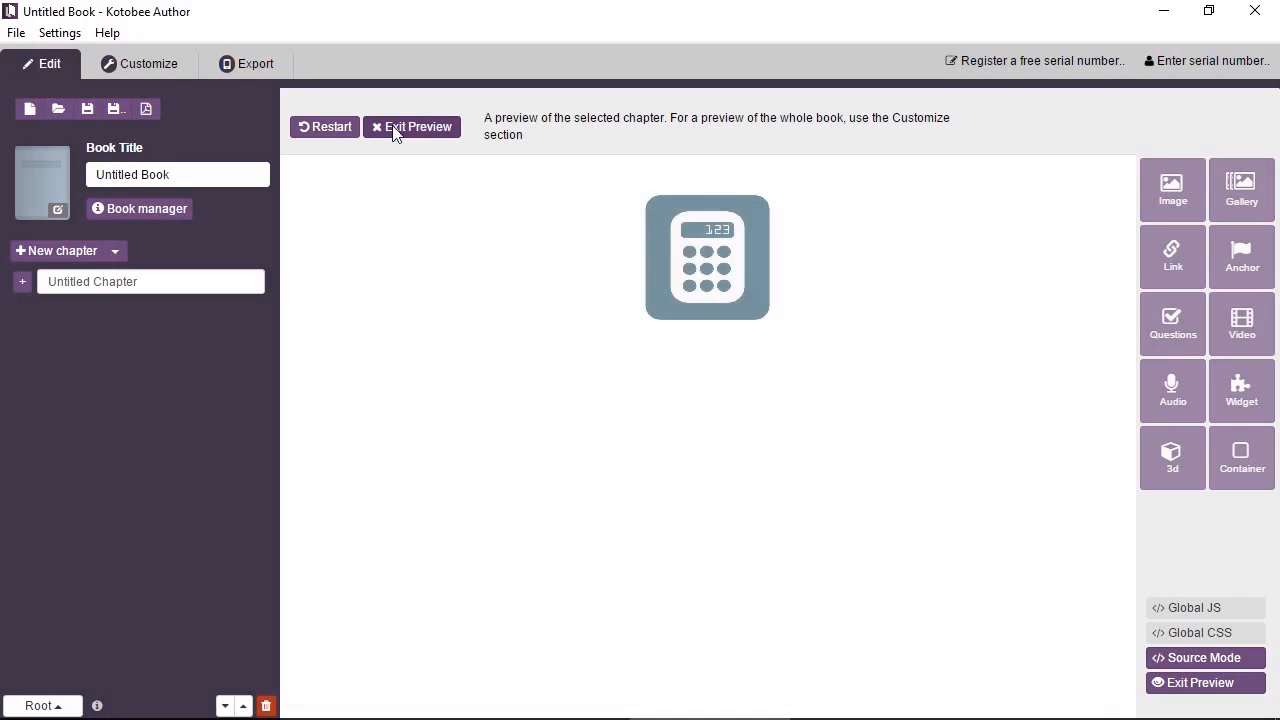
Exit preview and start inserting a Page Widget, browsing for its widget file.
click(412, 126)
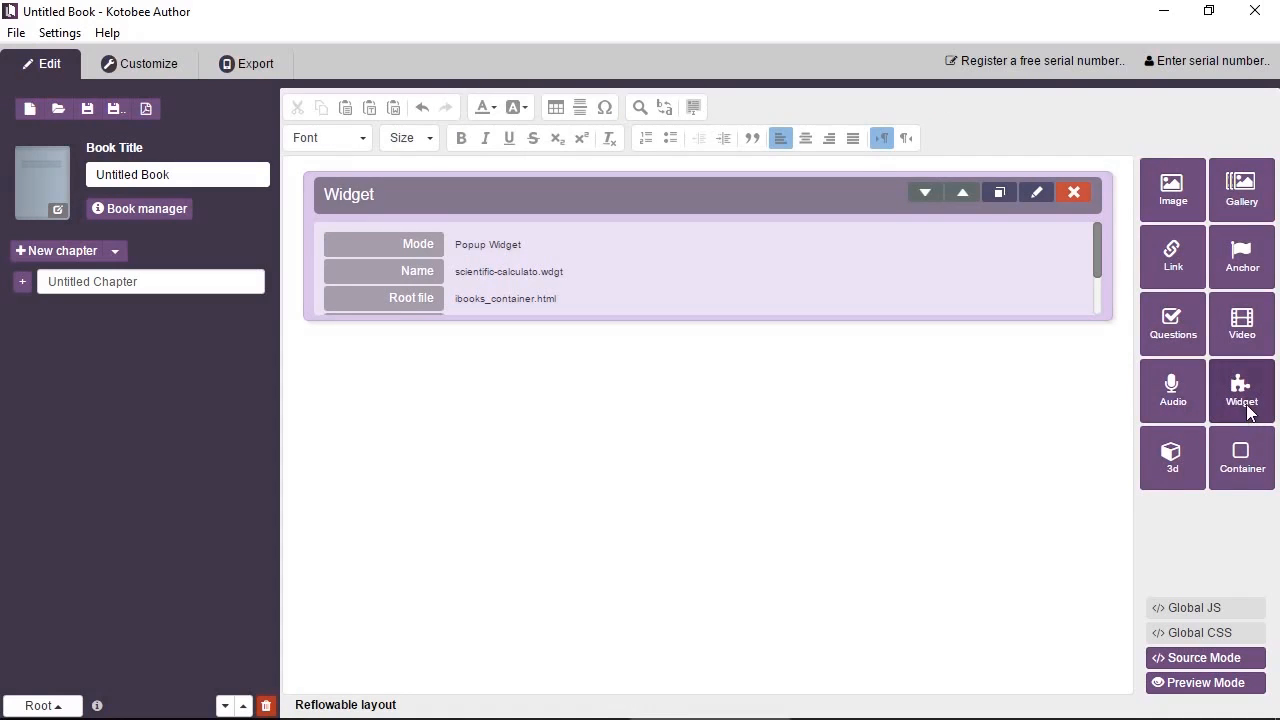
click(1240, 390)
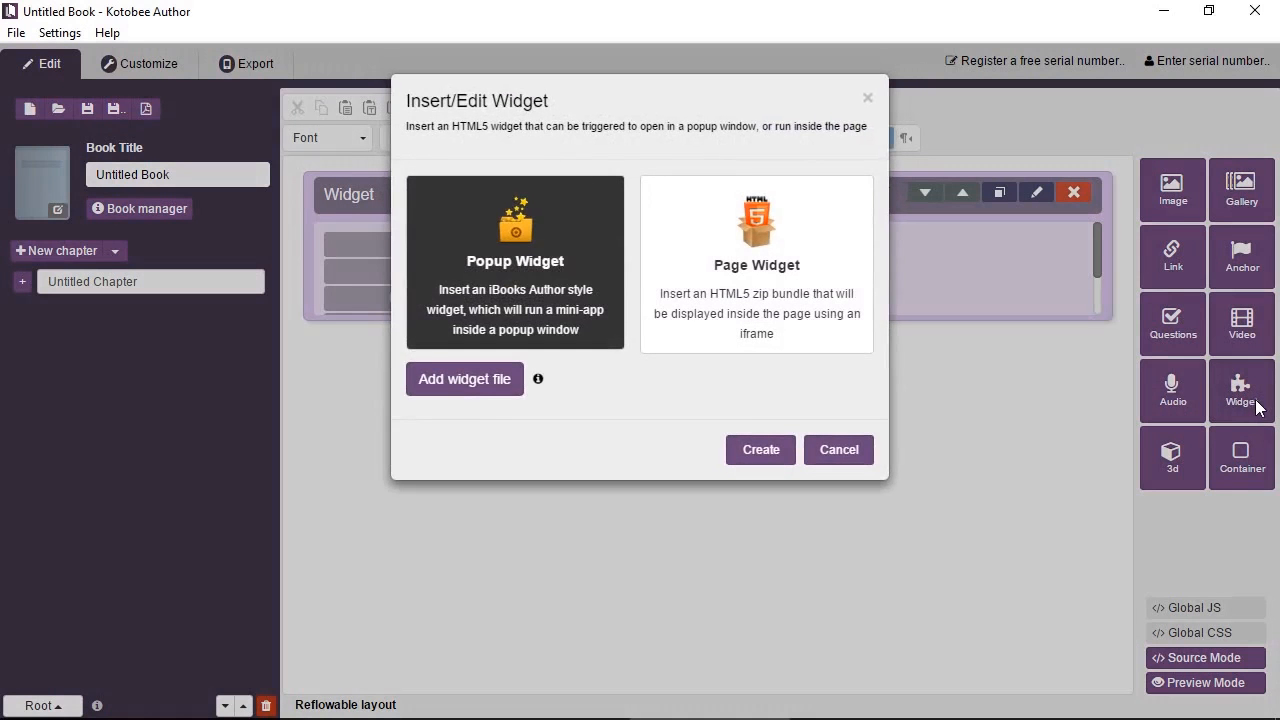
mouse_move(1044, 348)
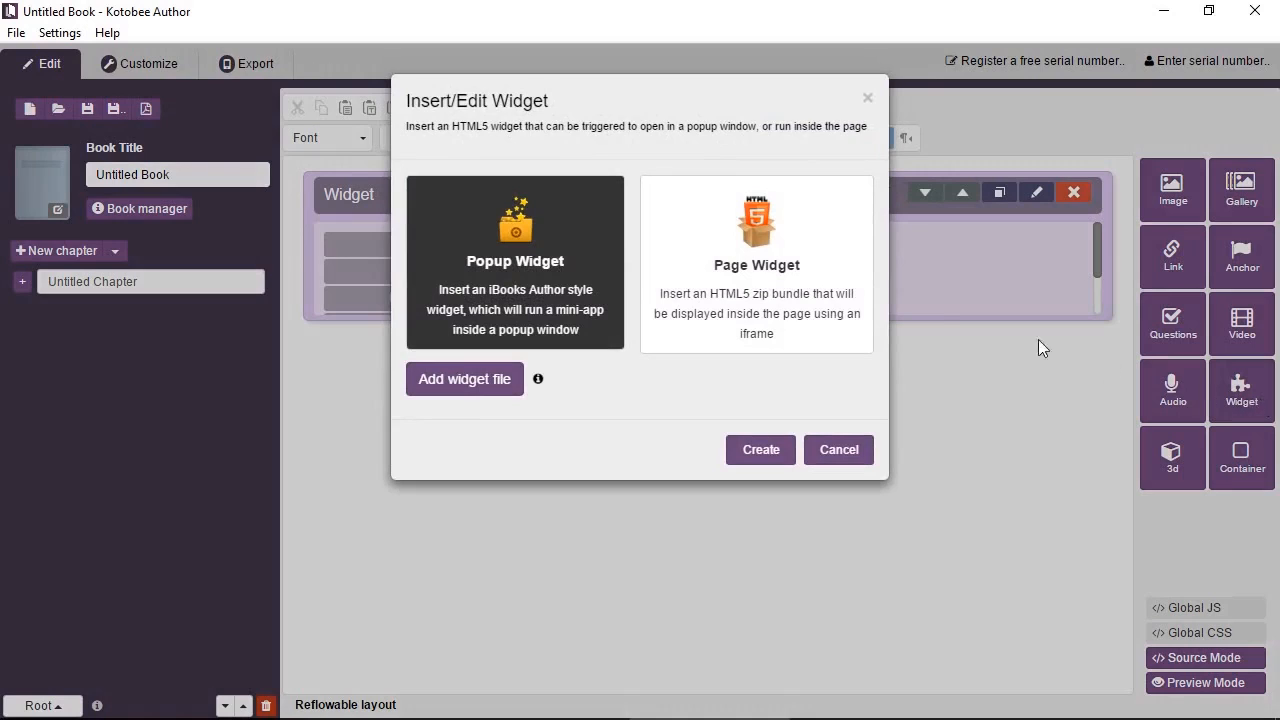
mouse_move(760, 276)
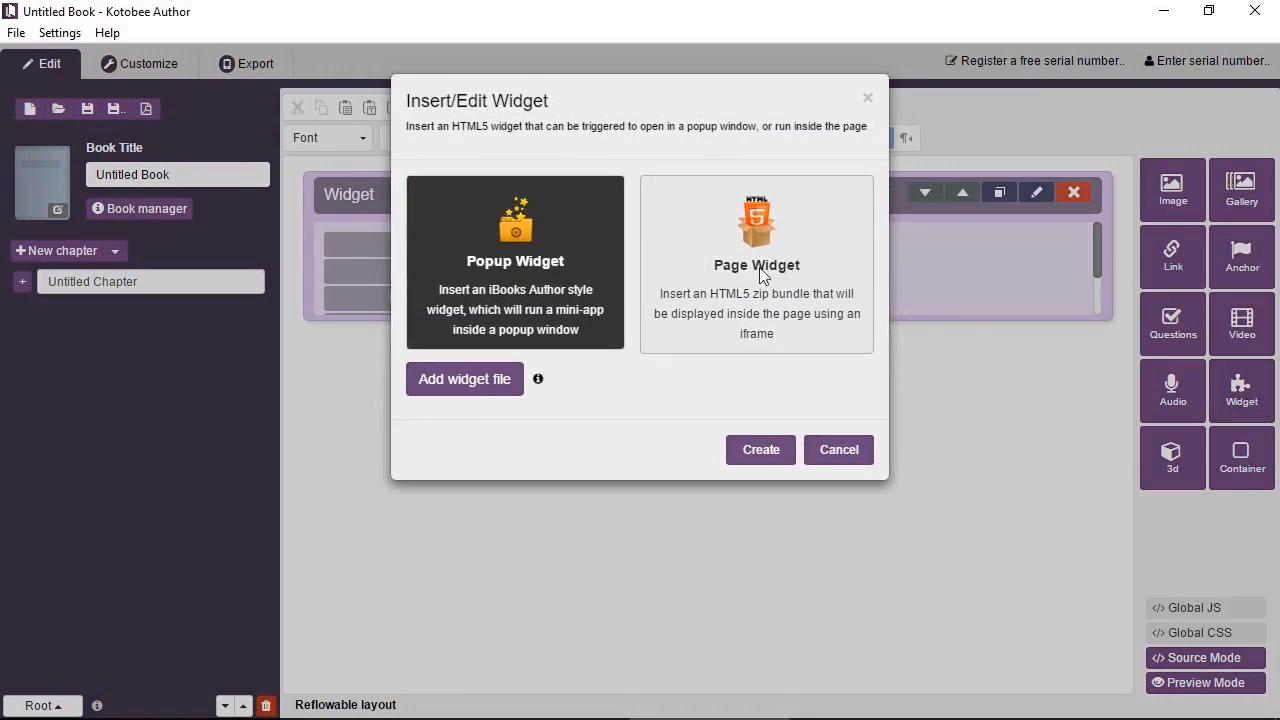
click(756, 262)
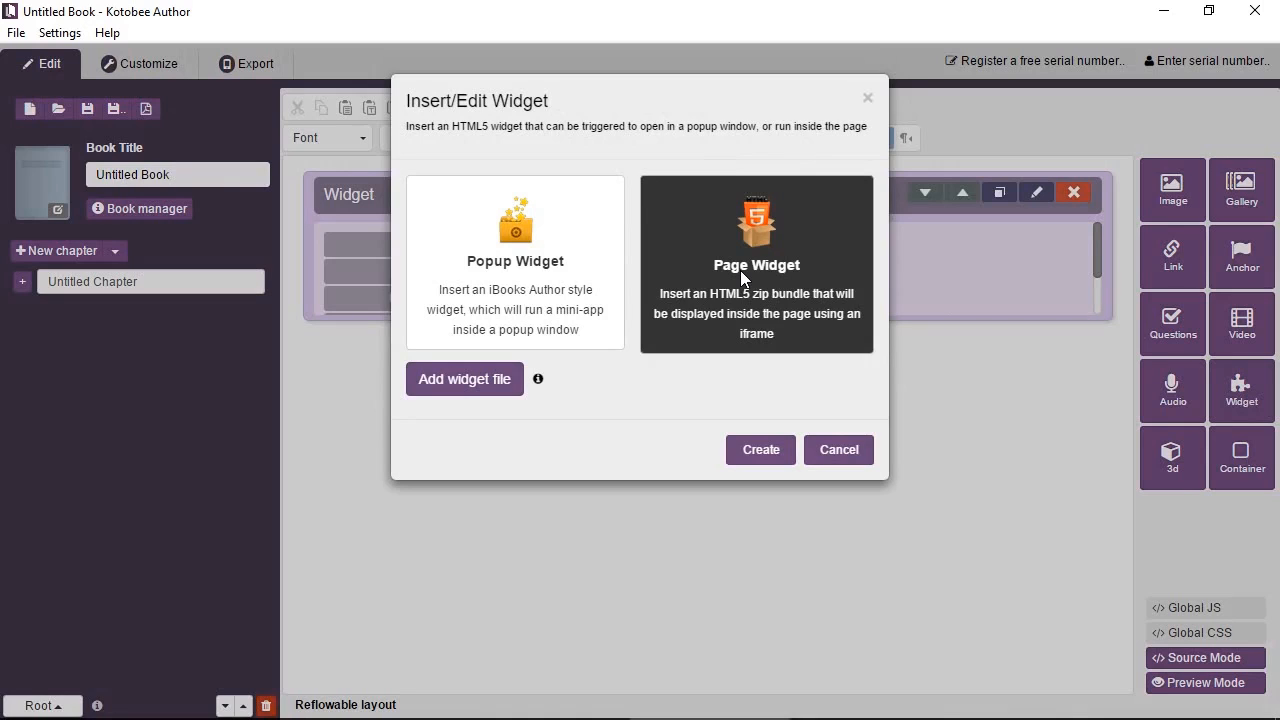
click(464, 380)
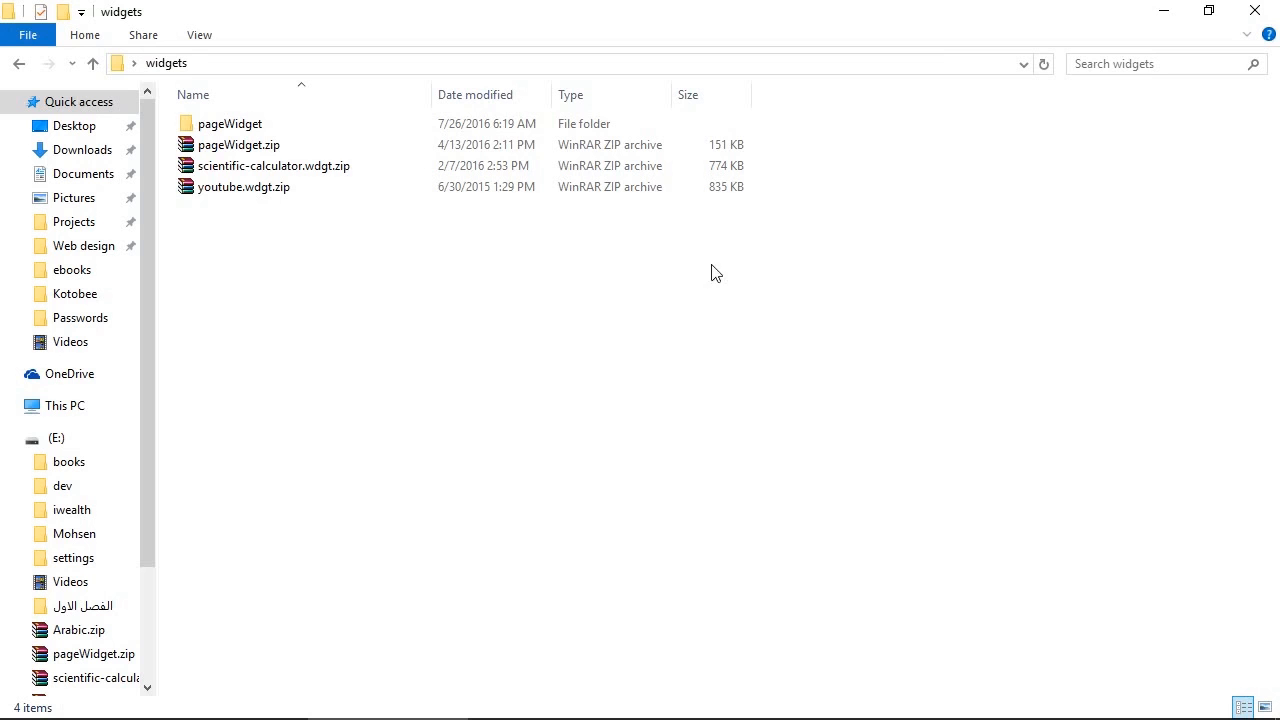
Open the pageWidget folder and launch its index.html BMI calculator in the browser.
double_click(228, 124)
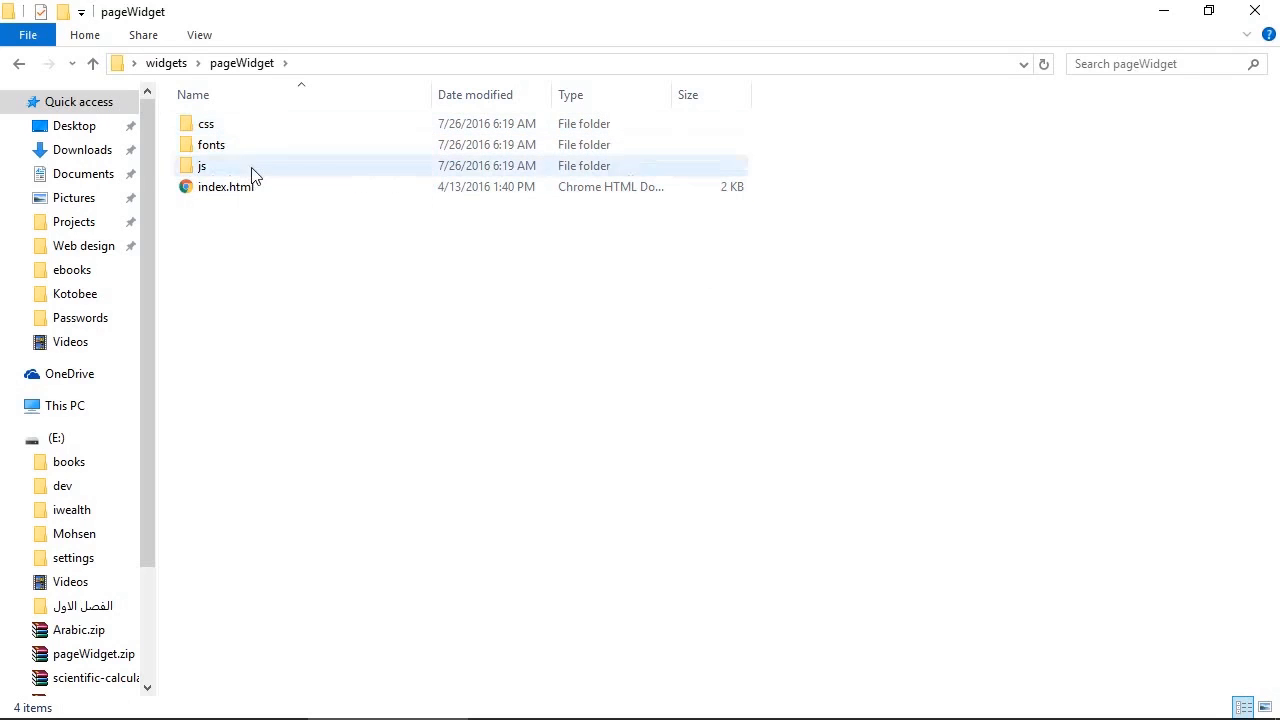
double_click(226, 188)
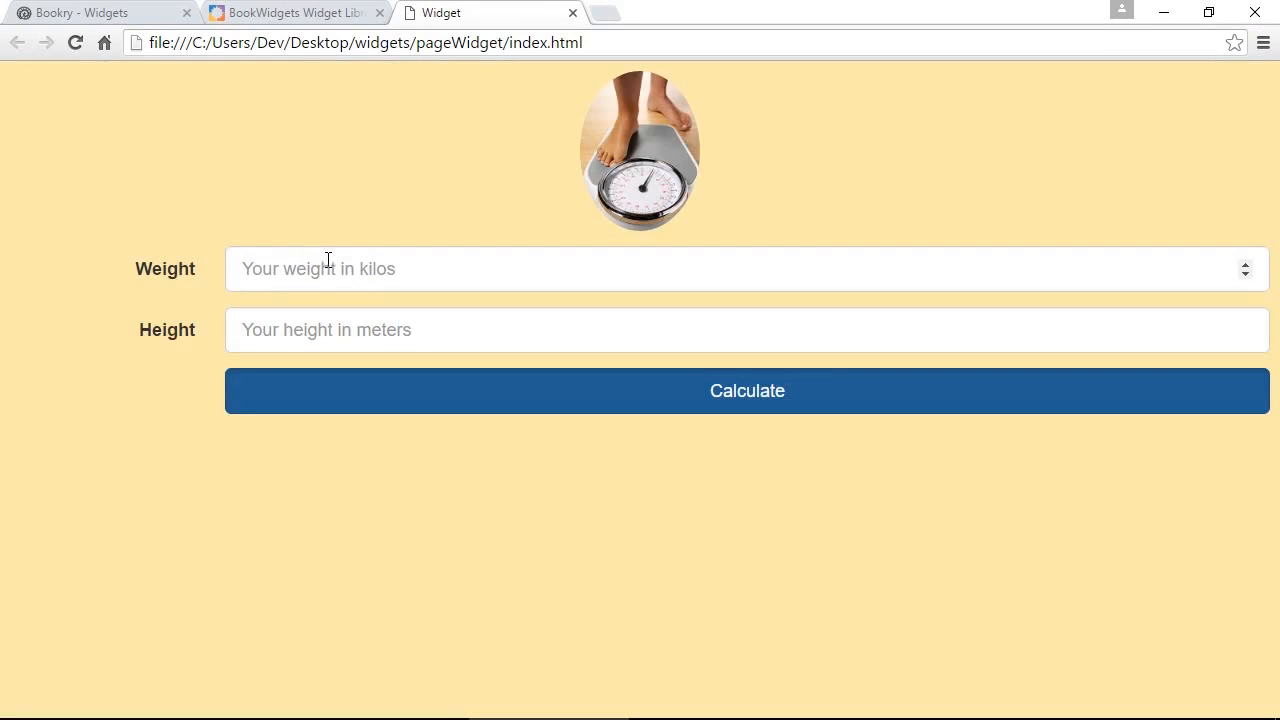
mouse_move(352, 276)
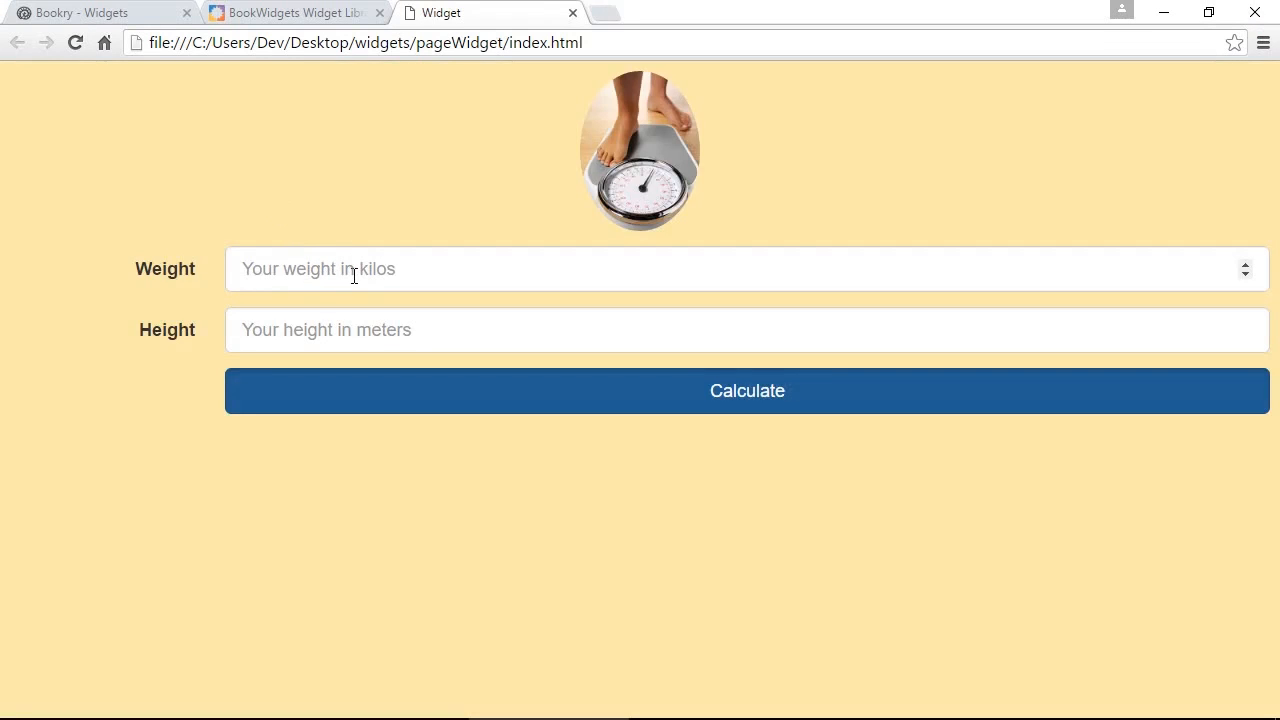
mouse_move(362, 278)
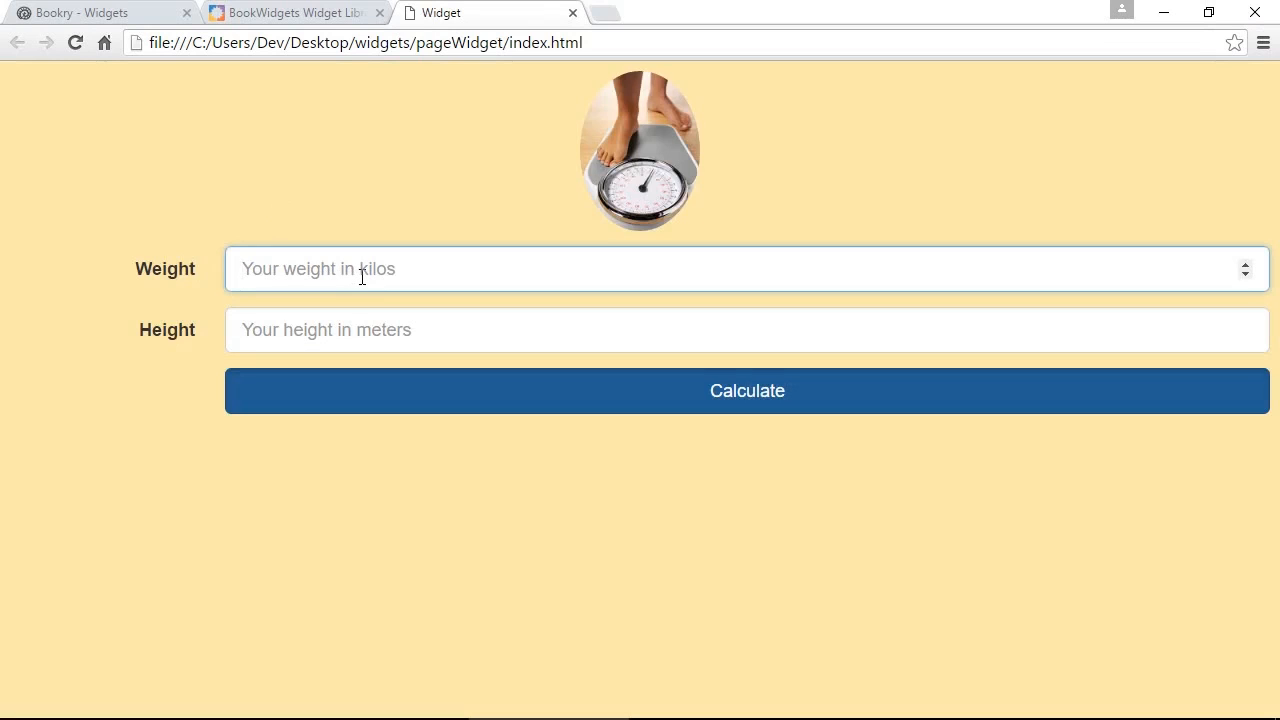
Enter weight 80 and height 190 in the BMI calculator and calculate the result.
text(1)
text(80)
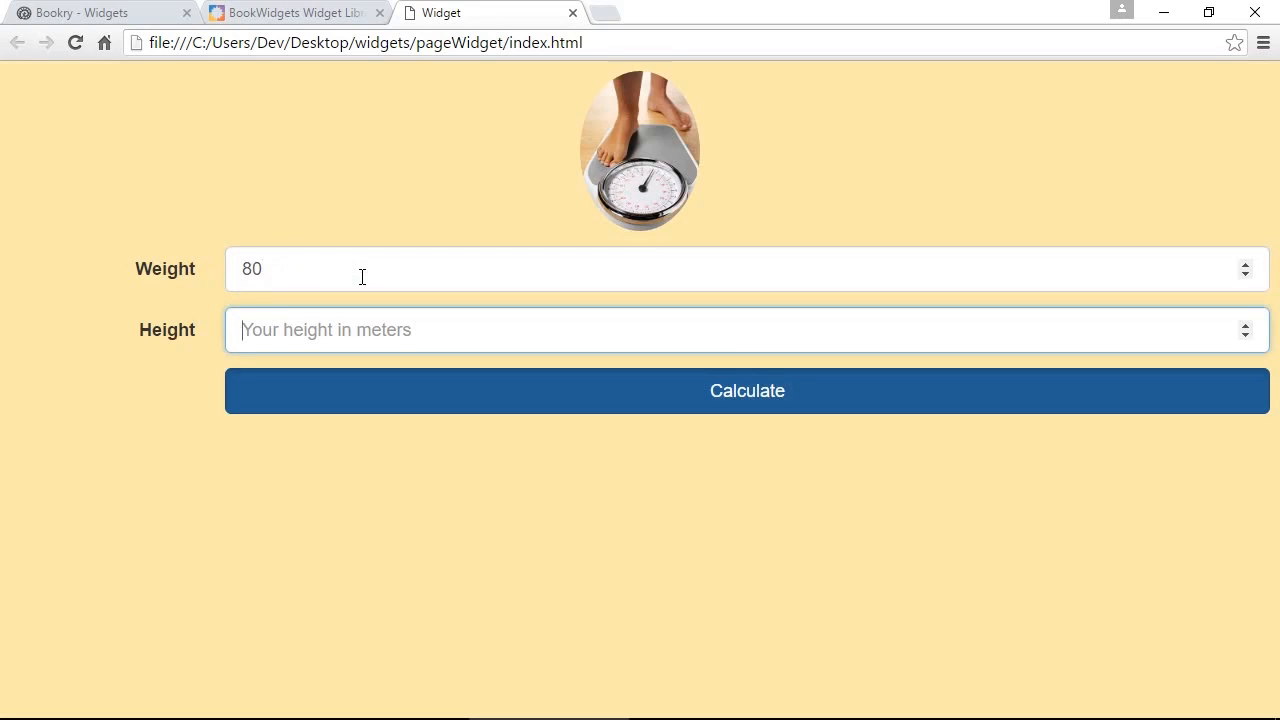
text(190)
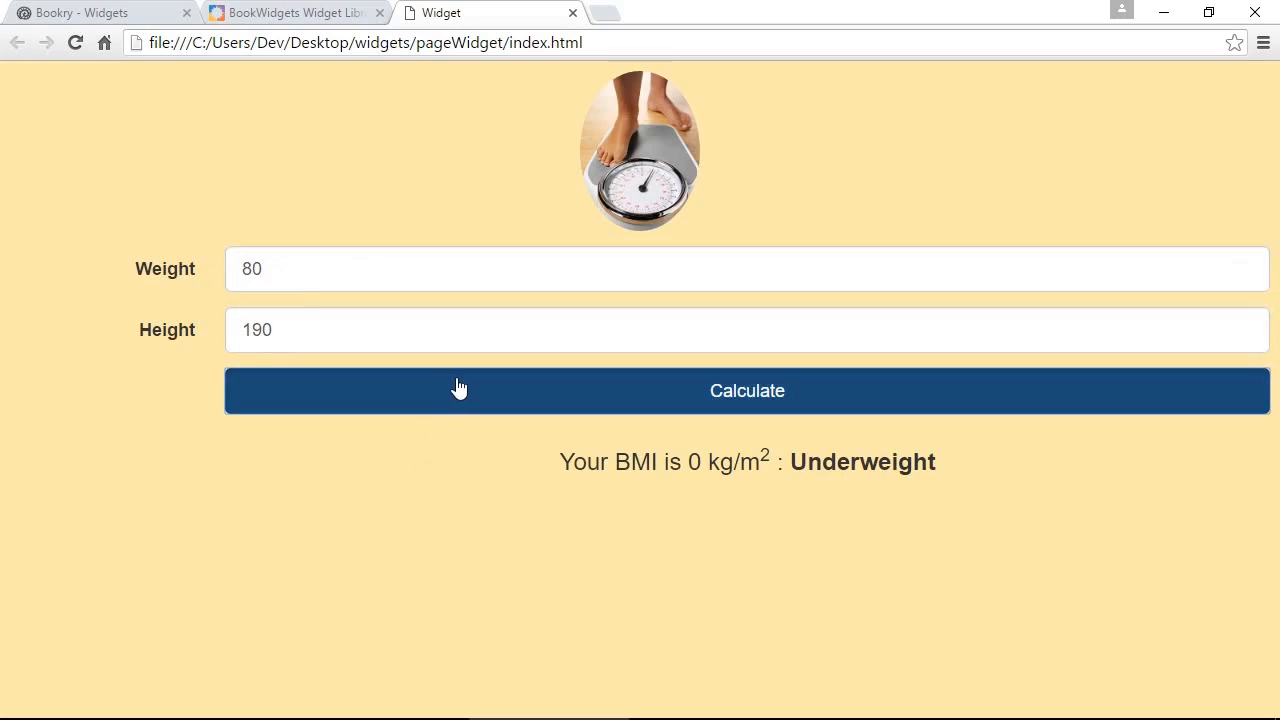
mouse_move(1172, 12)
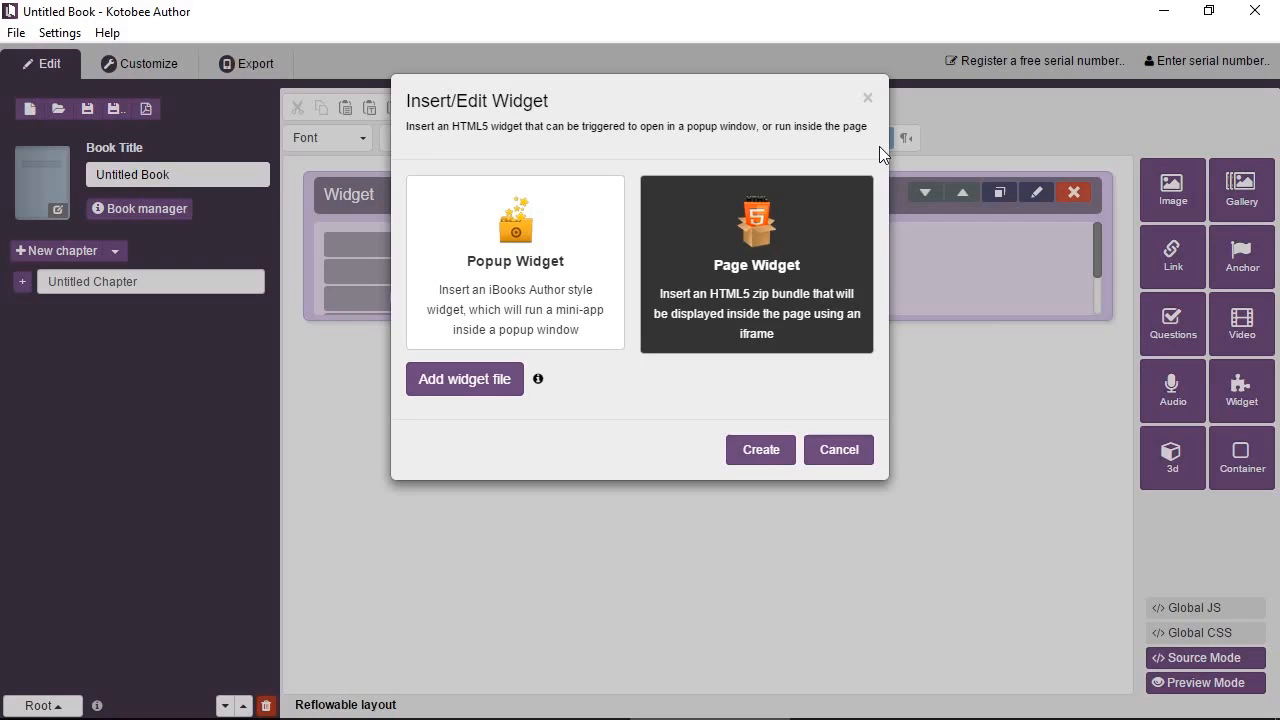
Load pageWidget.zip from the widgets folder as the page widget file, root file index.html.
click(464, 380)
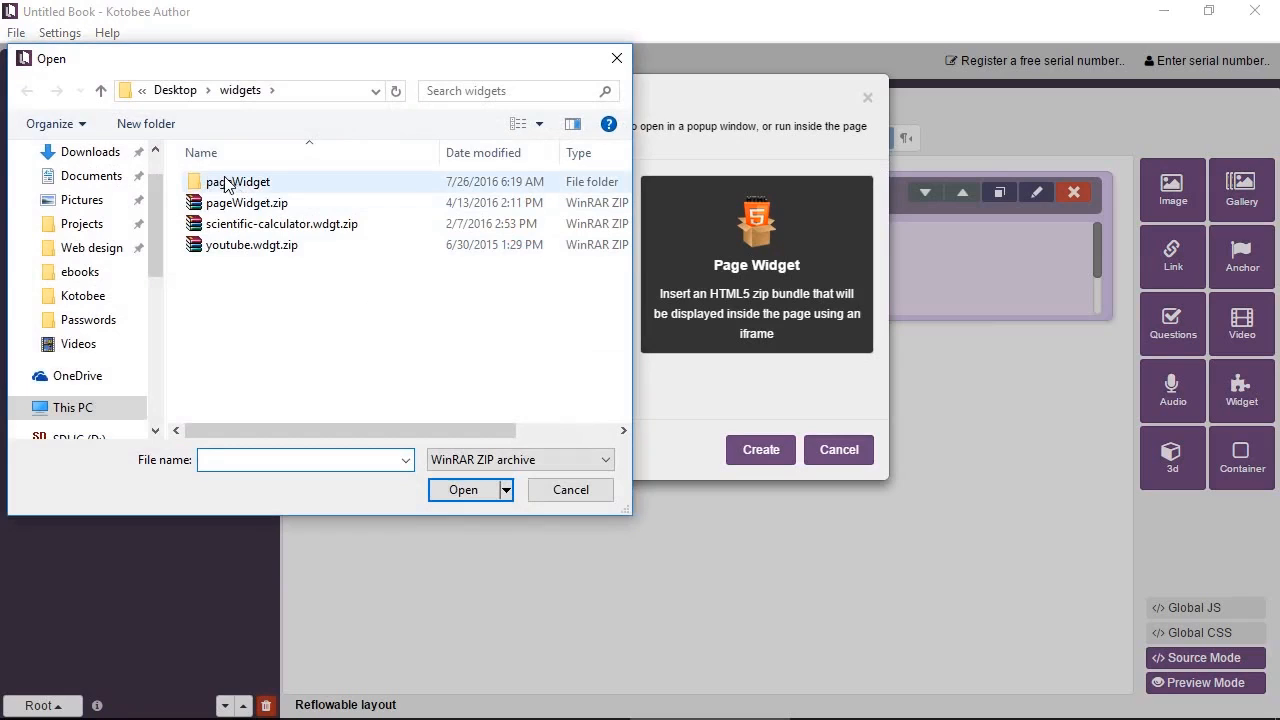
click(246, 204)
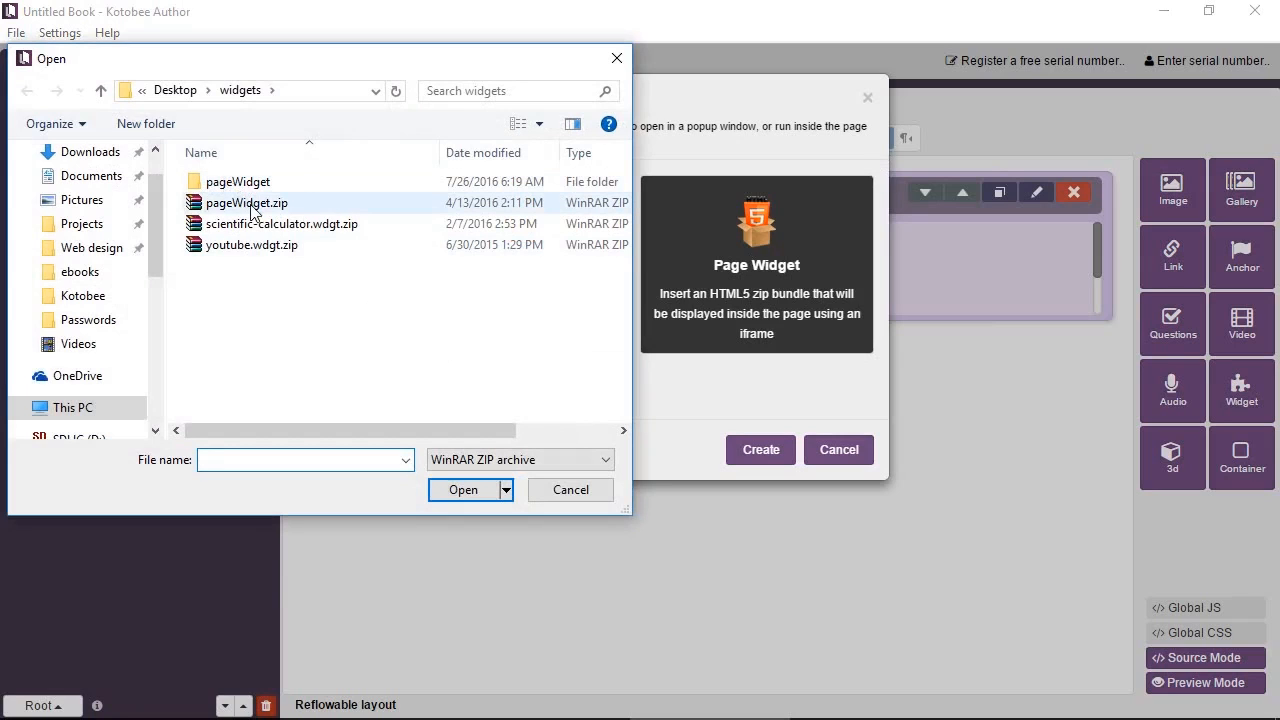
click(246, 204)
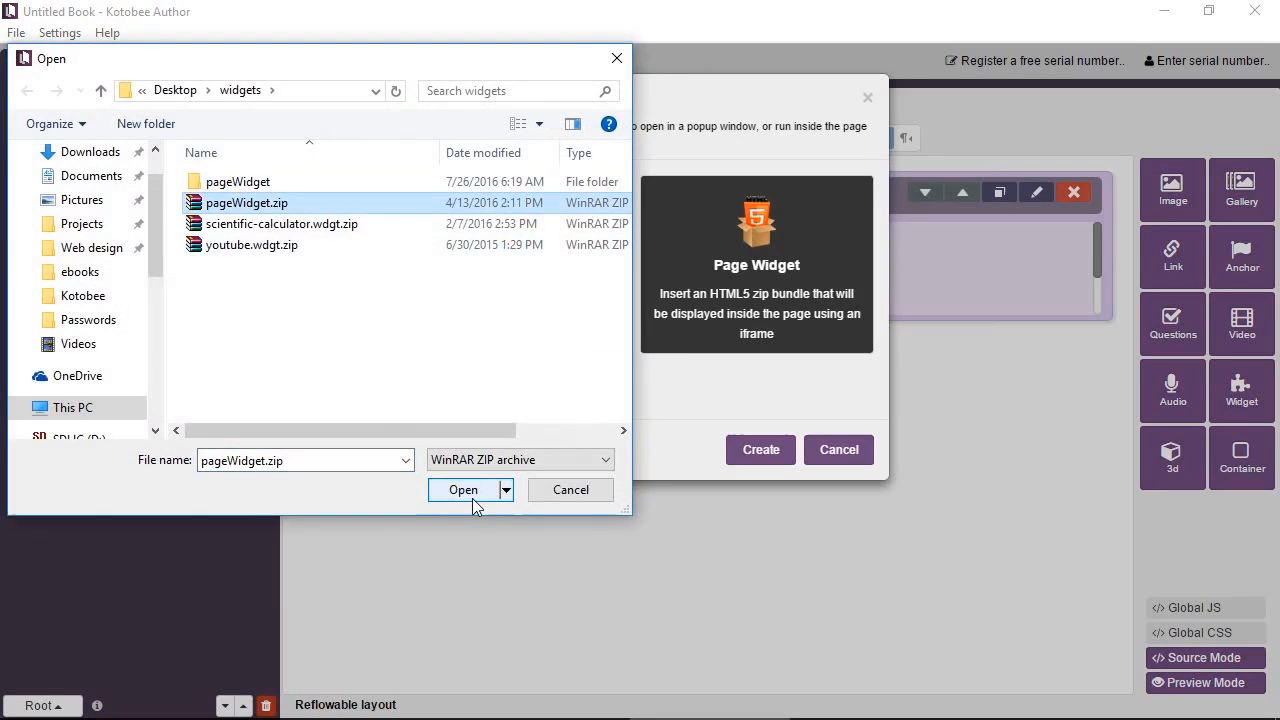
click(462, 488)
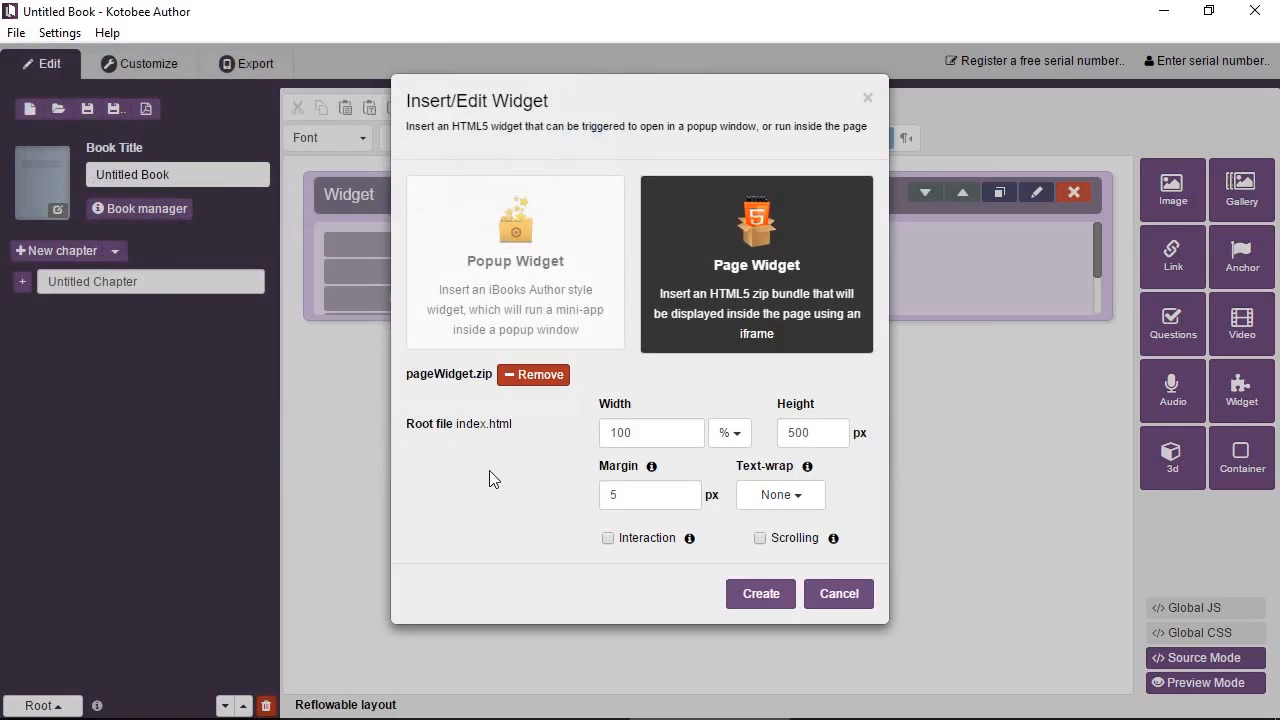
Enable Interaction for the page widget and leave Scrolling off after toggling it.
click(644, 432)
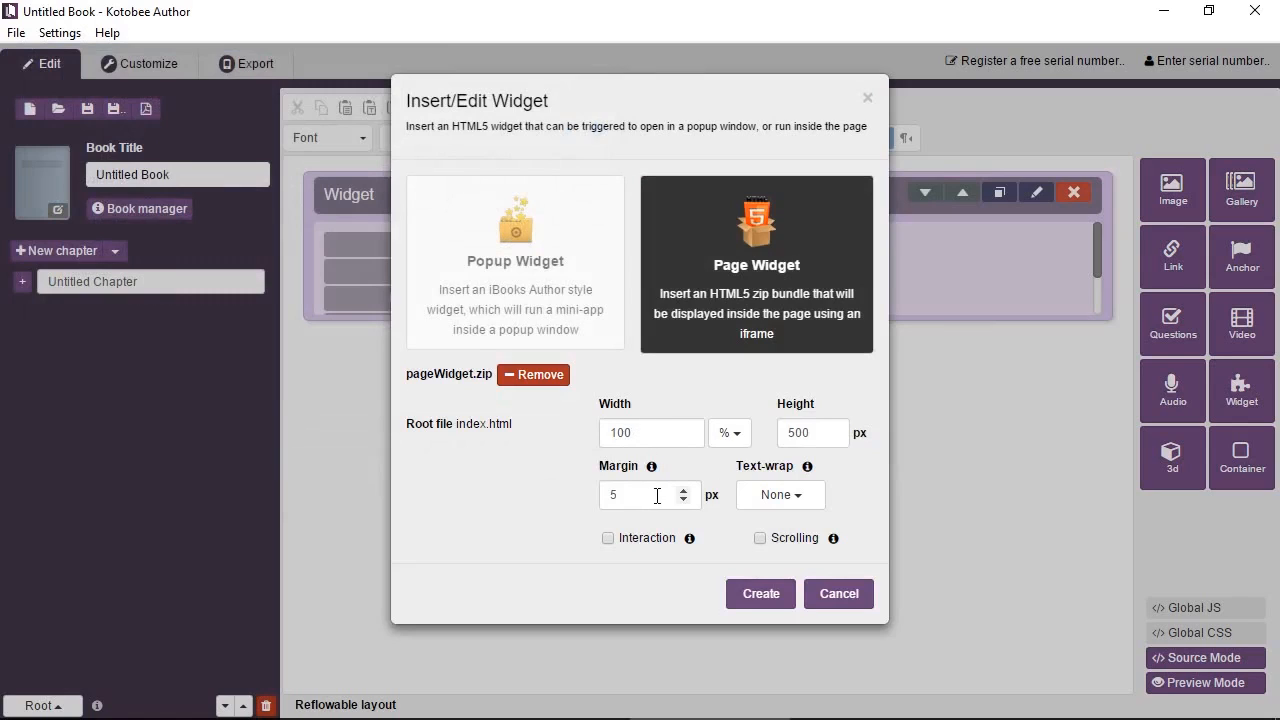
mouse_move(780, 496)
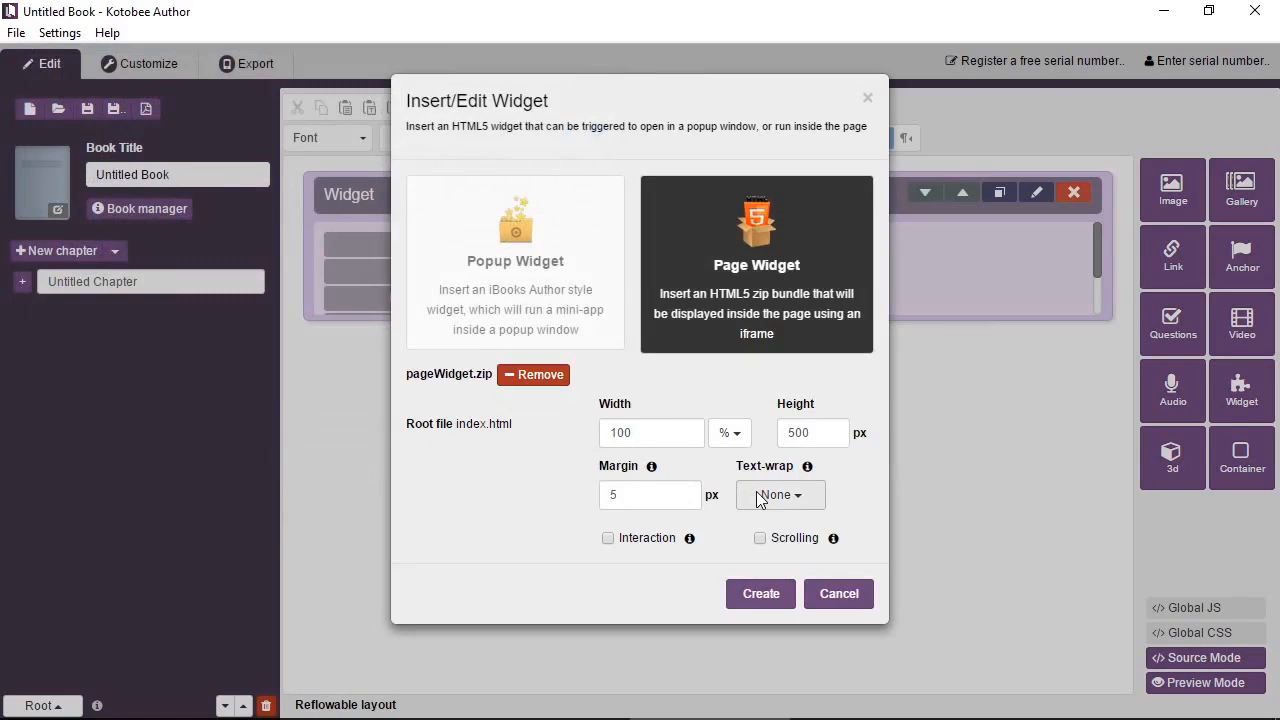
mouse_move(770, 496)
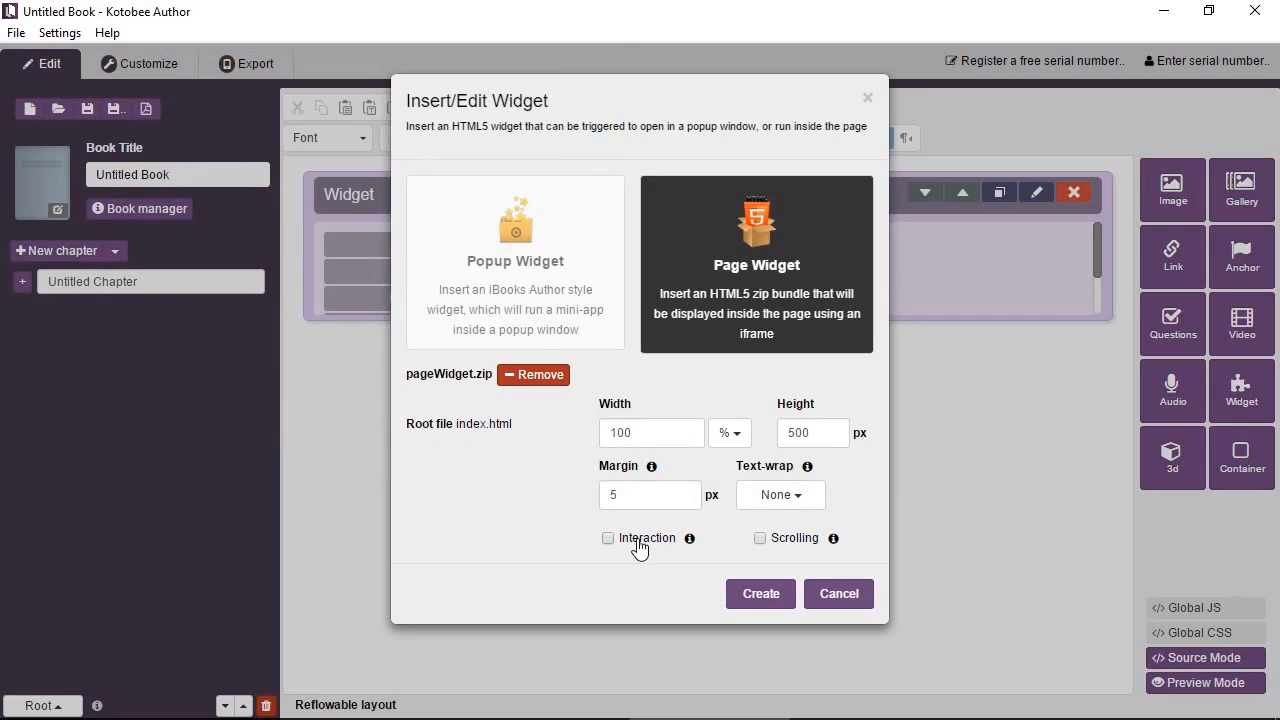
mouse_move(628, 550)
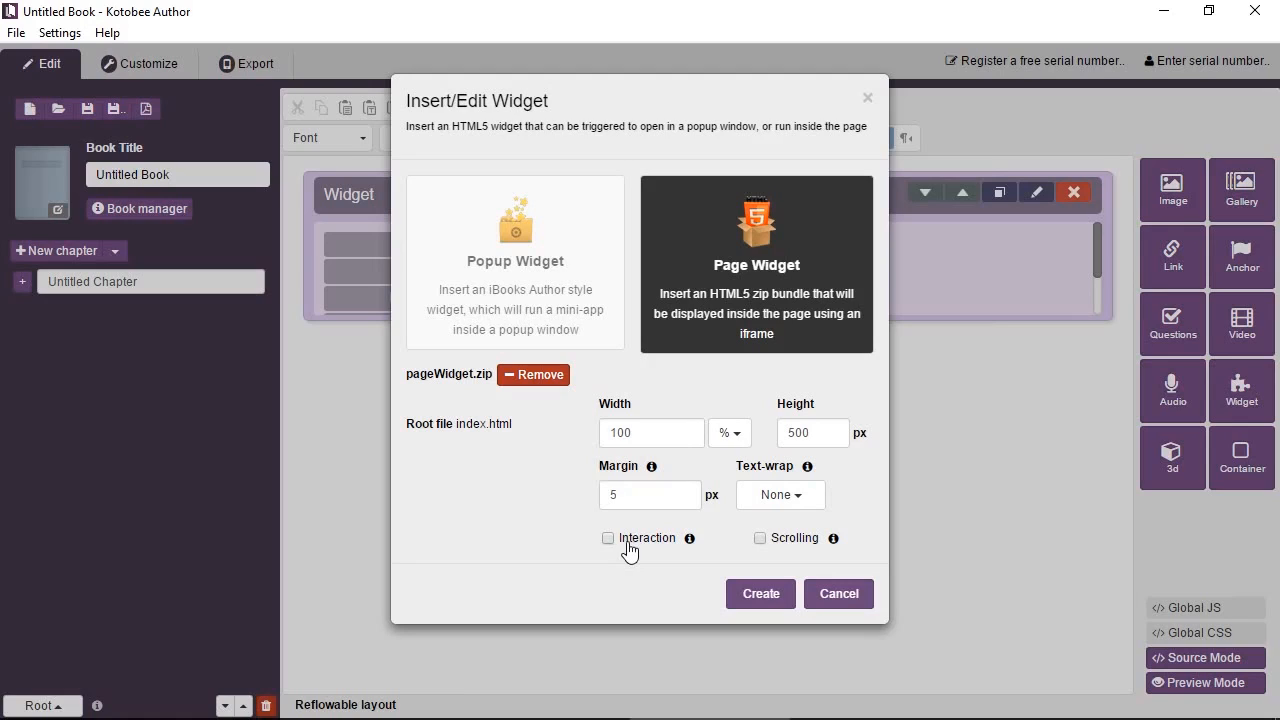
click(608, 538)
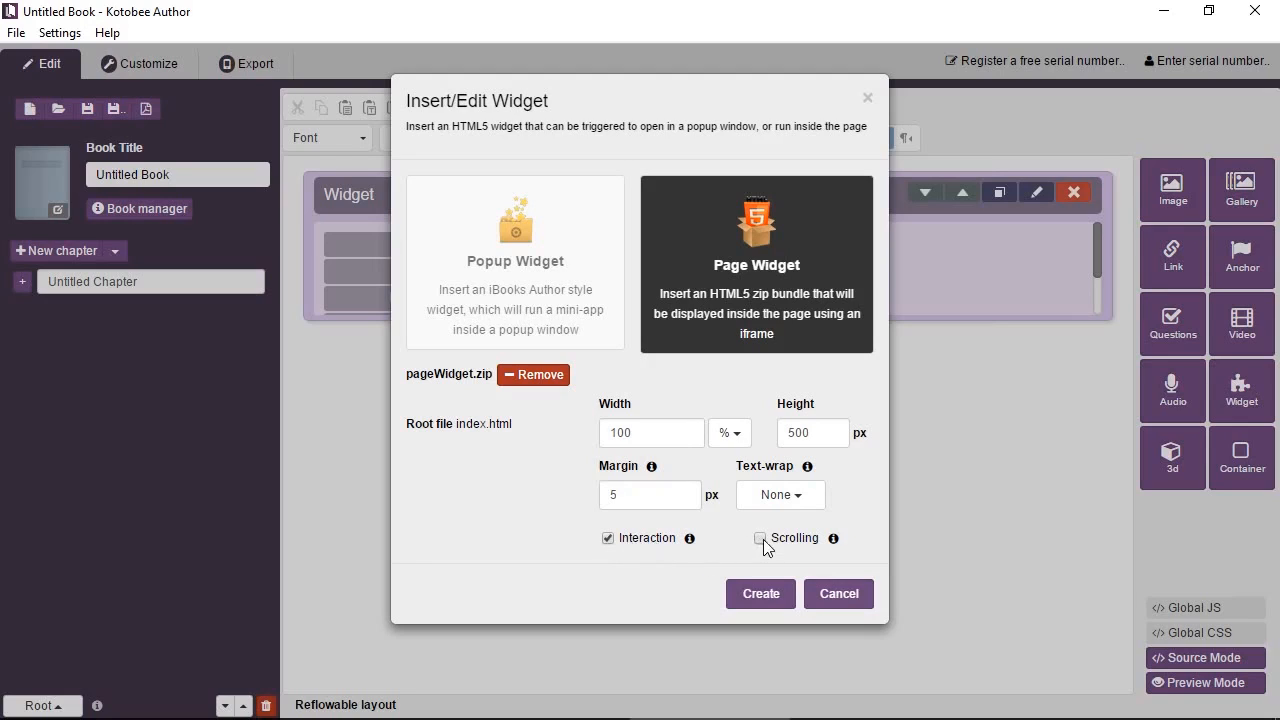
mouse_move(784, 552)
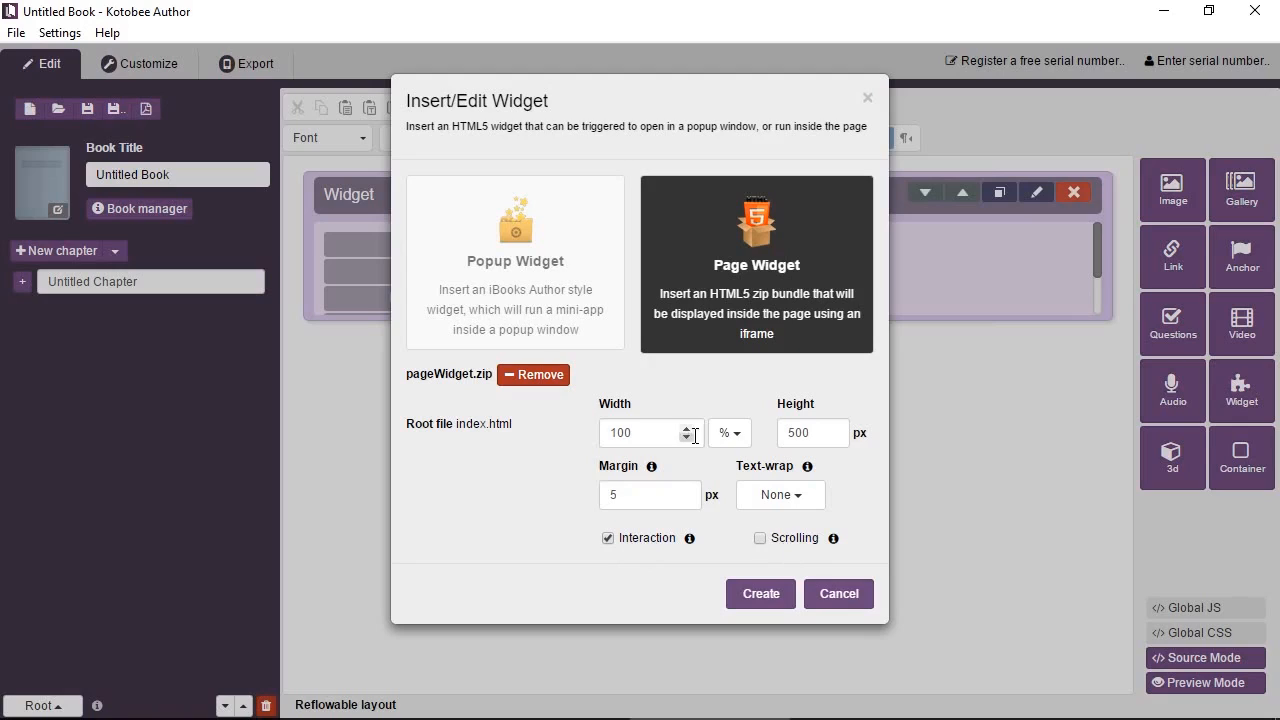
mouse_move(802, 452)
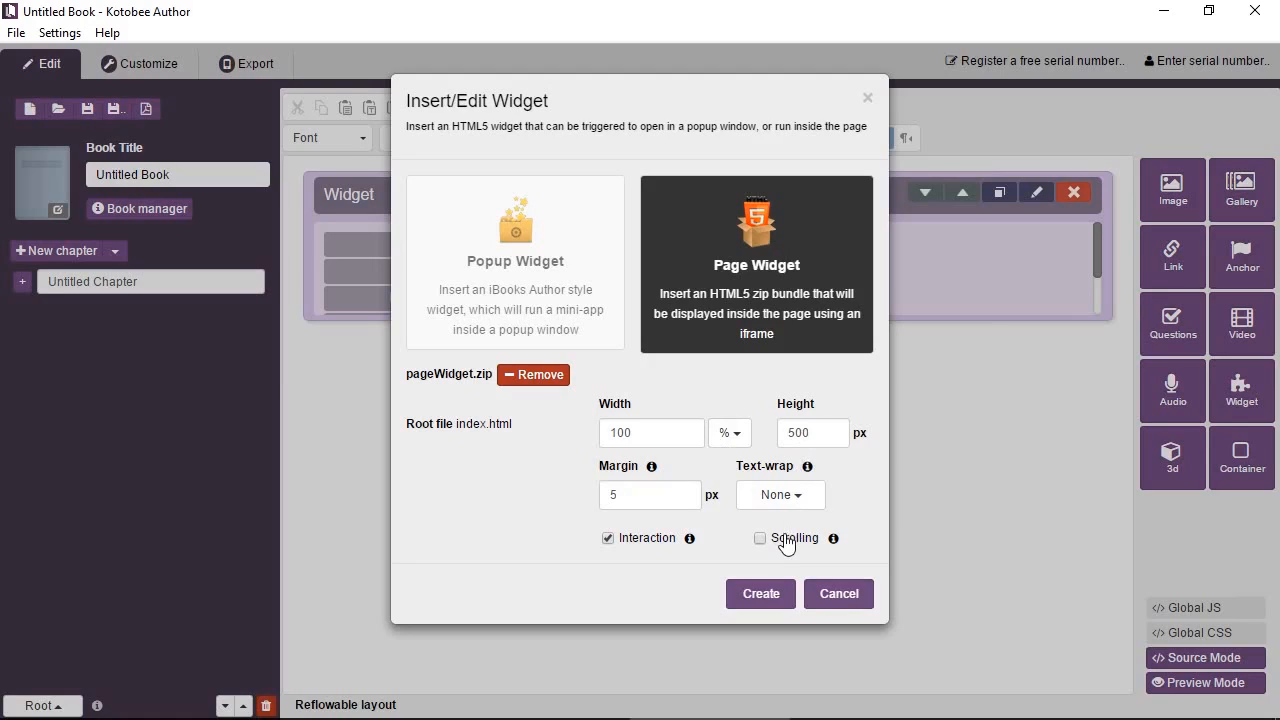
mouse_move(782, 548)
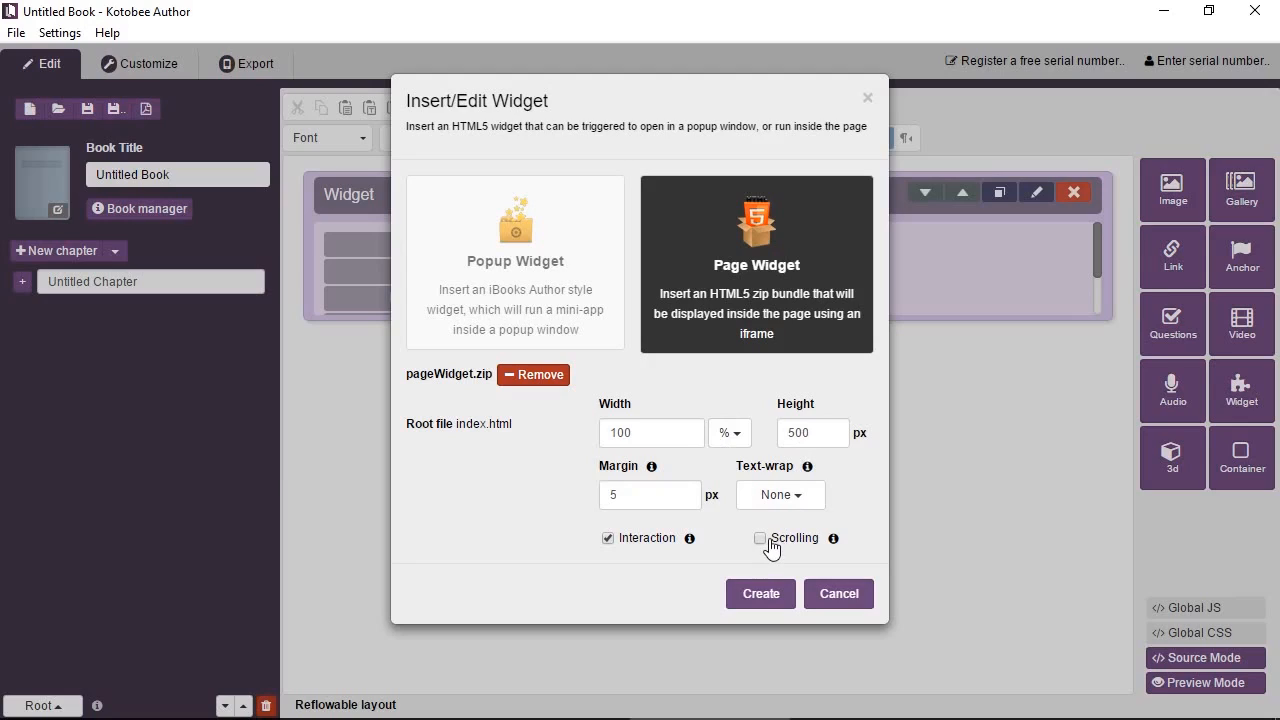
click(760, 538)
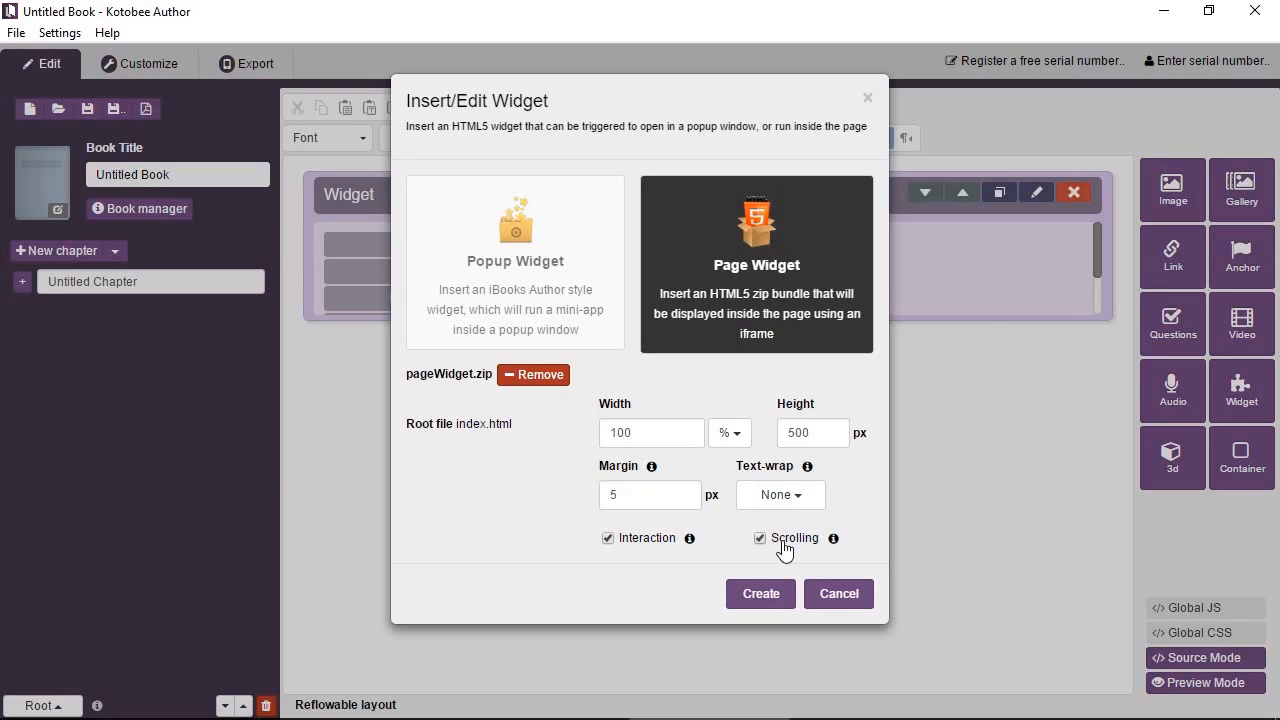
click(760, 538)
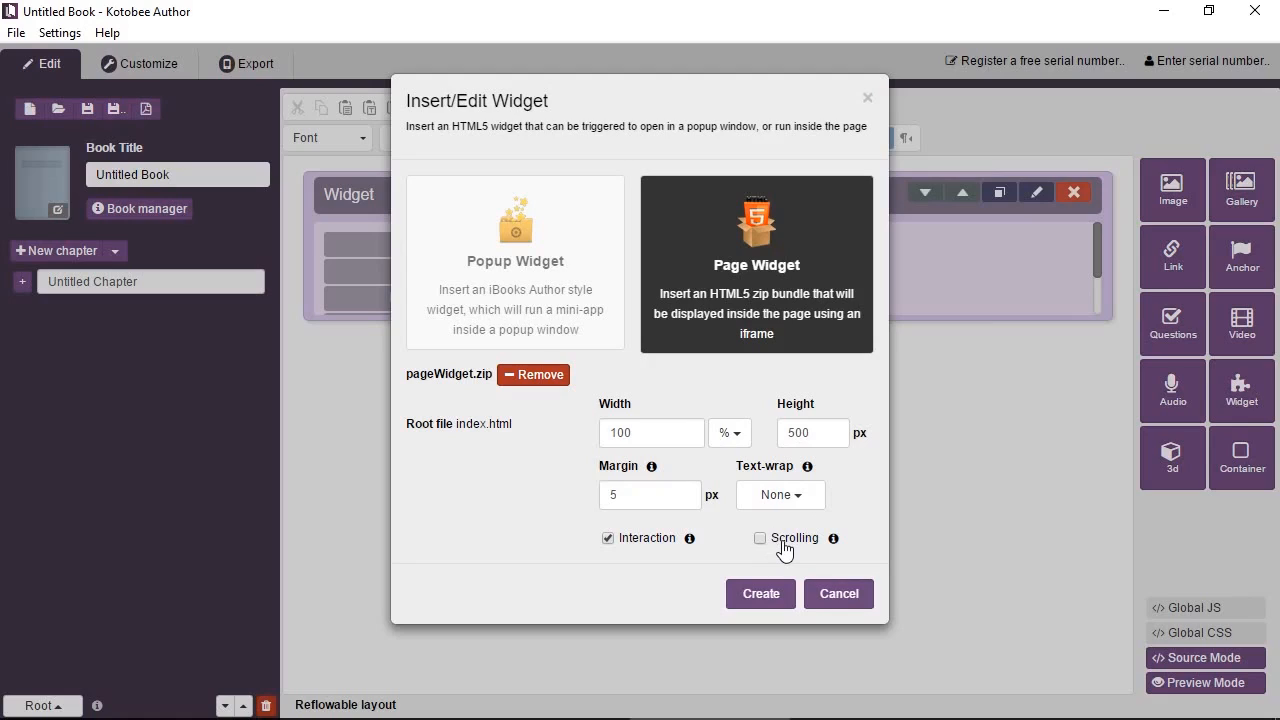
mouse_move(784, 564)
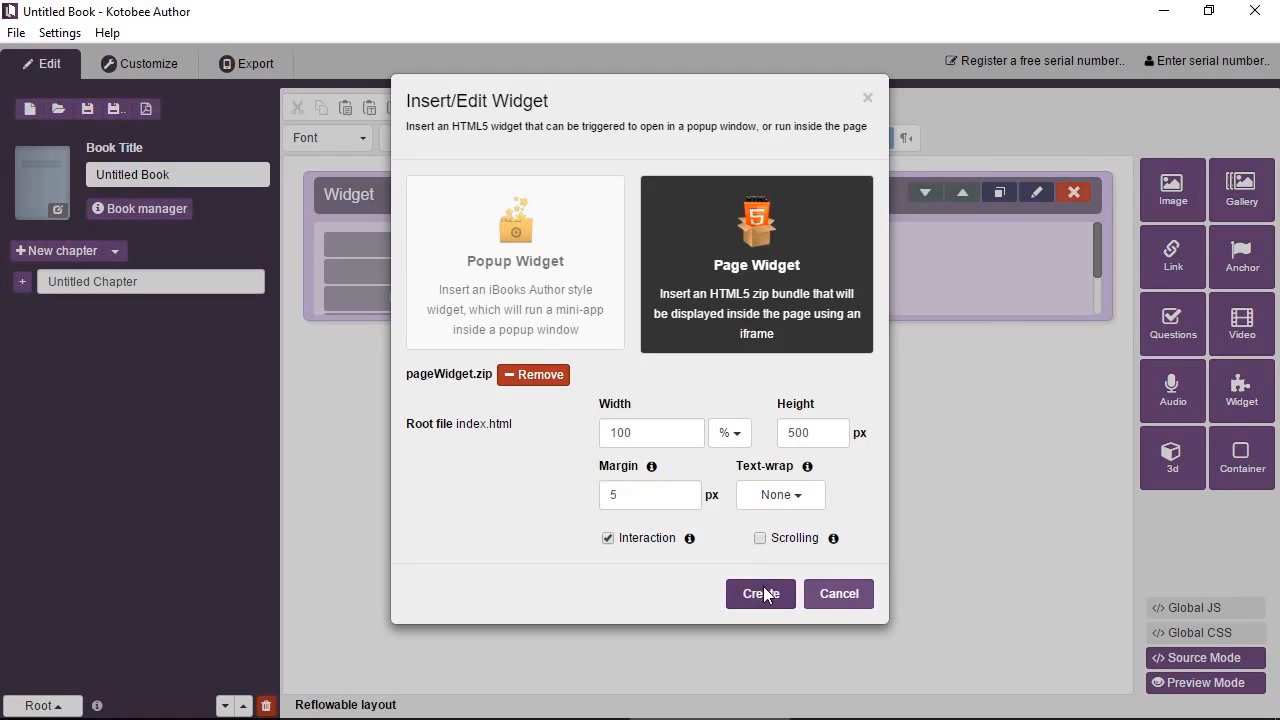
Create the page widget so it sits in the chapter below the calculator.
click(760, 592)
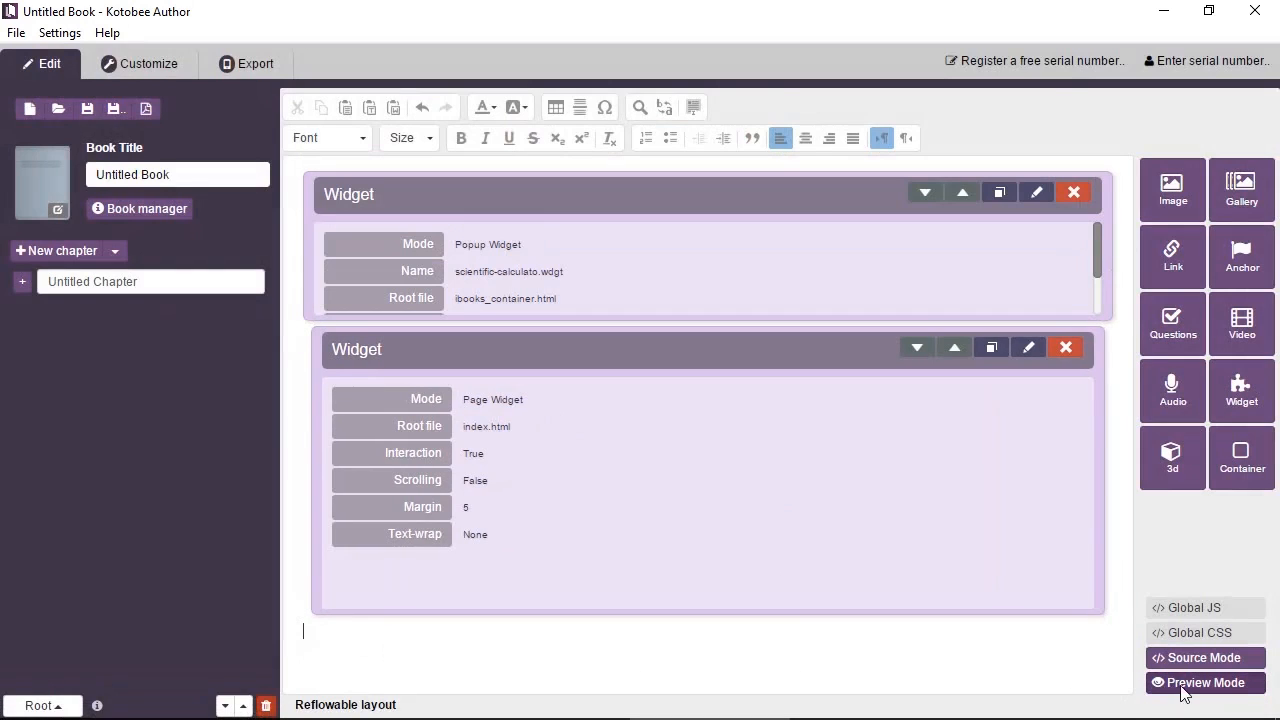
Show the chapter in Preview Mode with the calculator icon above the BMI form.
click(1204, 684)
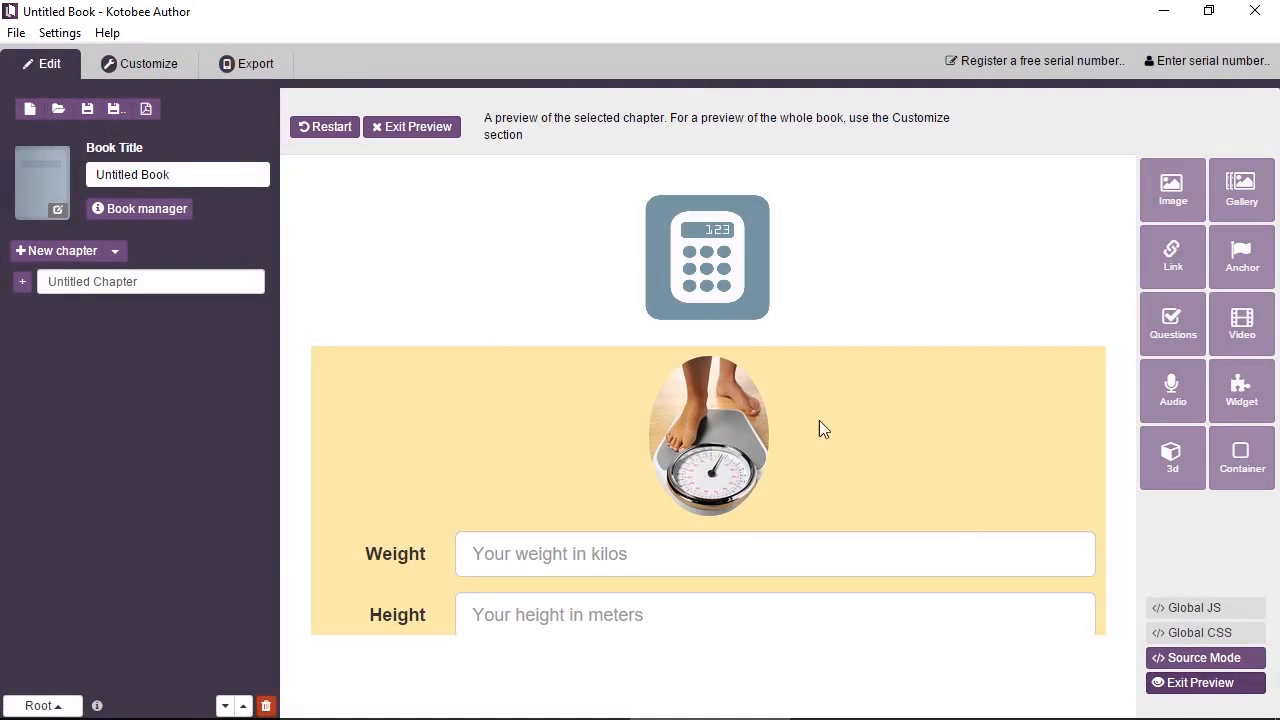
mouse_move(1084, 482)
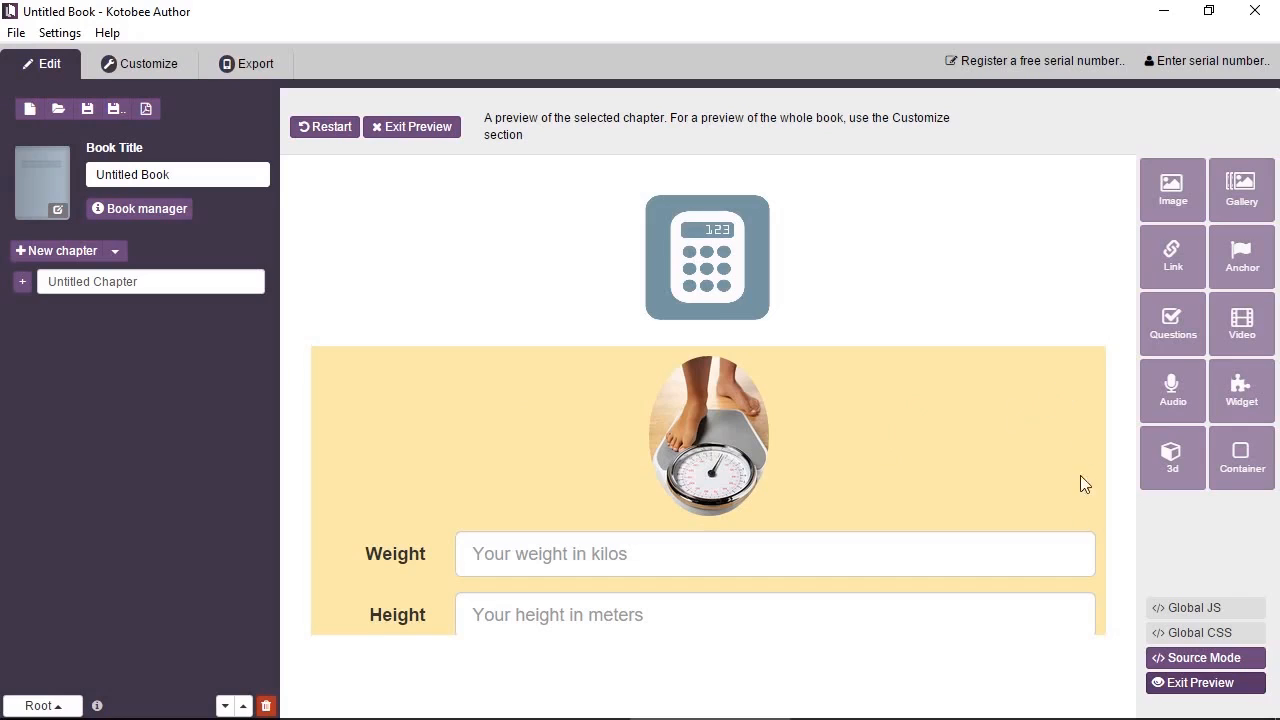
mouse_move(1102, 492)
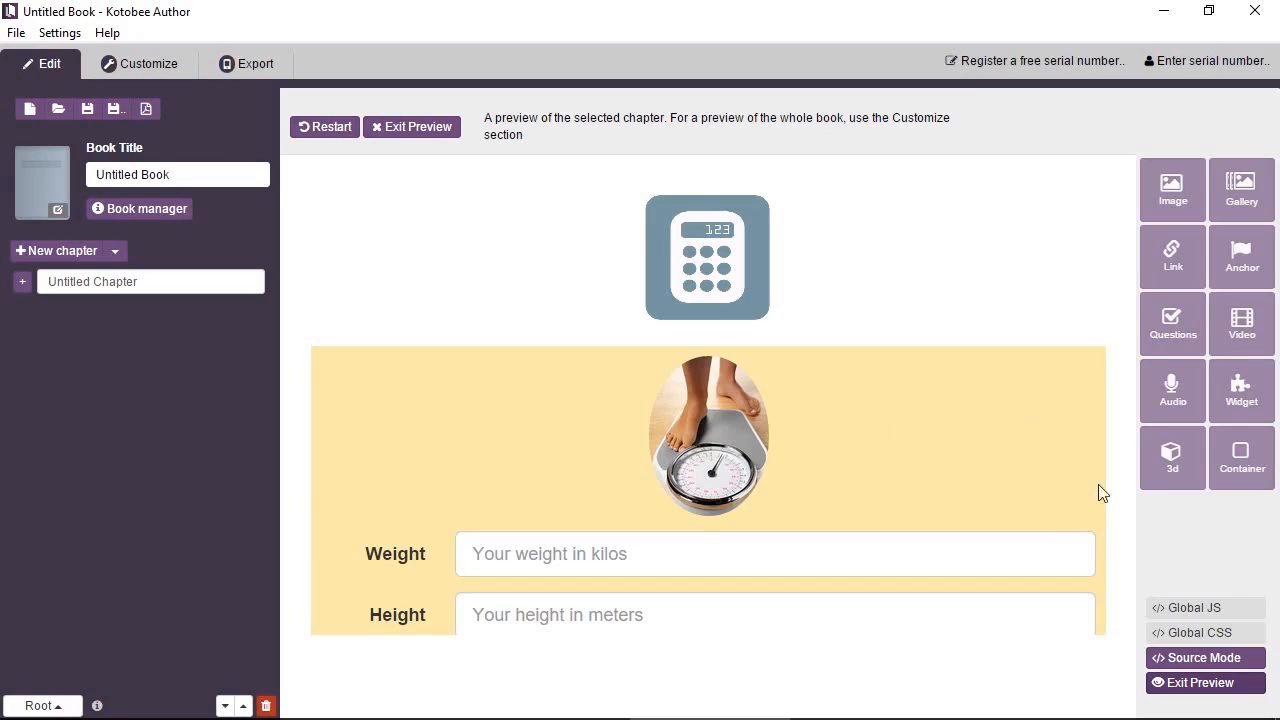
mouse_move(816, 366)
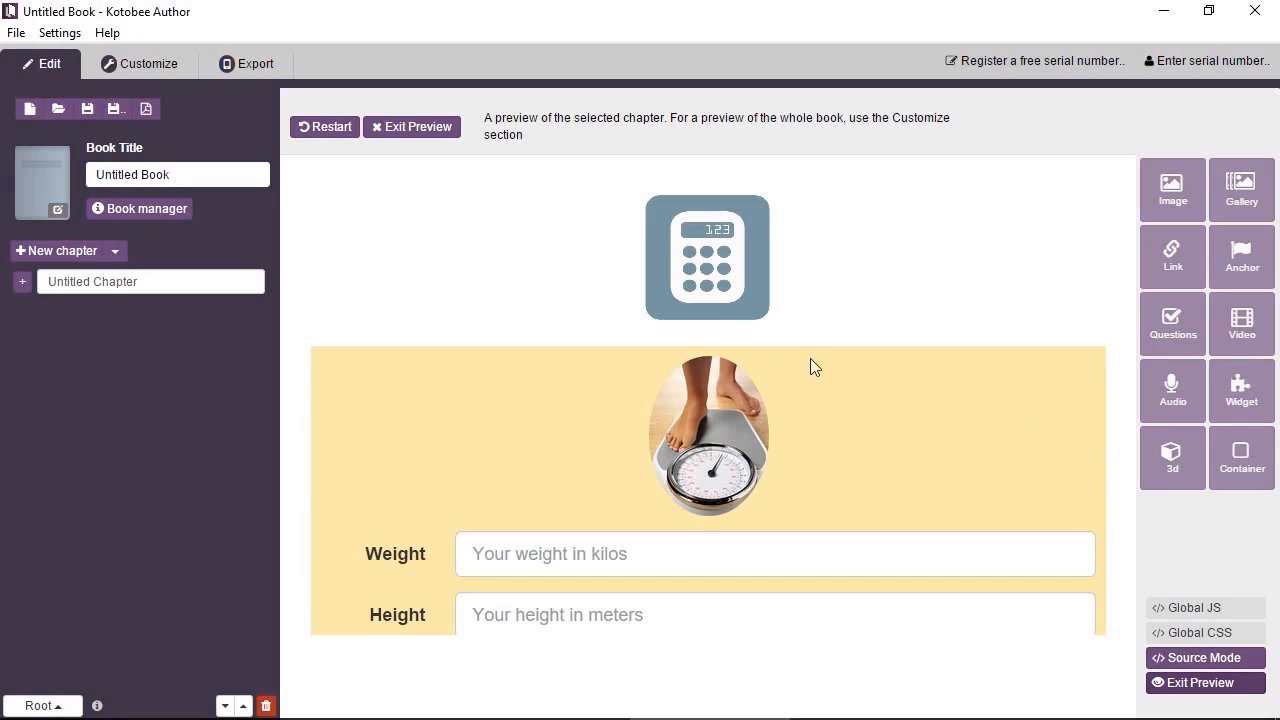
mouse_move(440, 142)
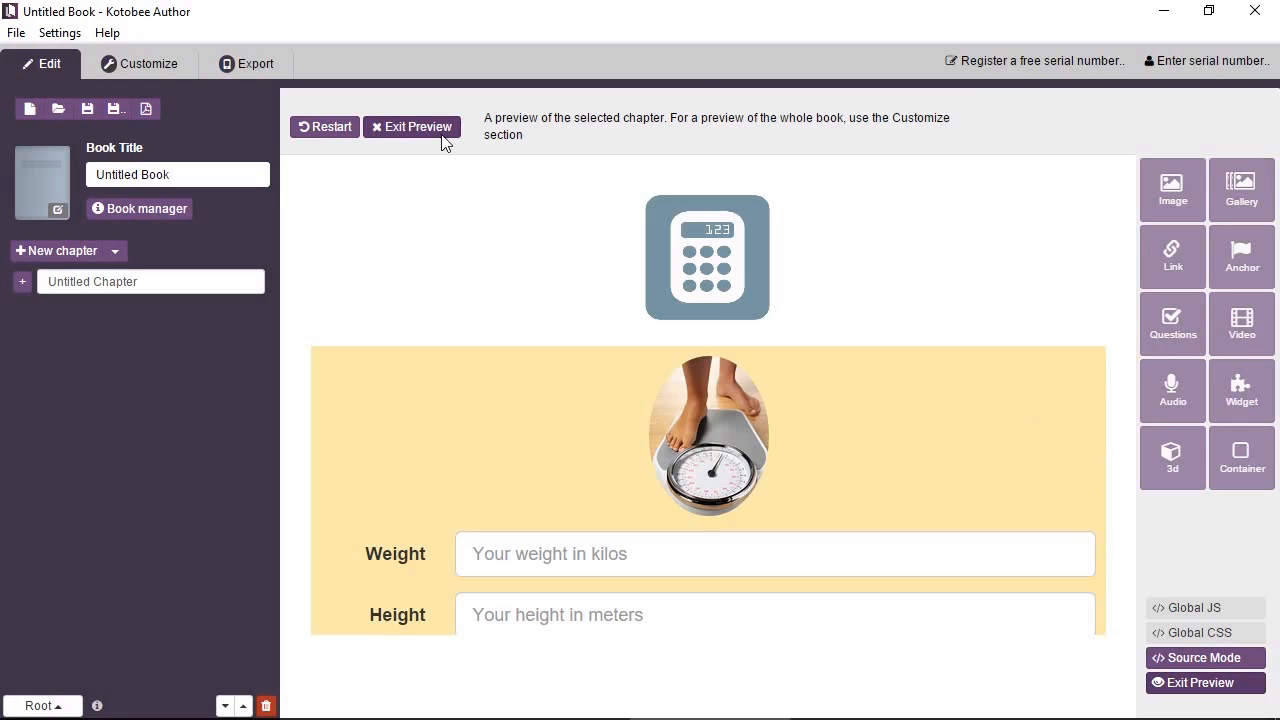
click(412, 126)
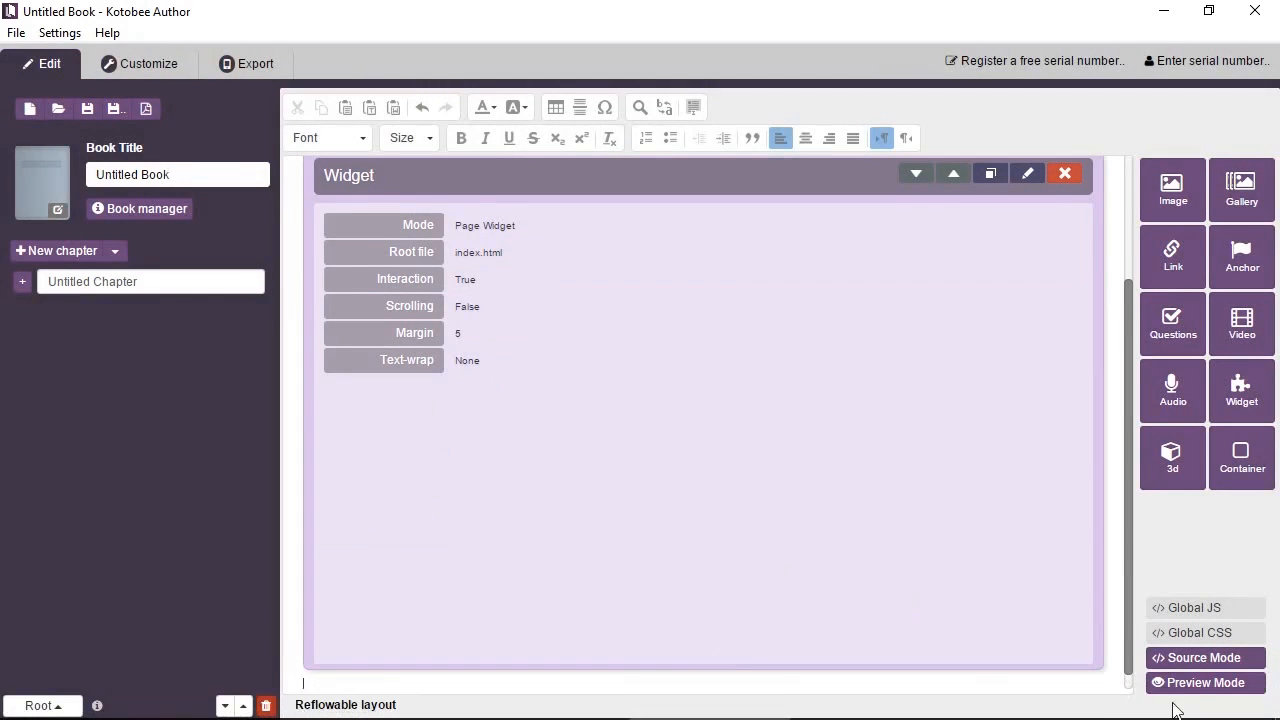
click(1206, 682)
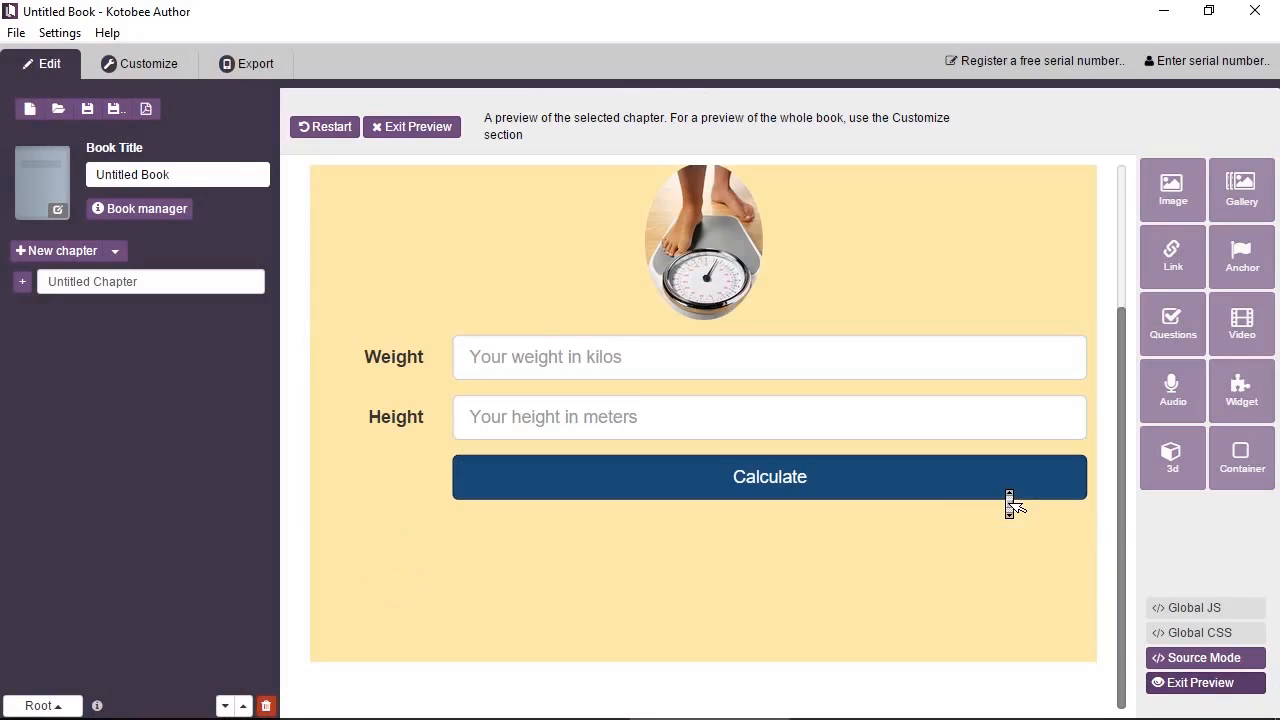